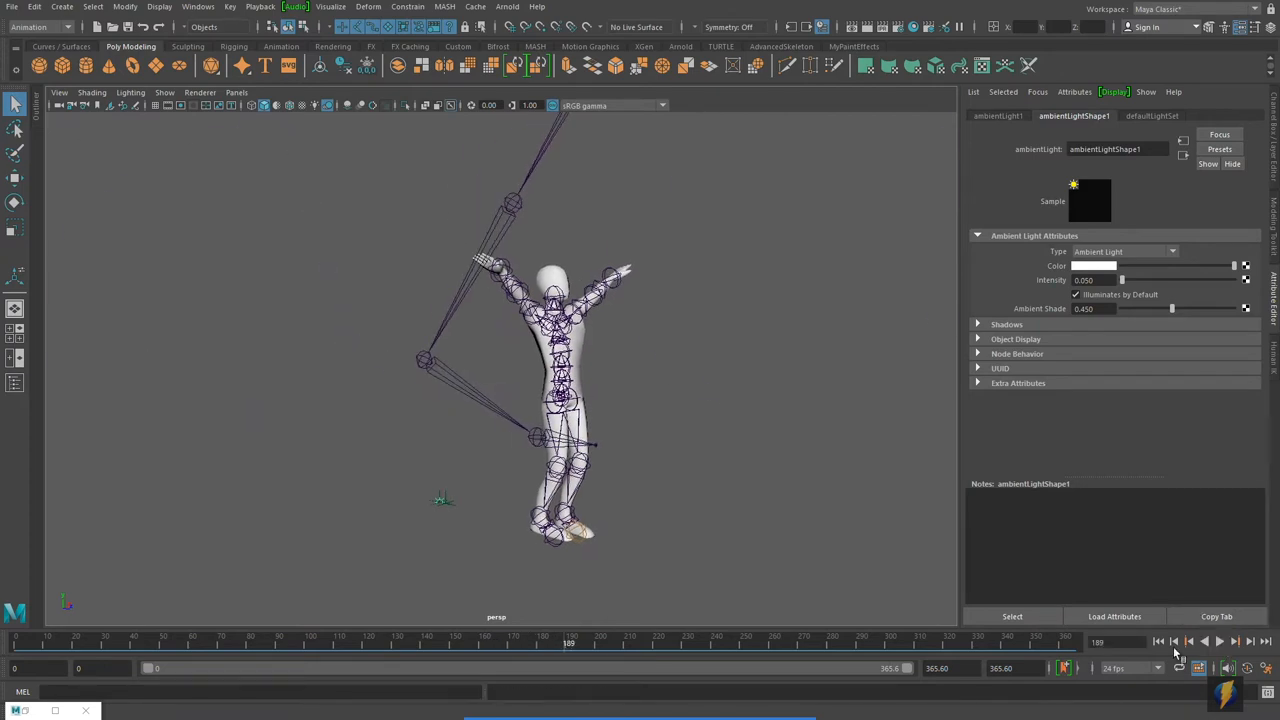
Halt the character animation at a later frame with the arms spread out.
click(1216, 644)
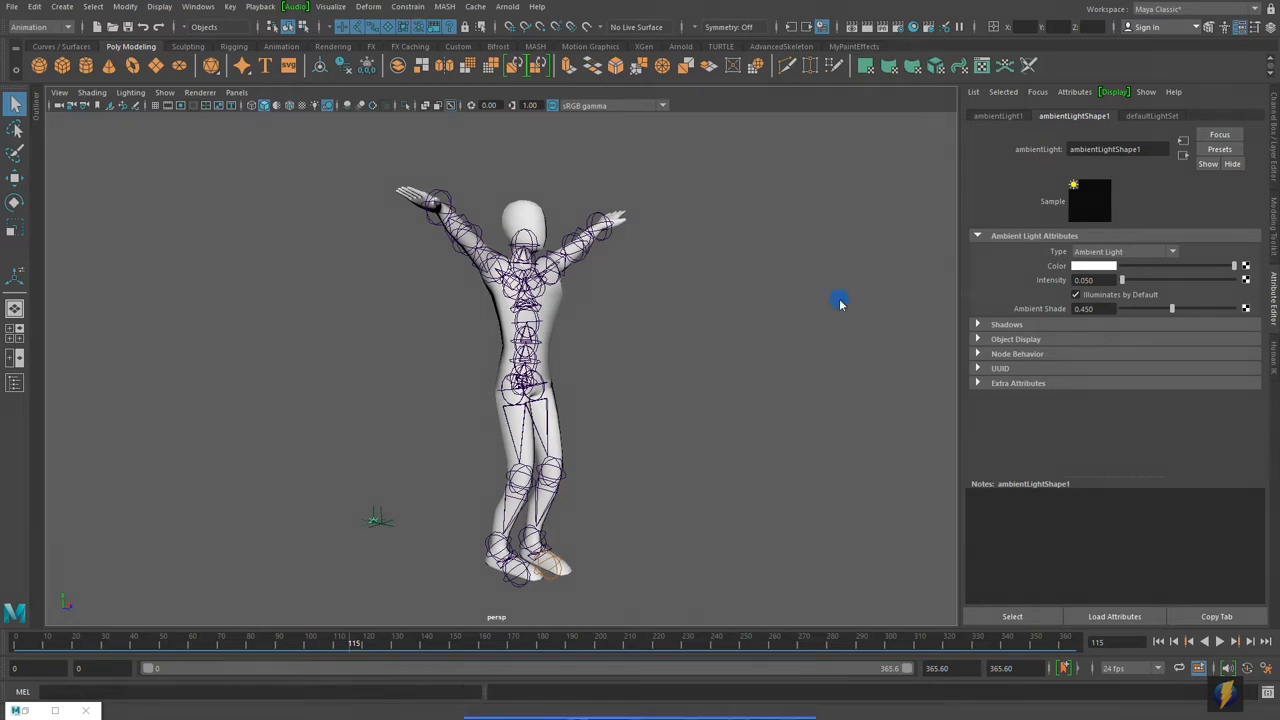
Set the render image size to the HD 720 preset (1280×720) in Render Settings.
click(900, 28)
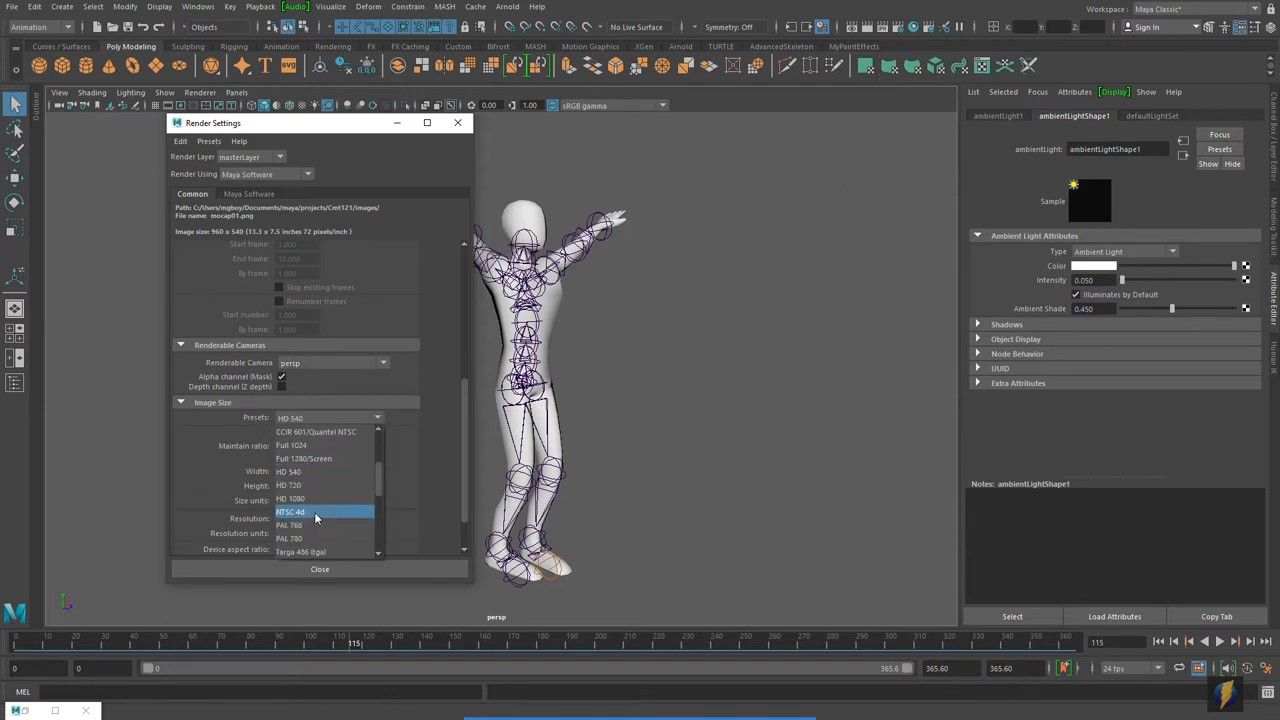
click(288, 484)
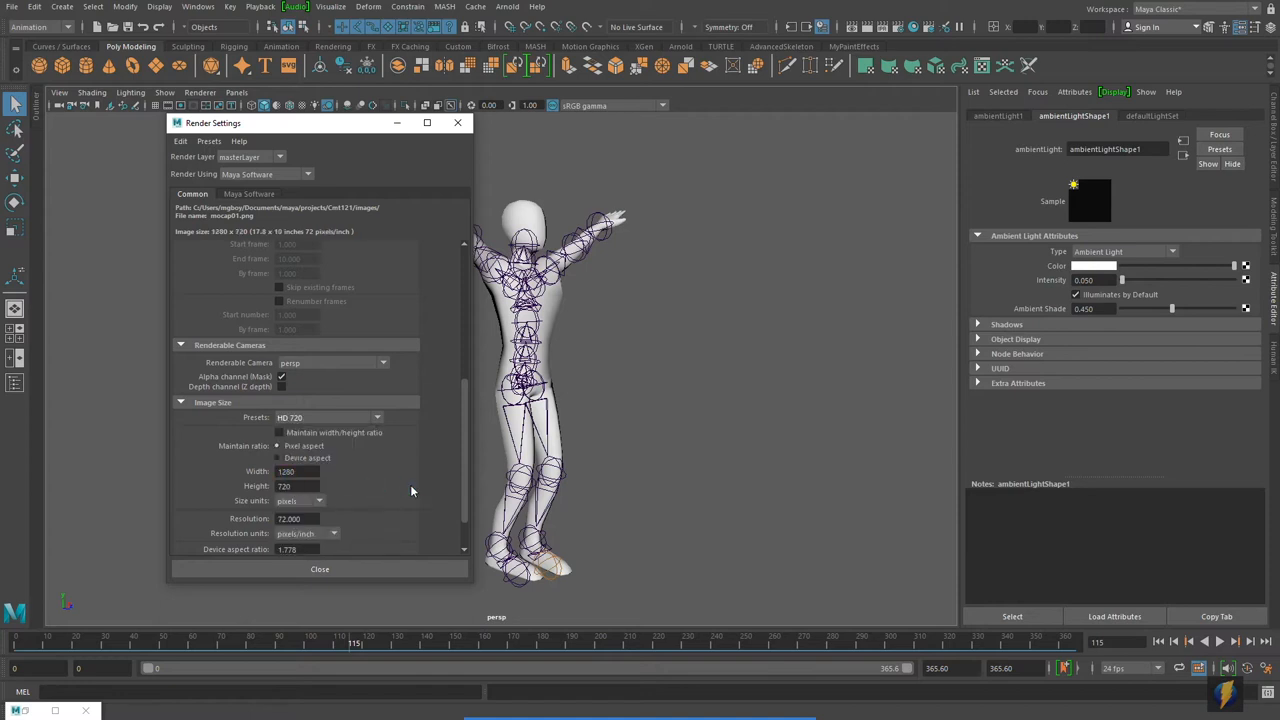
mouse_move(292, 502)
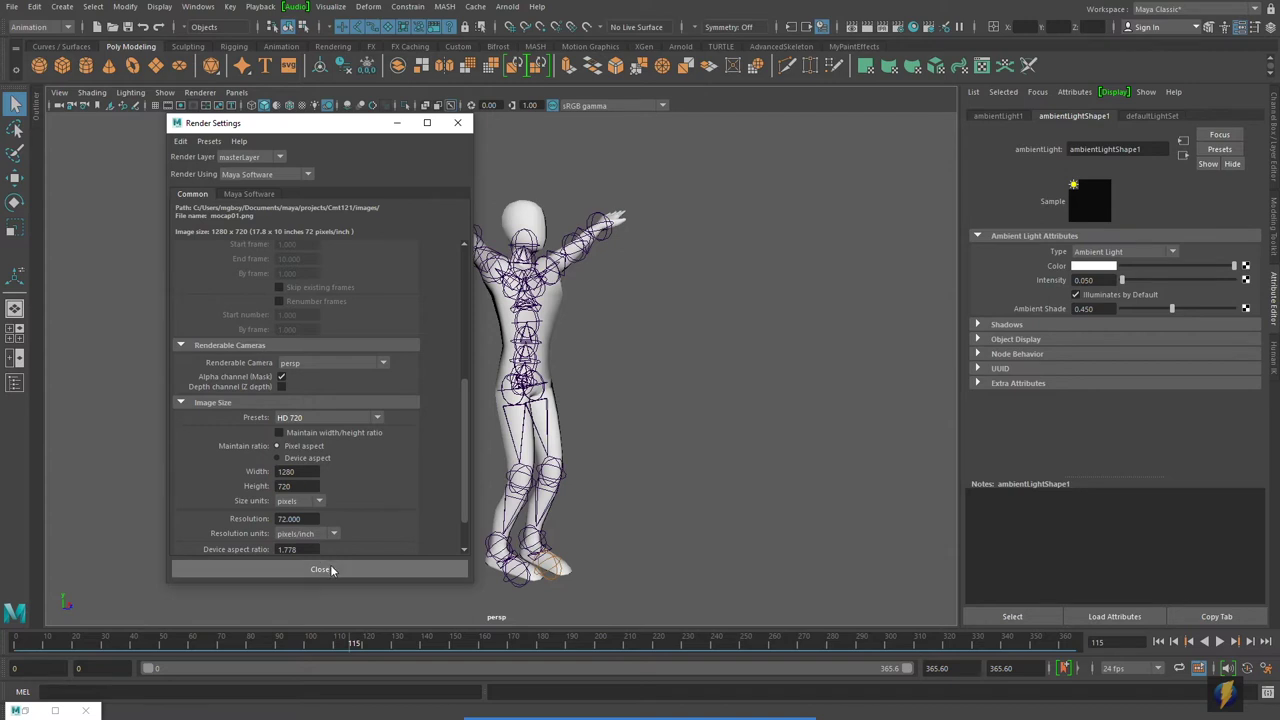
click(320, 568)
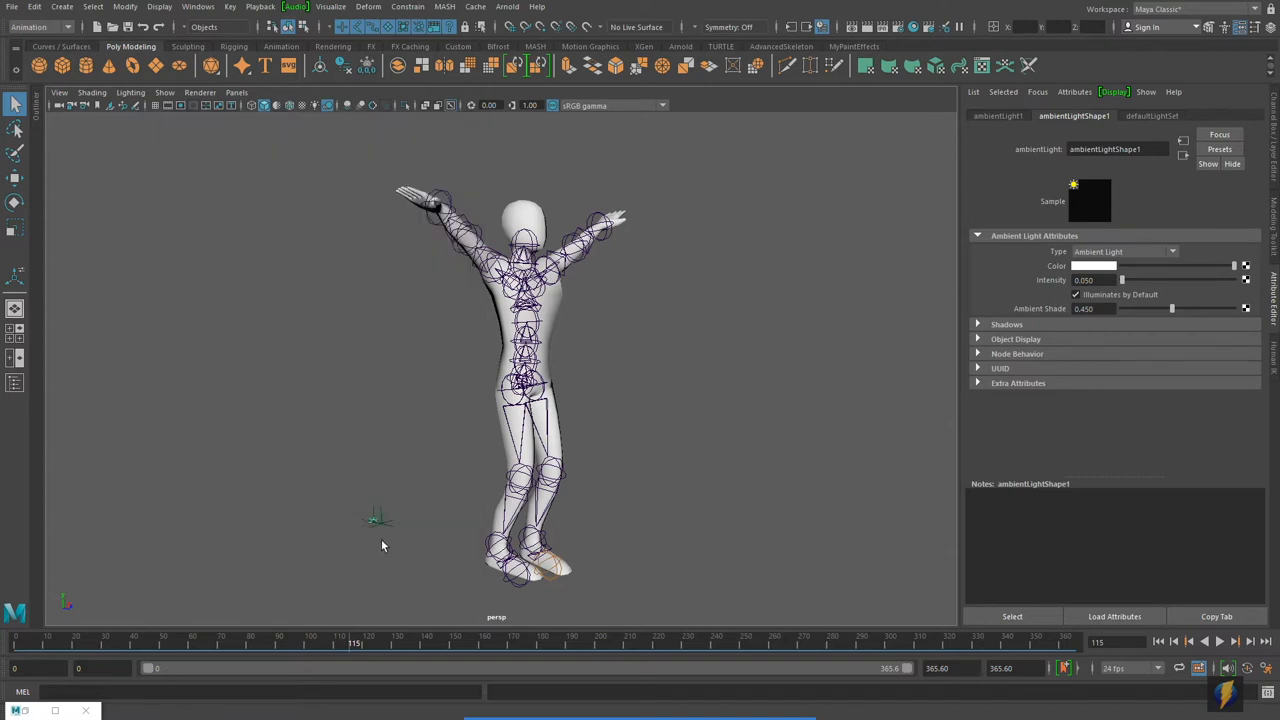
mouse_move(796, 128)
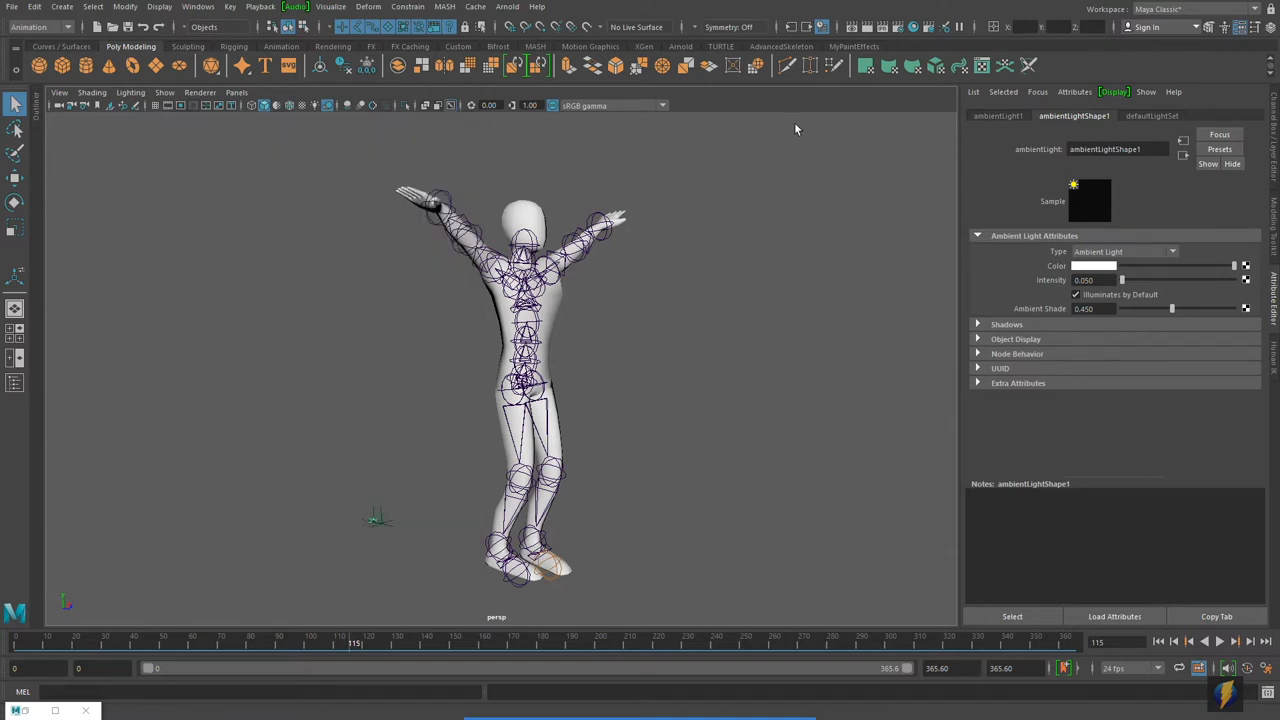
mouse_move(802, 274)
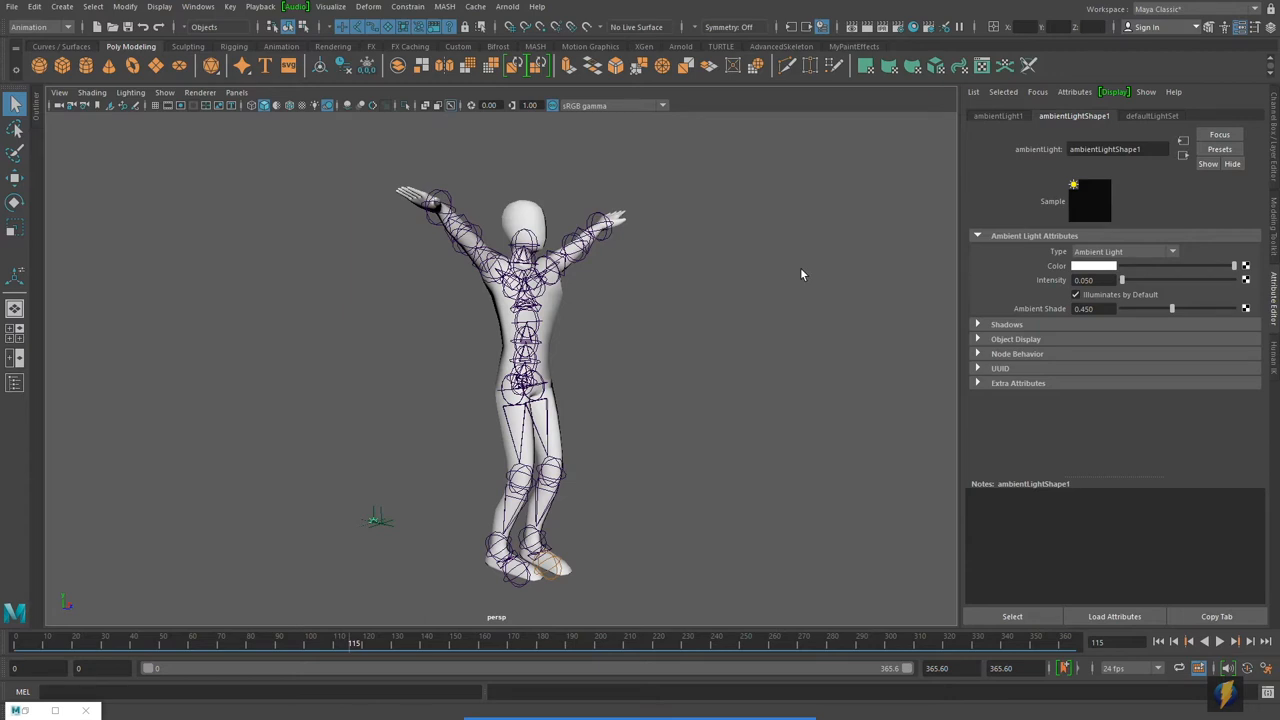
mouse_move(578, 290)
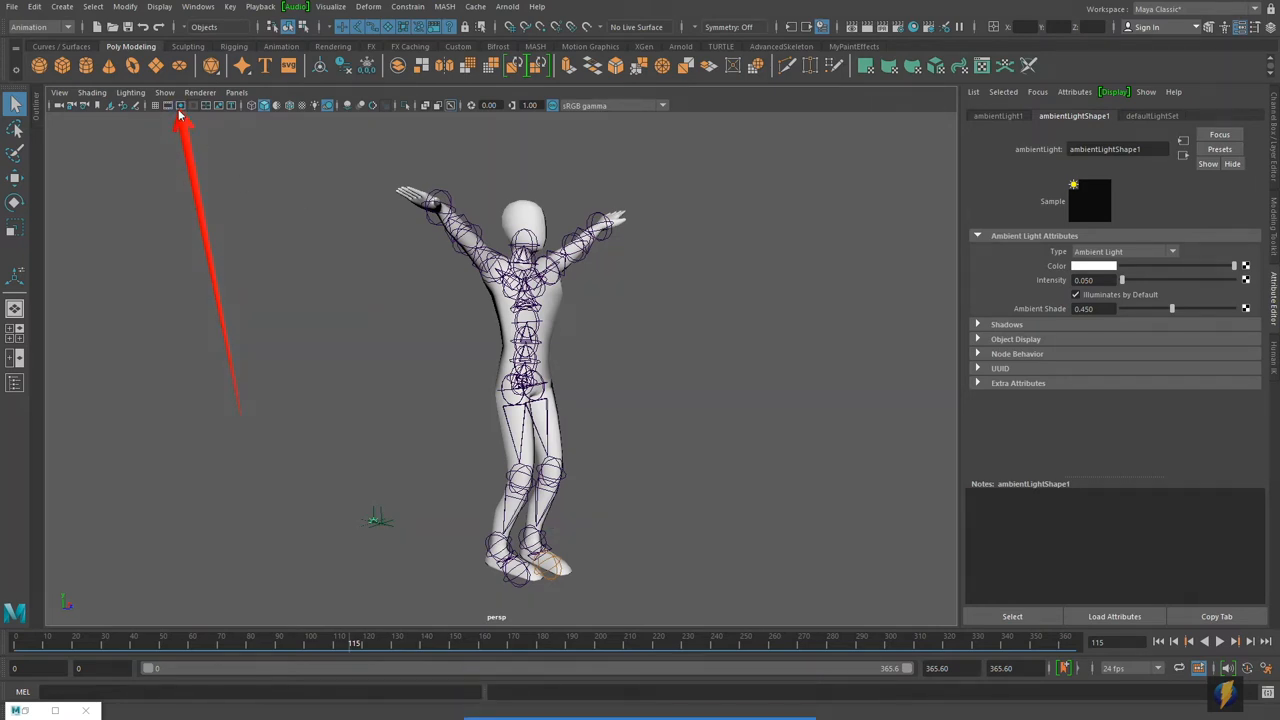
Show the 1280×720 resolution gate and scrub the timeline through the flip poses.
click(180, 106)
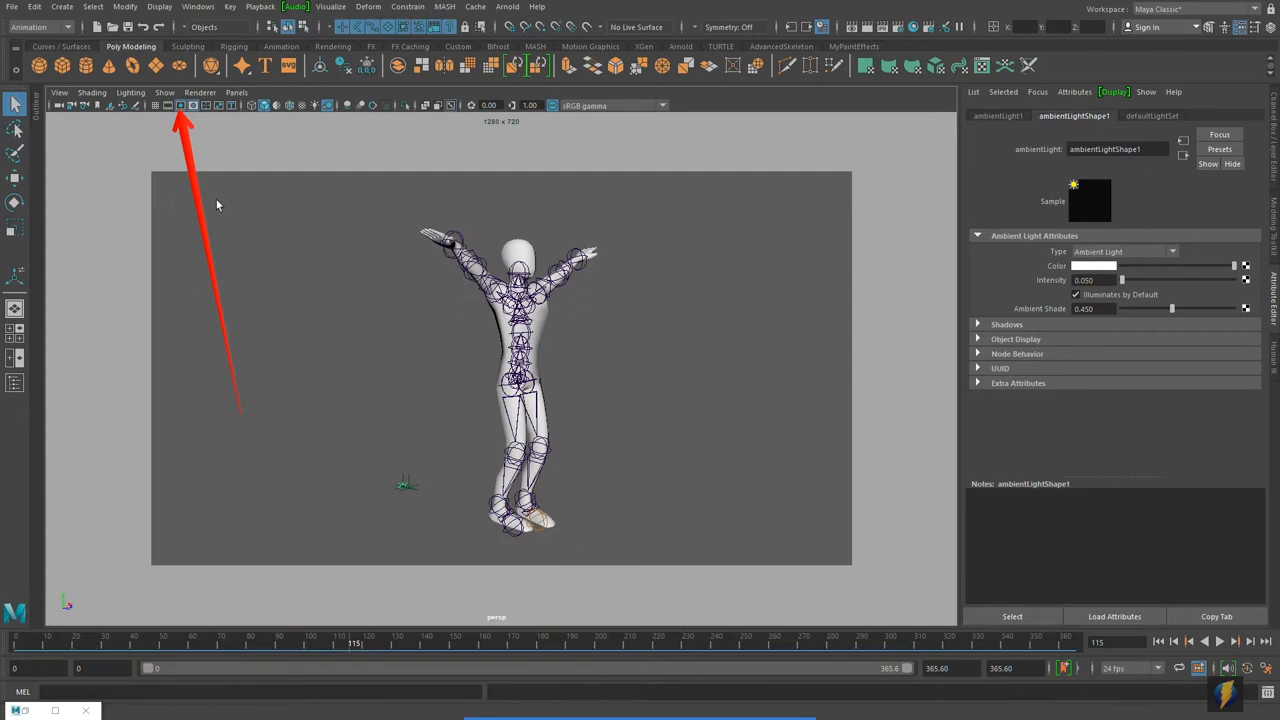
mouse_move(566, 452)
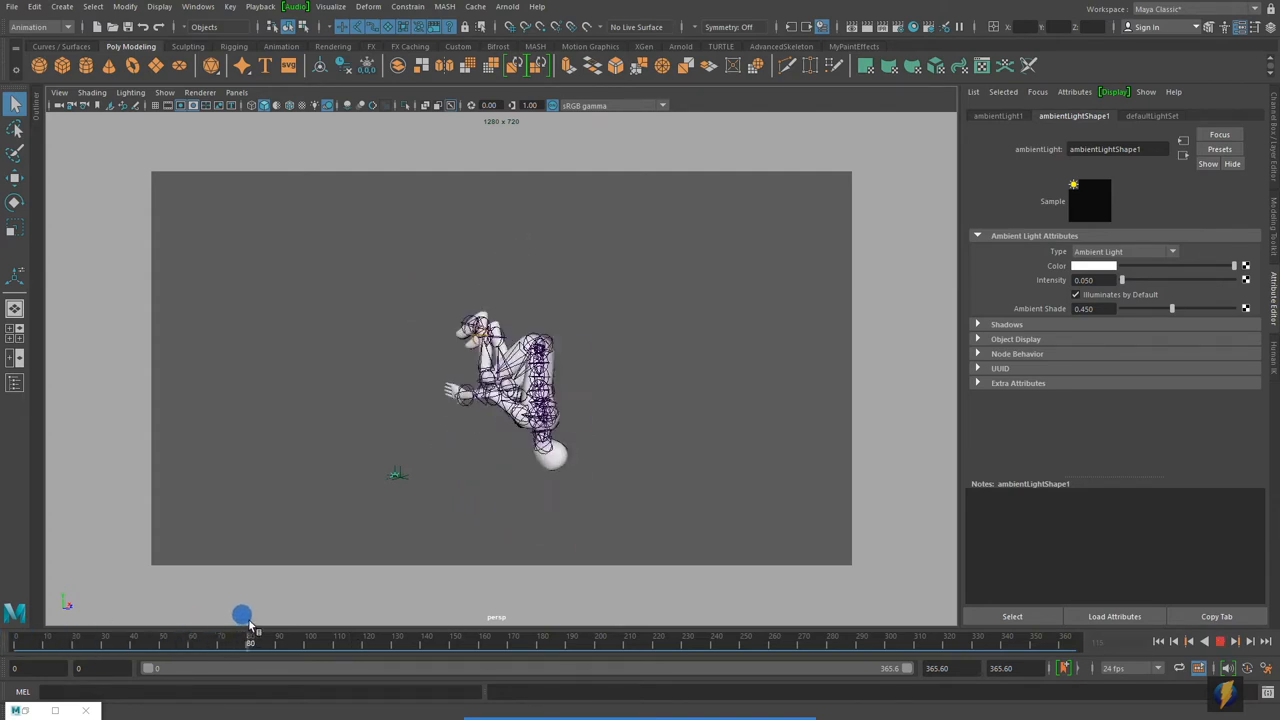
drag(244, 616, 358, 604)
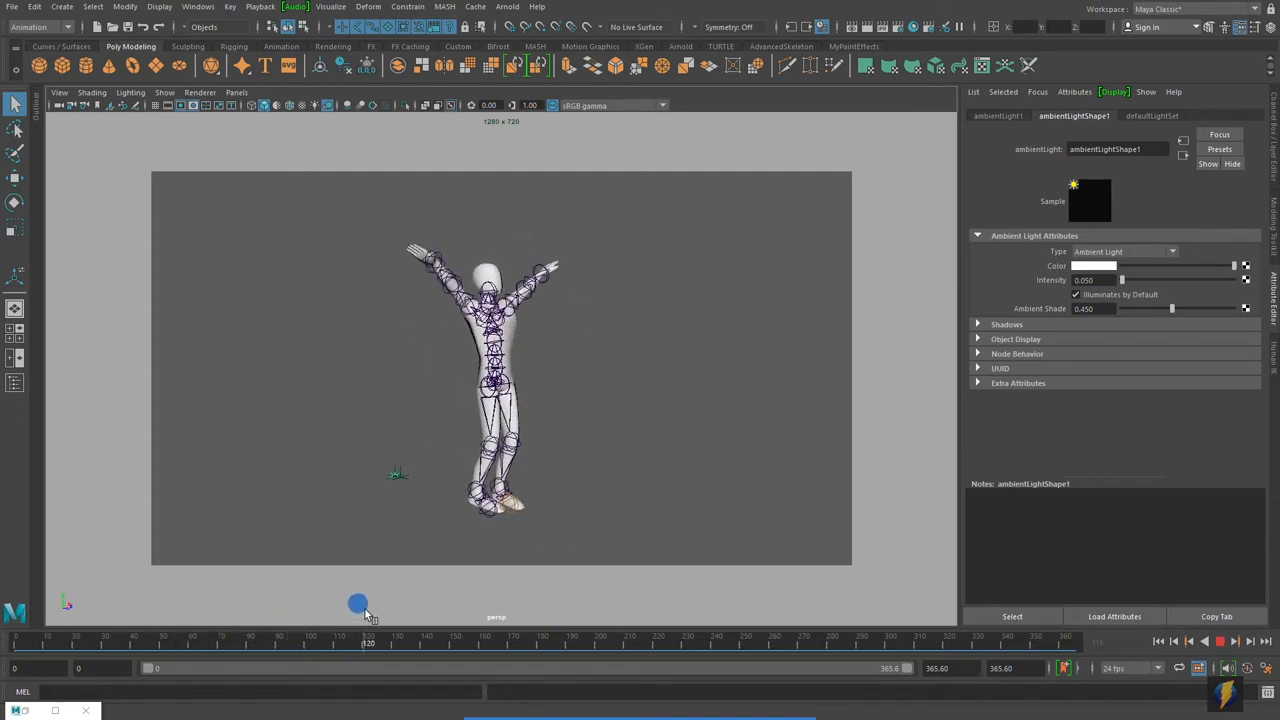
drag(358, 604, 132, 616)
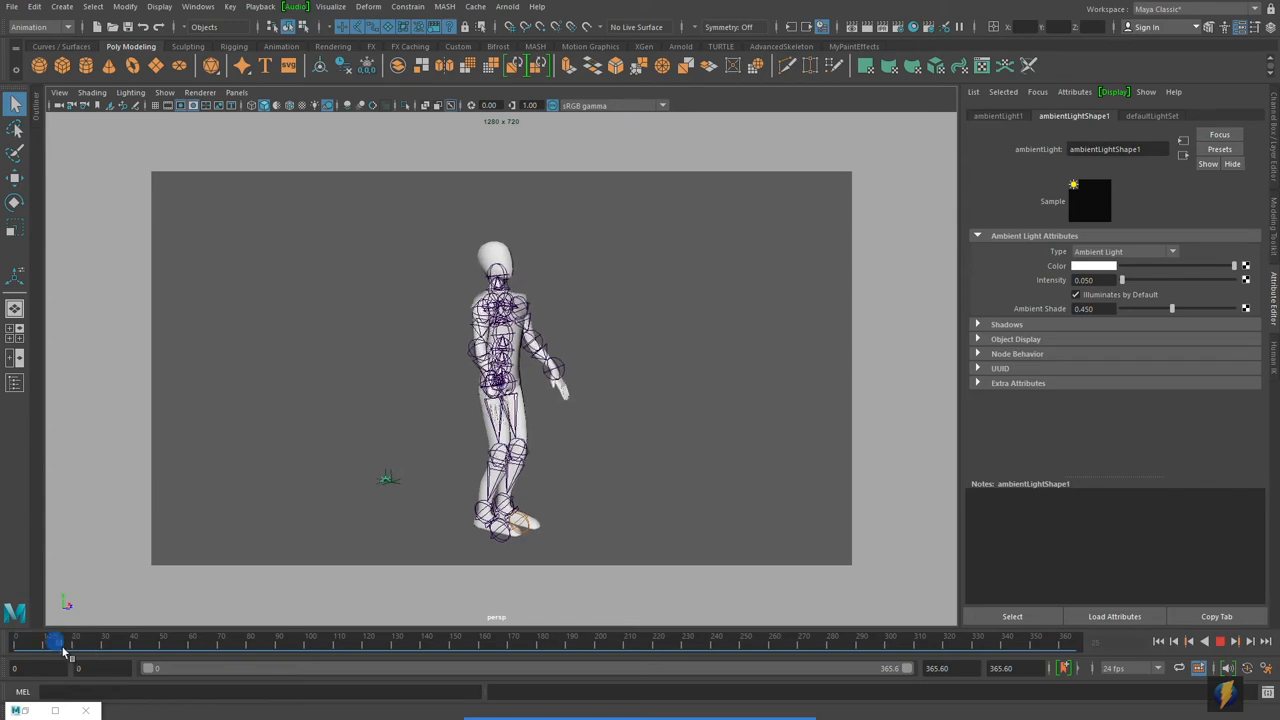
drag(56, 644, 250, 644)
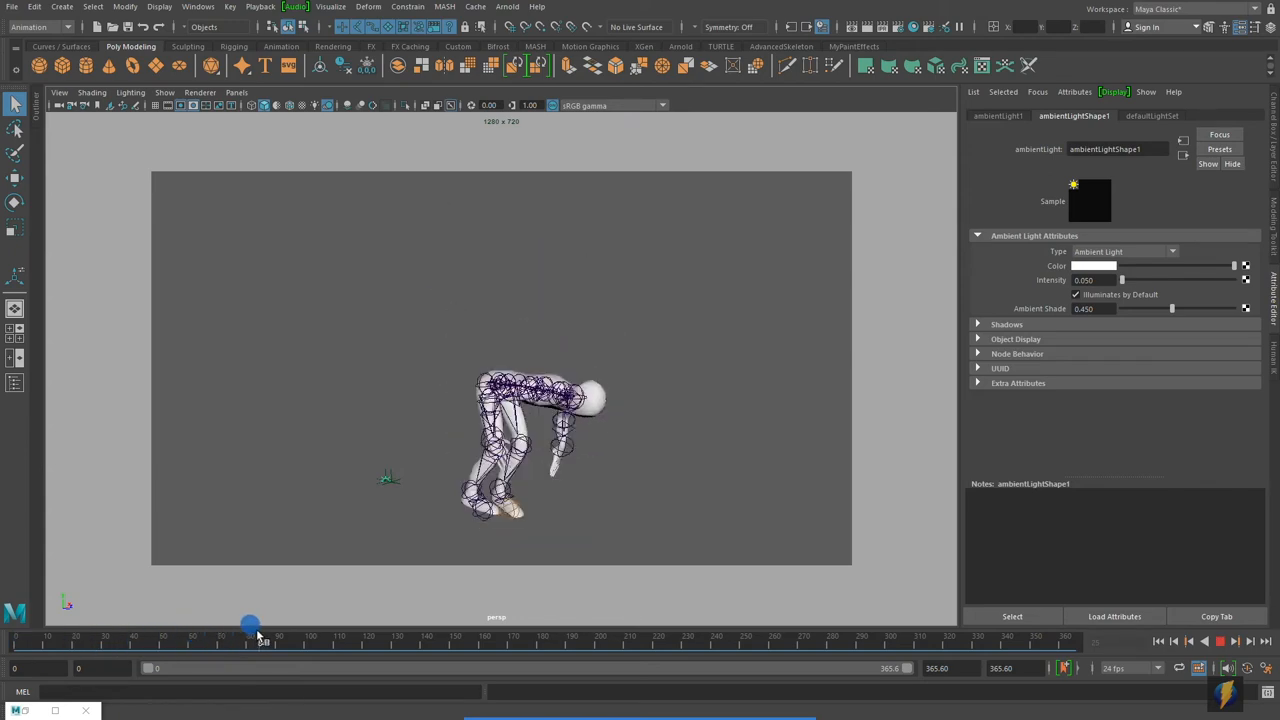
drag(250, 624, 298, 612)
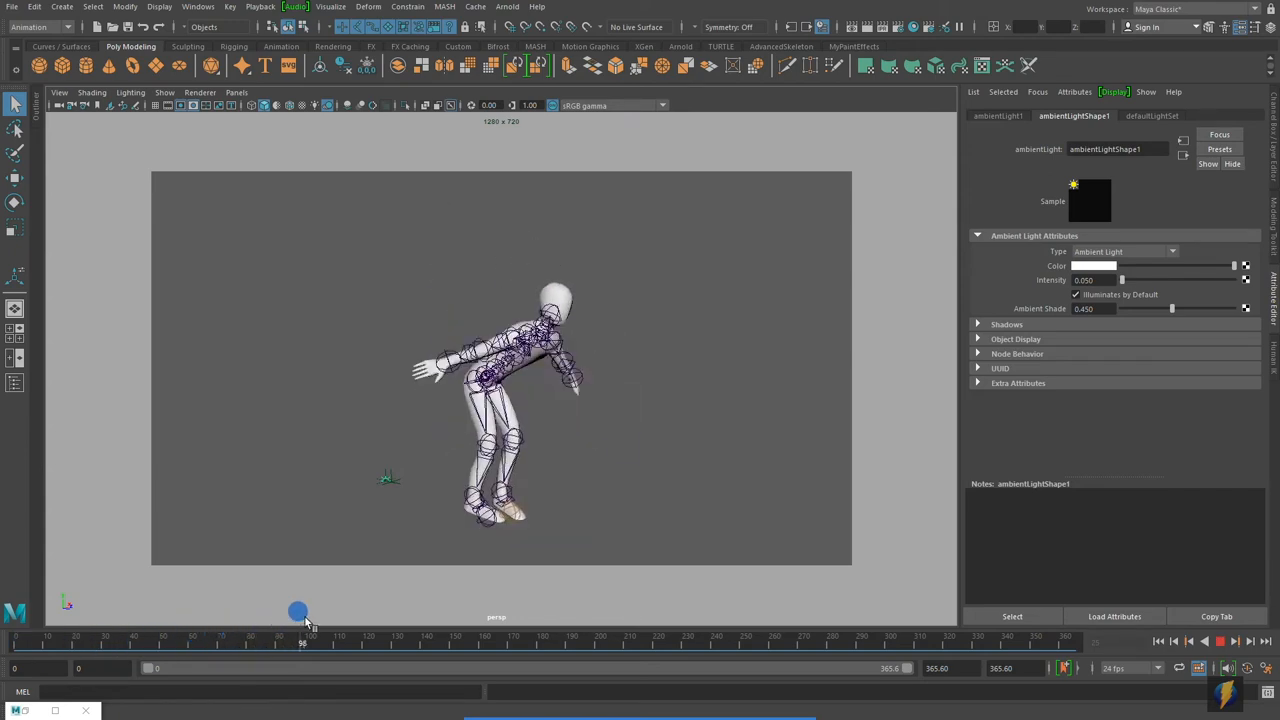
drag(298, 610, 224, 600)
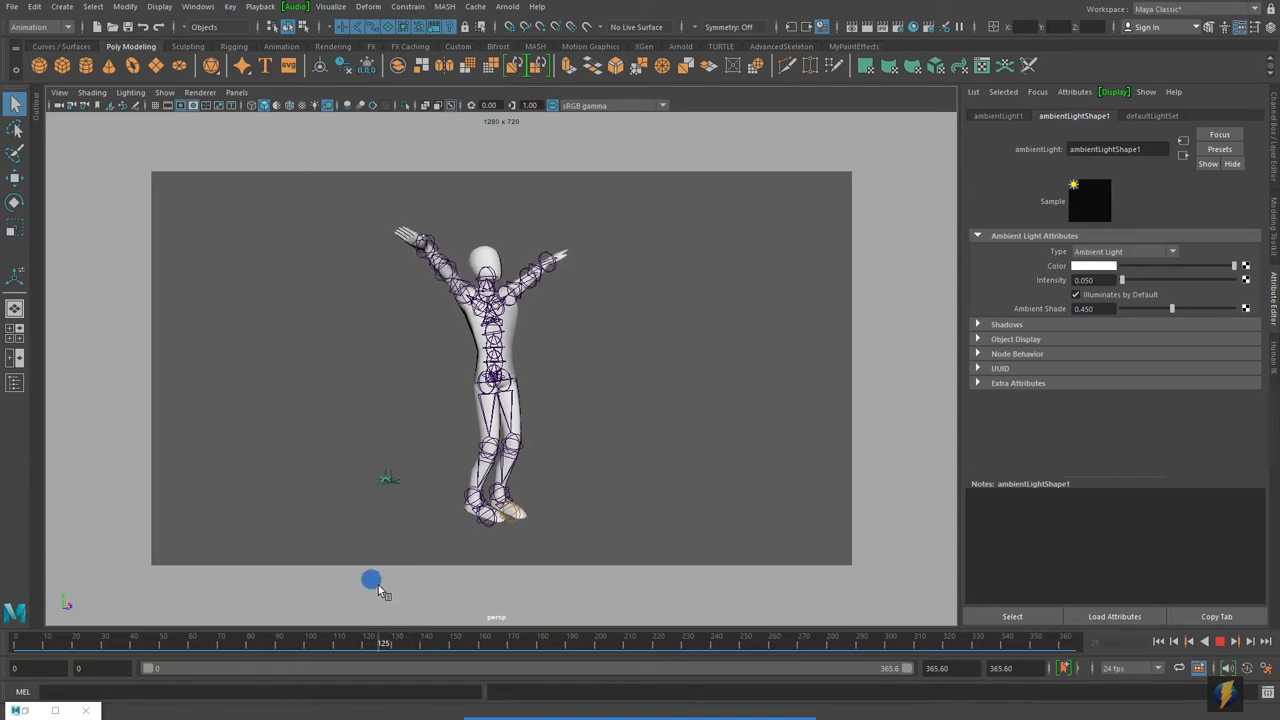
Scrub to the arms-raised pose, then return the animation to its first frame.
drag(372, 580, 640, 560)
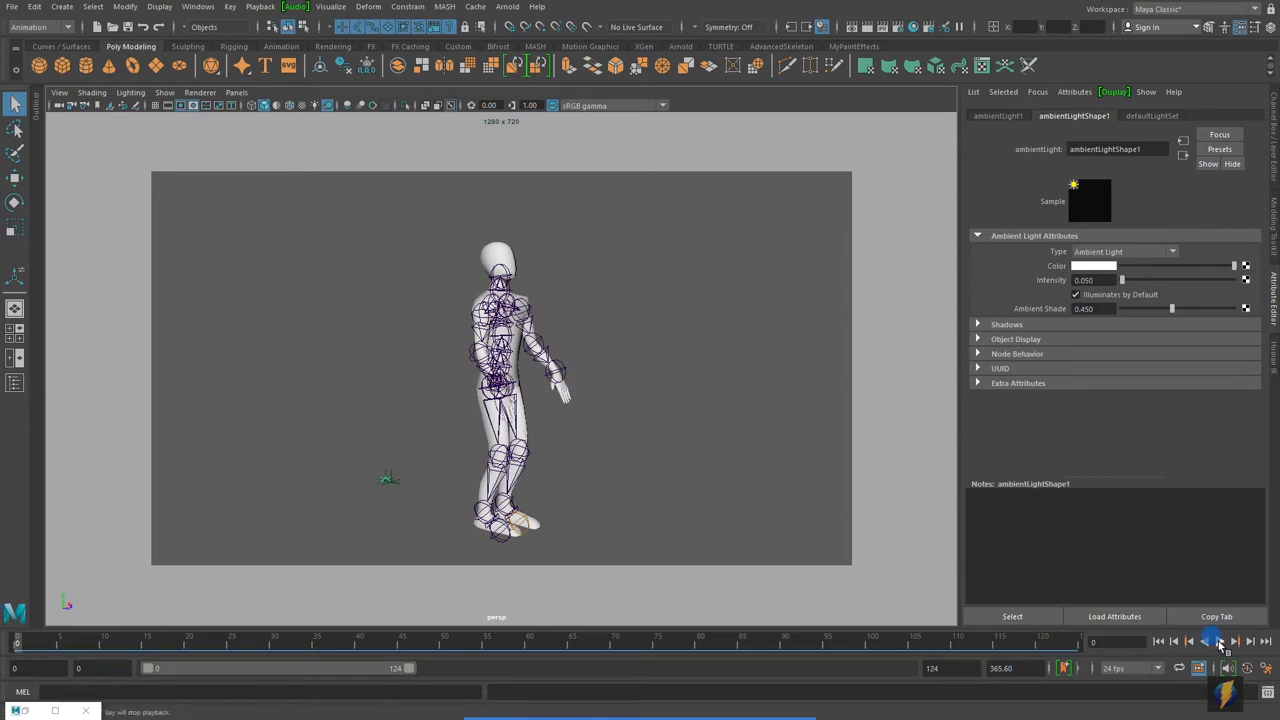
click(1212, 642)
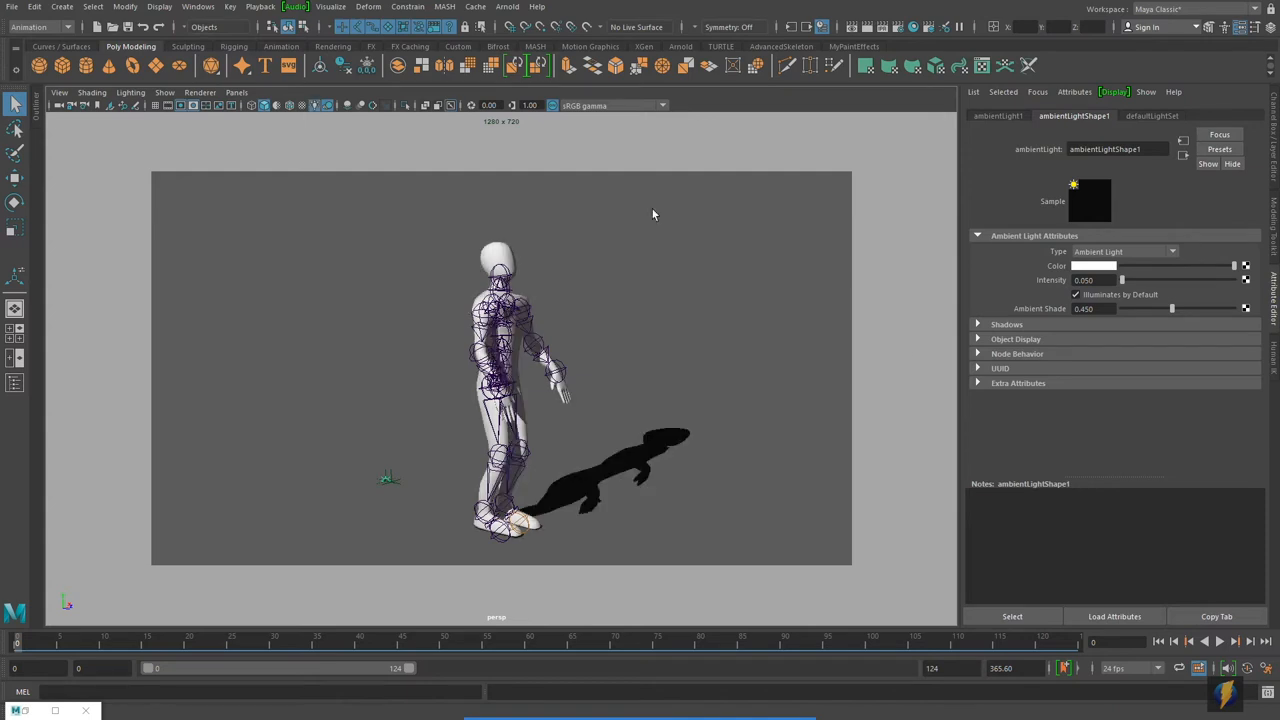
Turn the ground grid back on through the viewport Show menu.
click(164, 94)
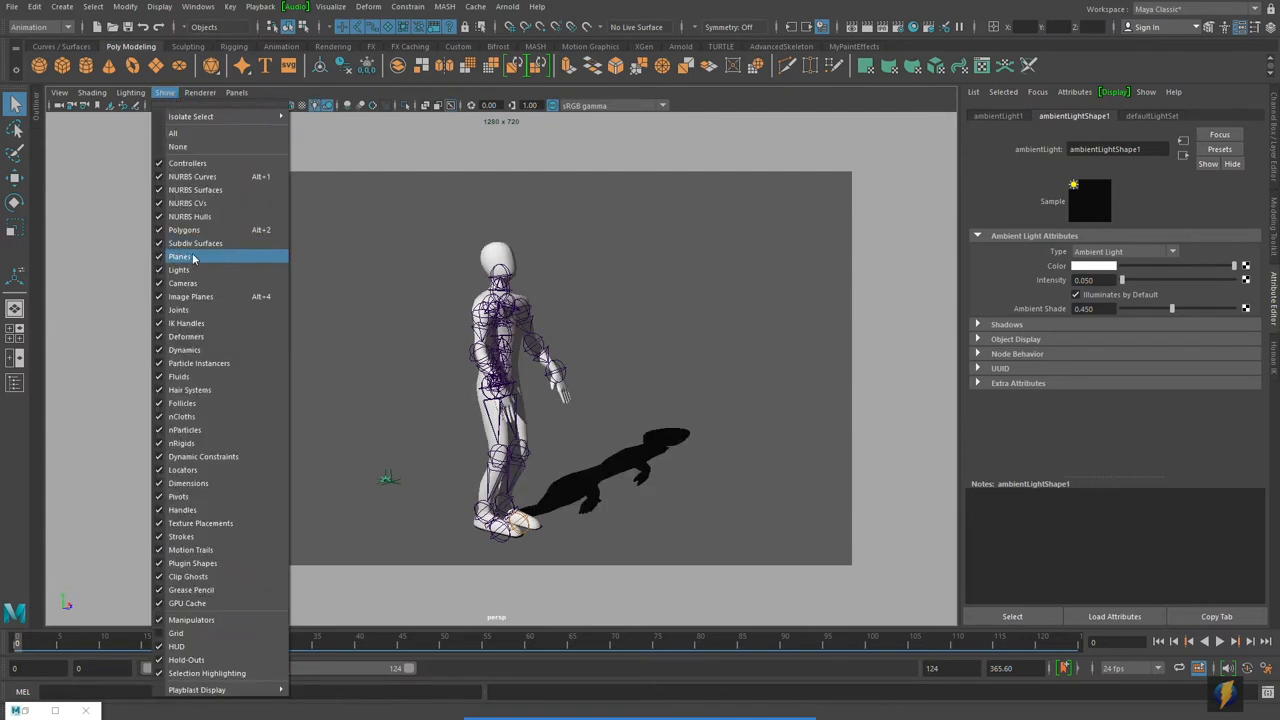
click(180, 256)
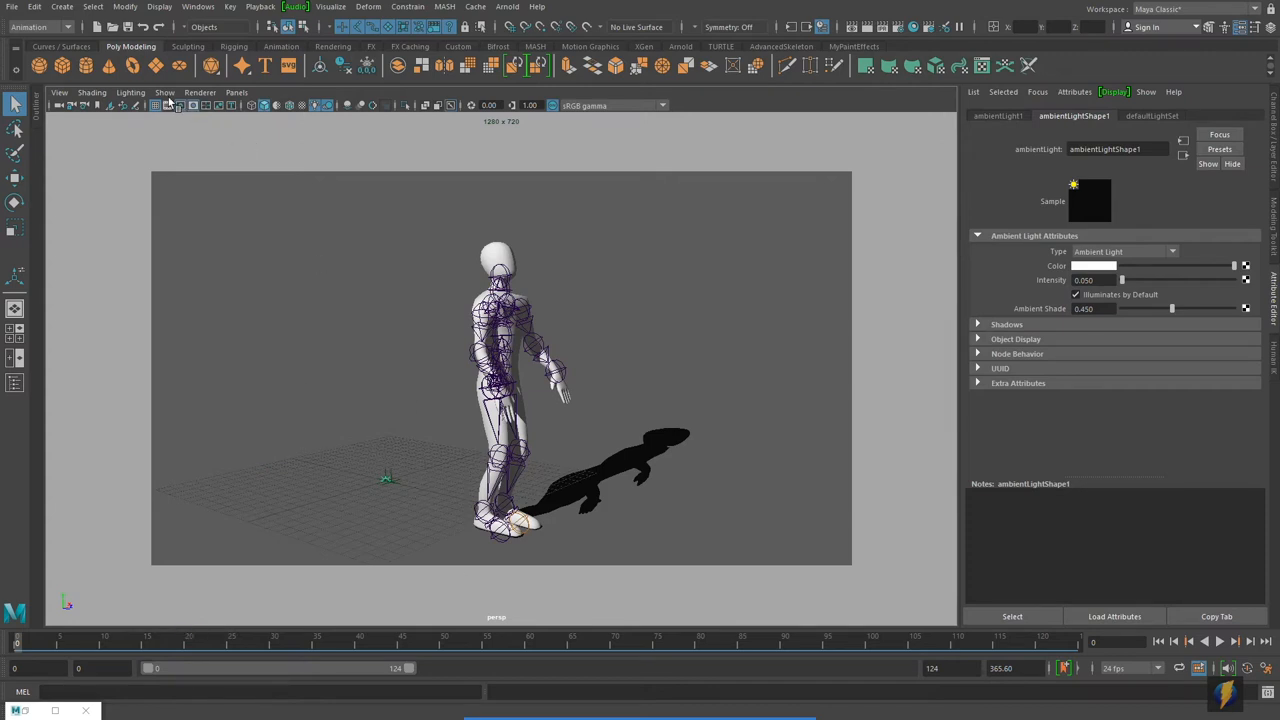
click(164, 92)
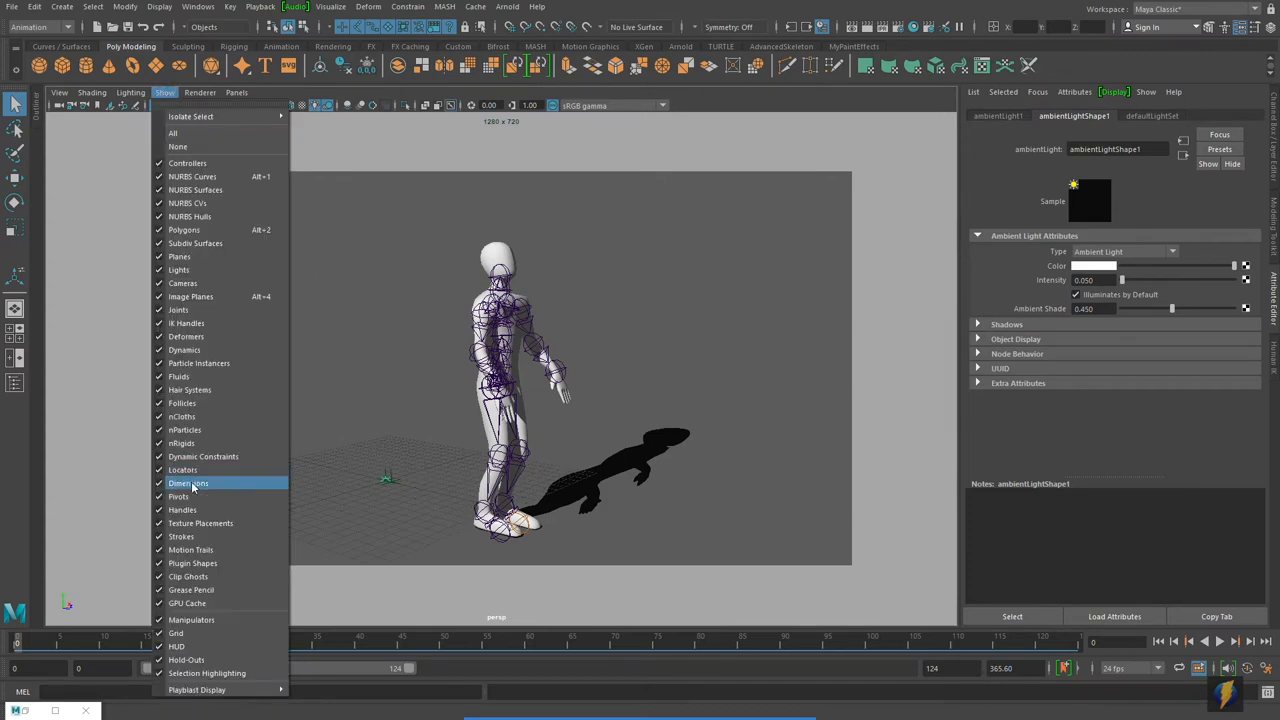
click(188, 482)
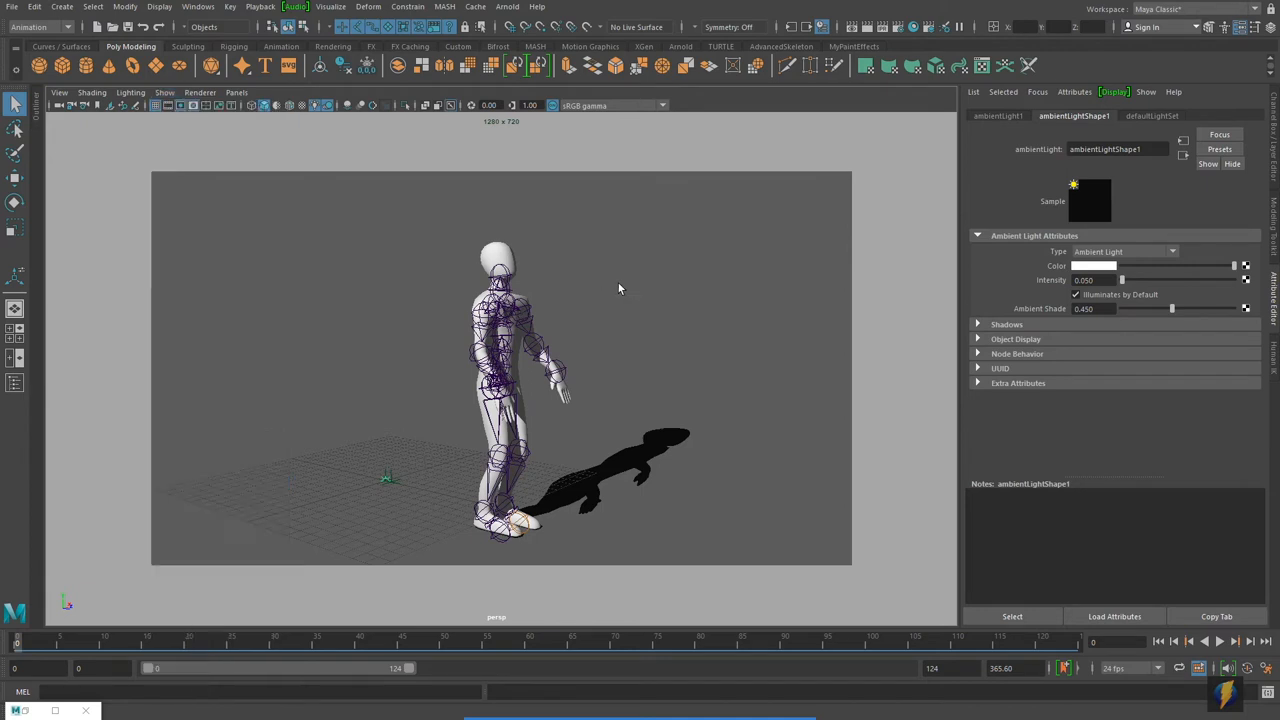
mouse_move(180, 200)
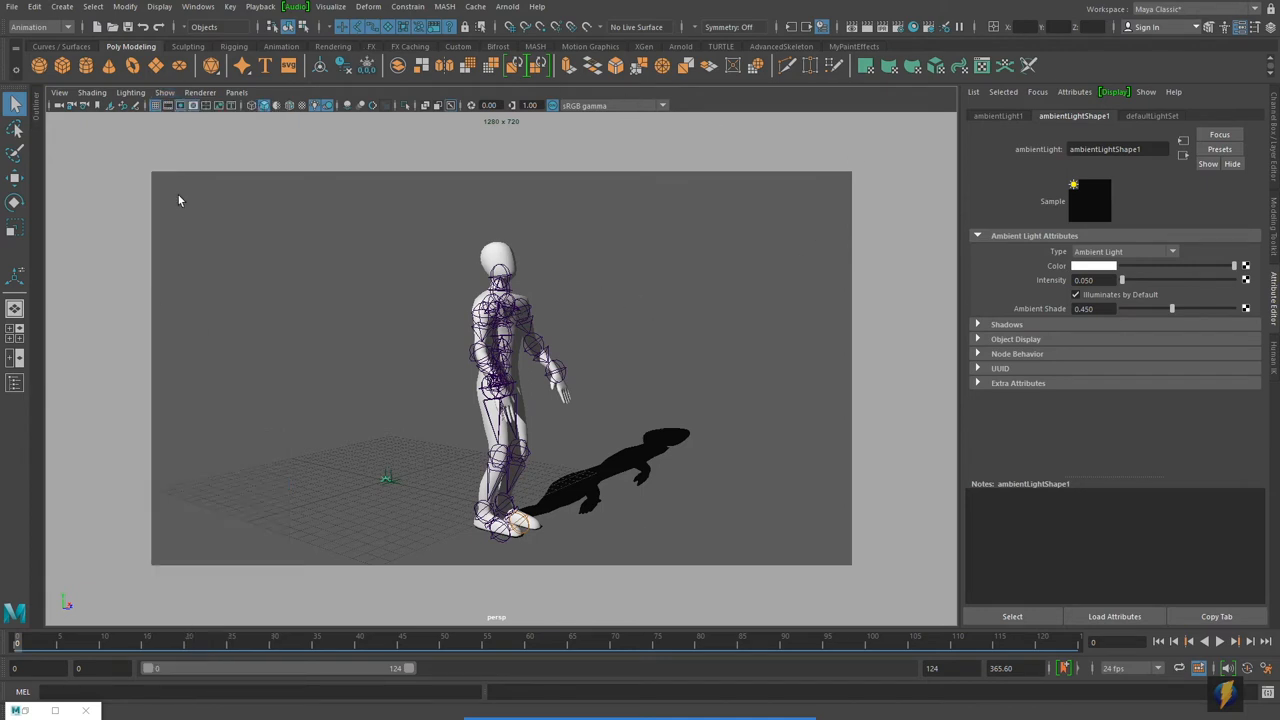
mouse_move(310, 264)
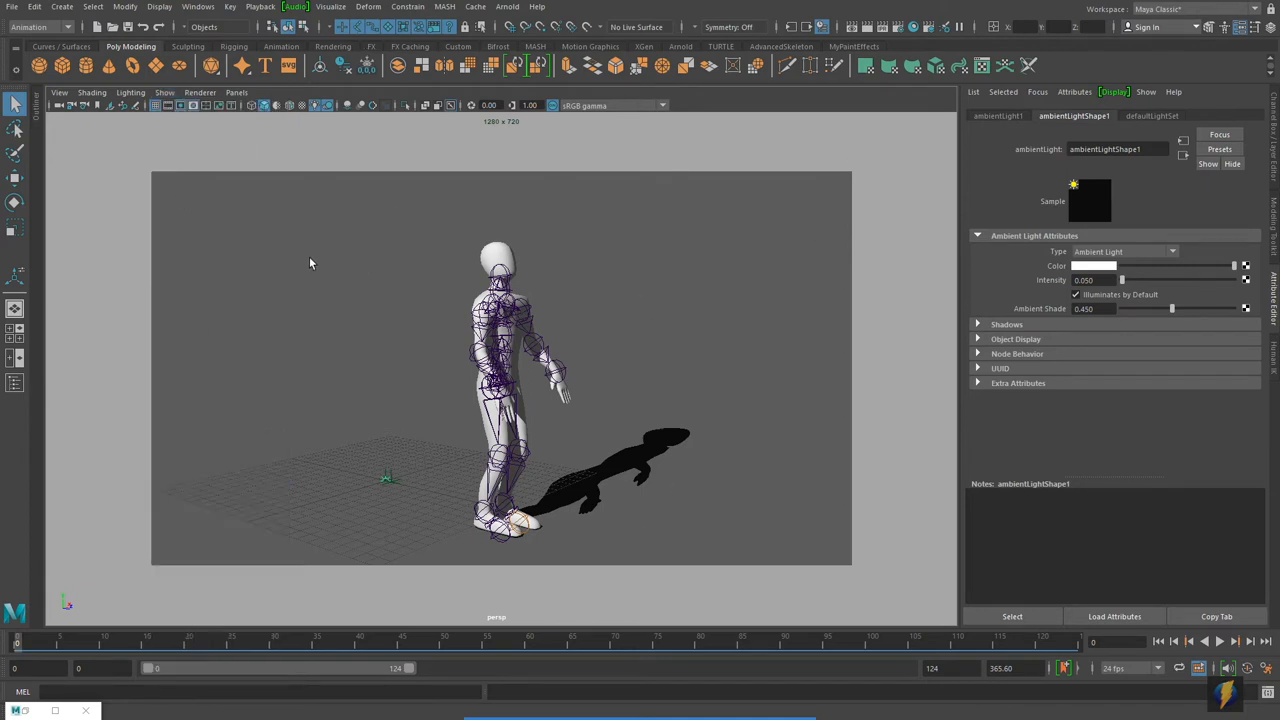
mouse_move(424, 356)
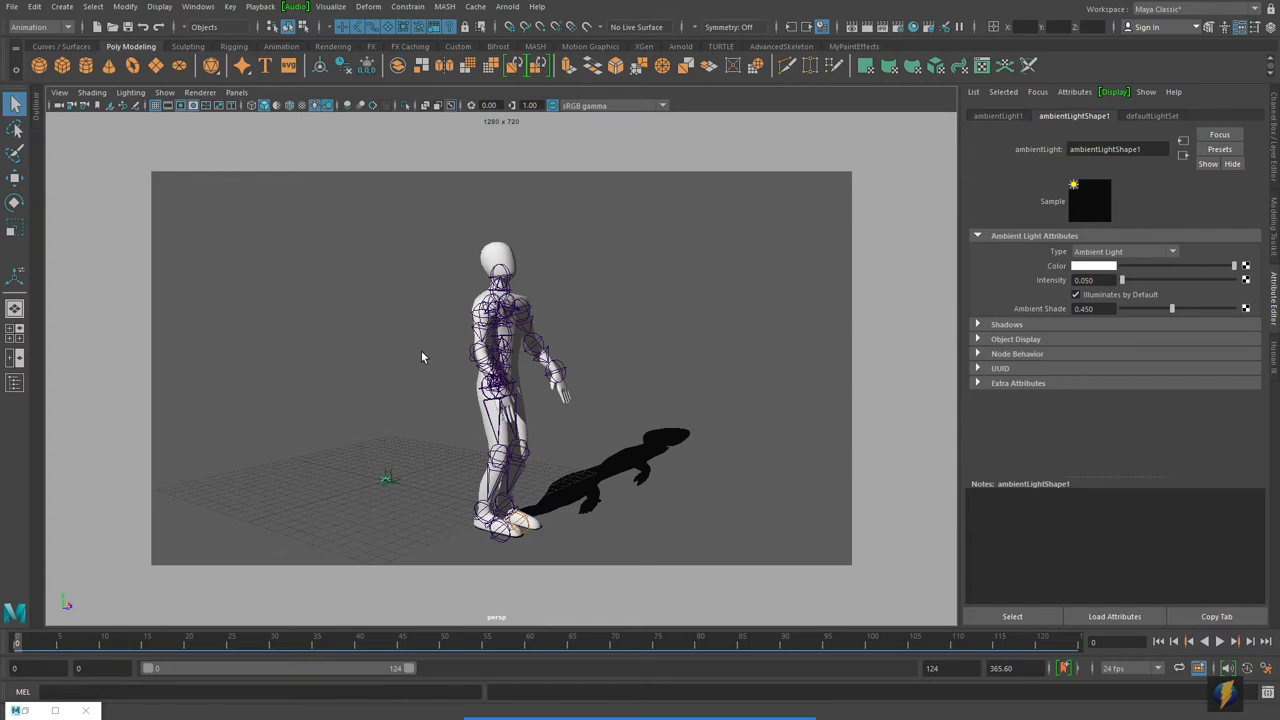
mouse_move(356, 458)
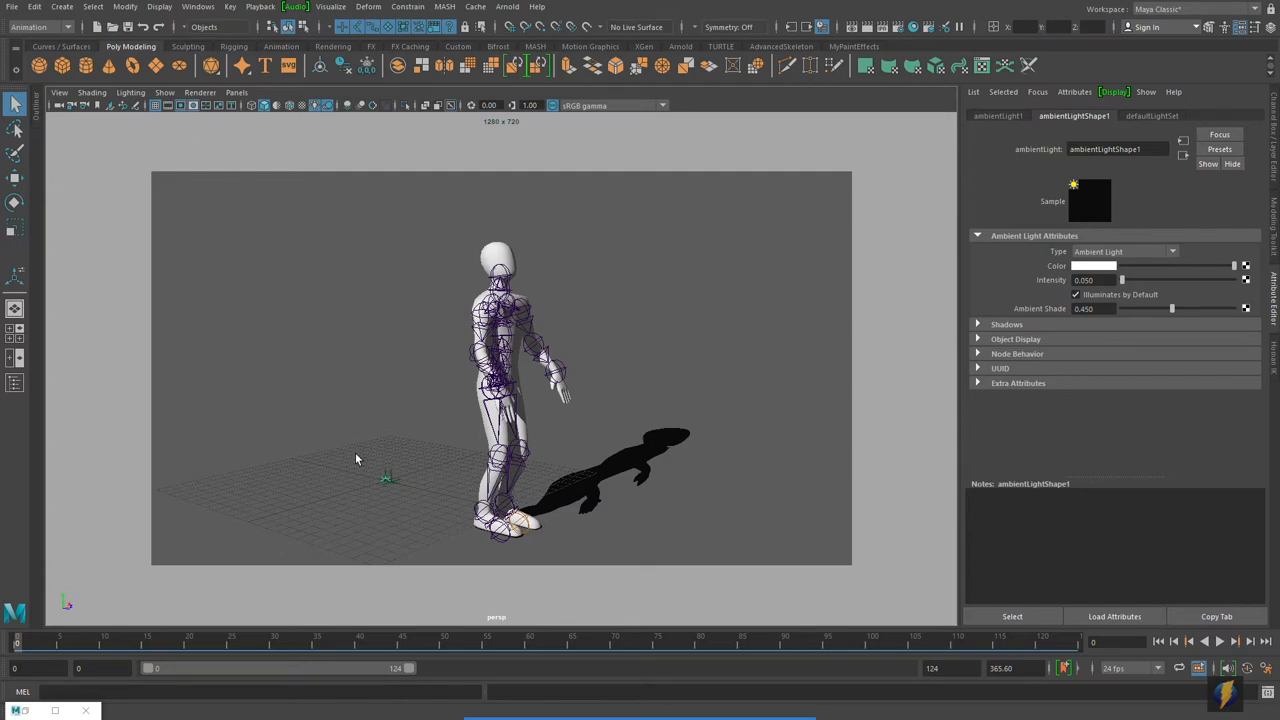
mouse_move(218, 152)
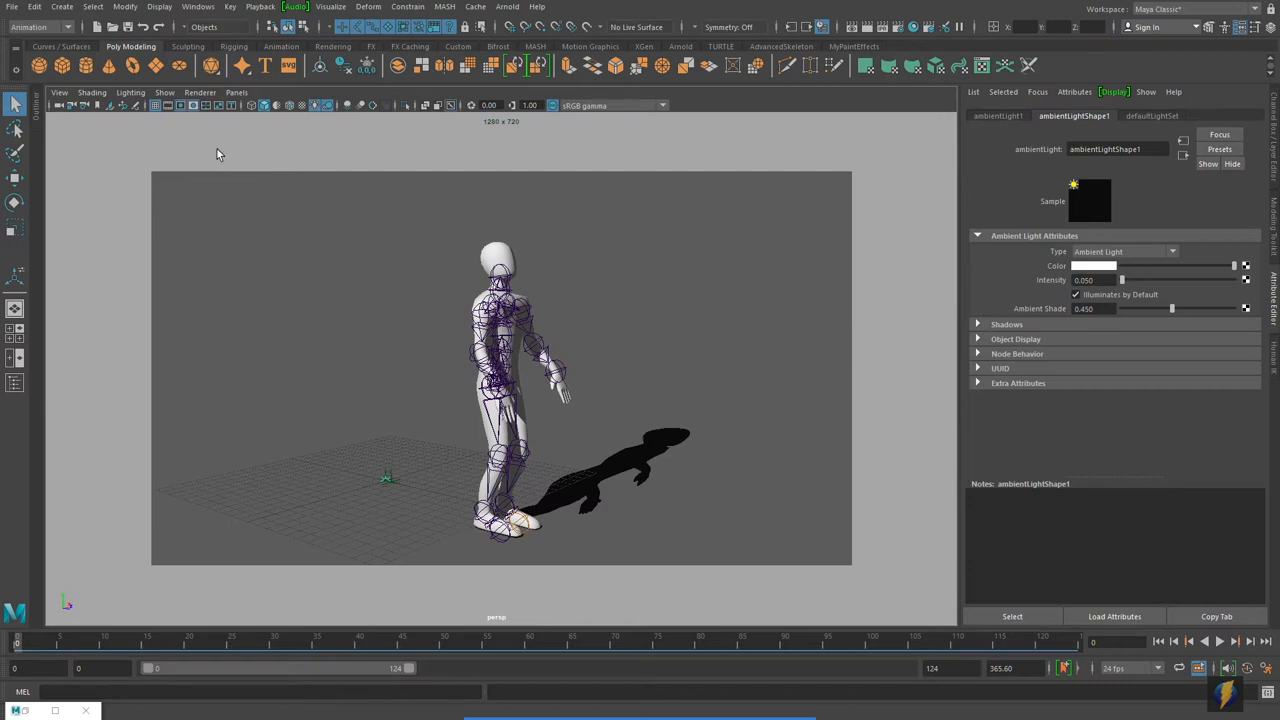
Show all object types again so the character and its shadow reappear.
click(164, 92)
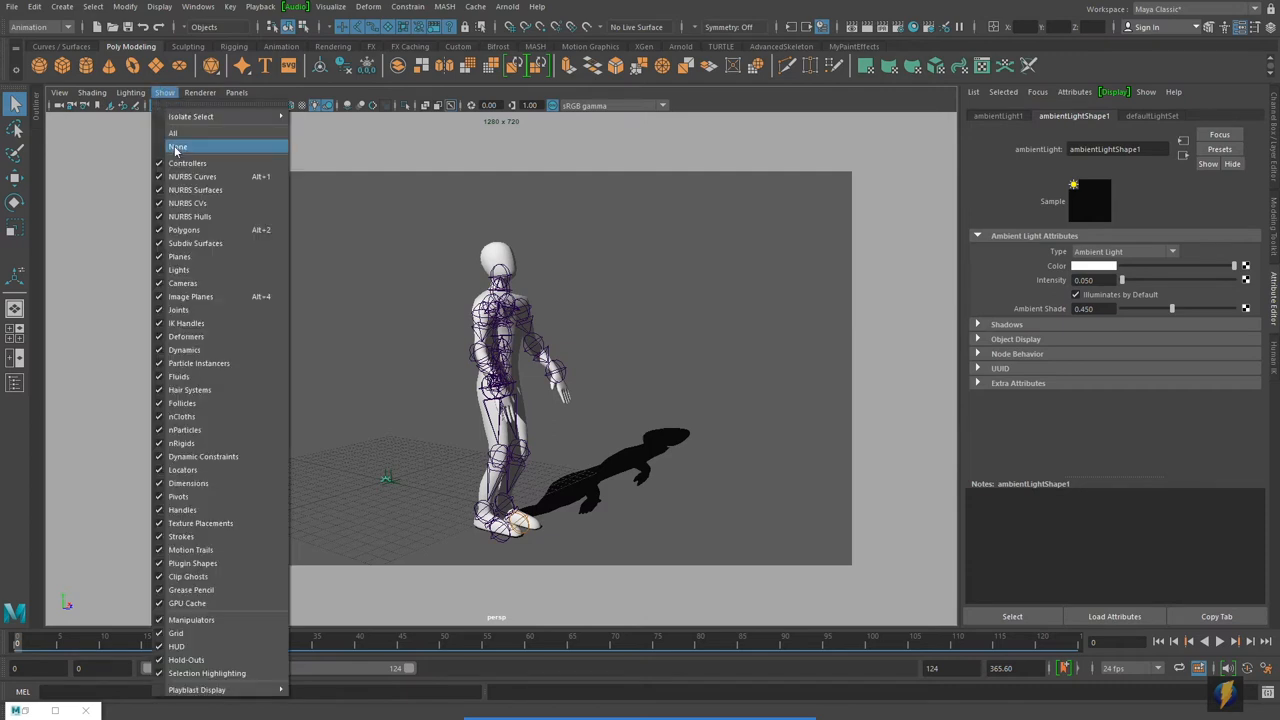
click(178, 146)
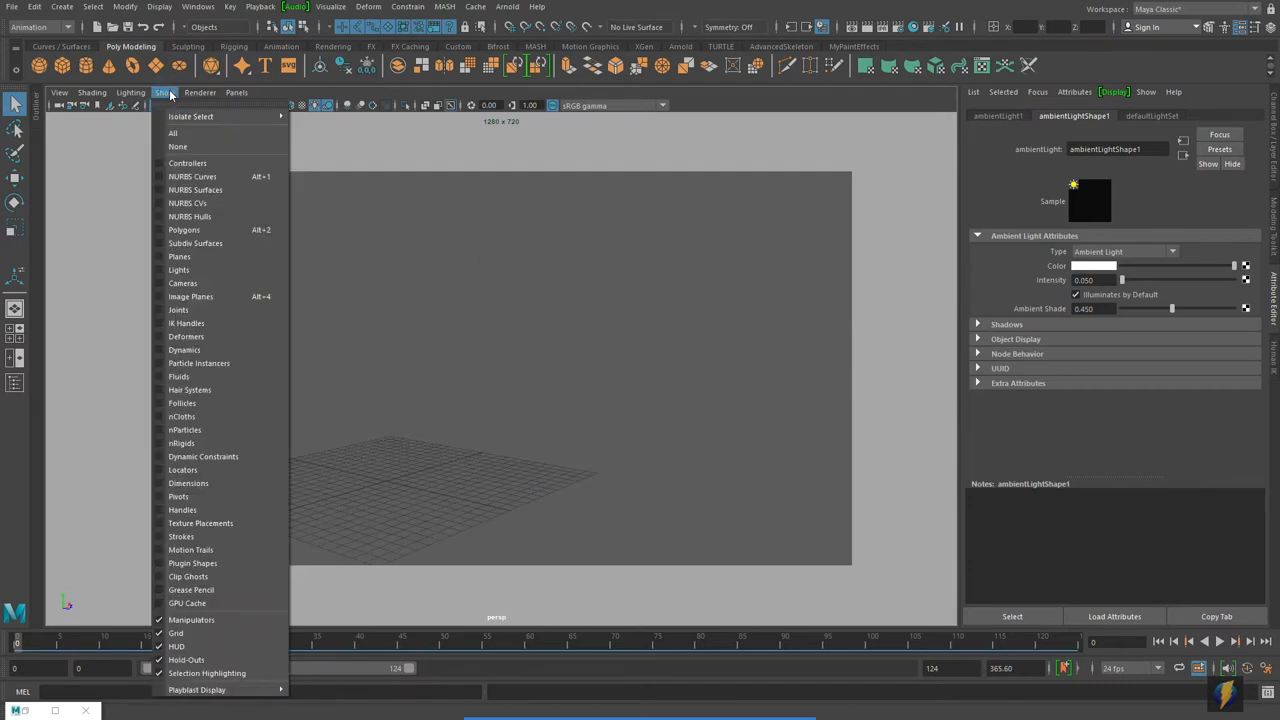
click(164, 132)
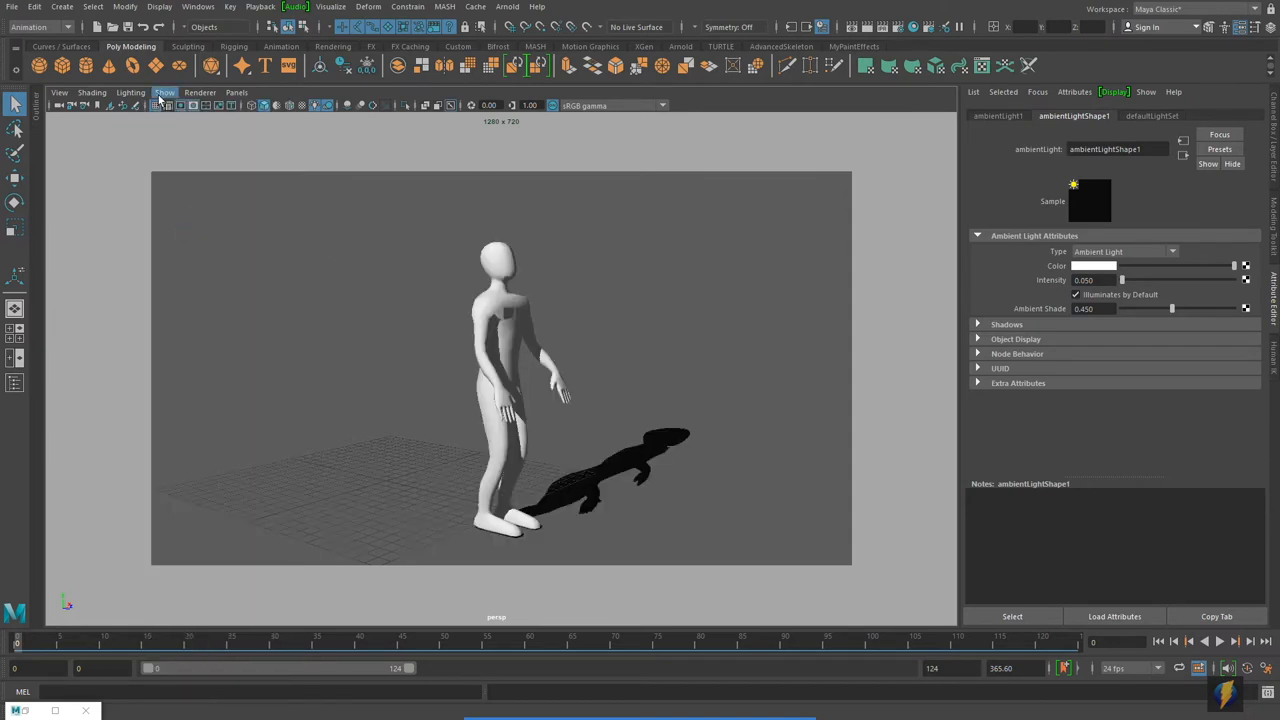
click(164, 92)
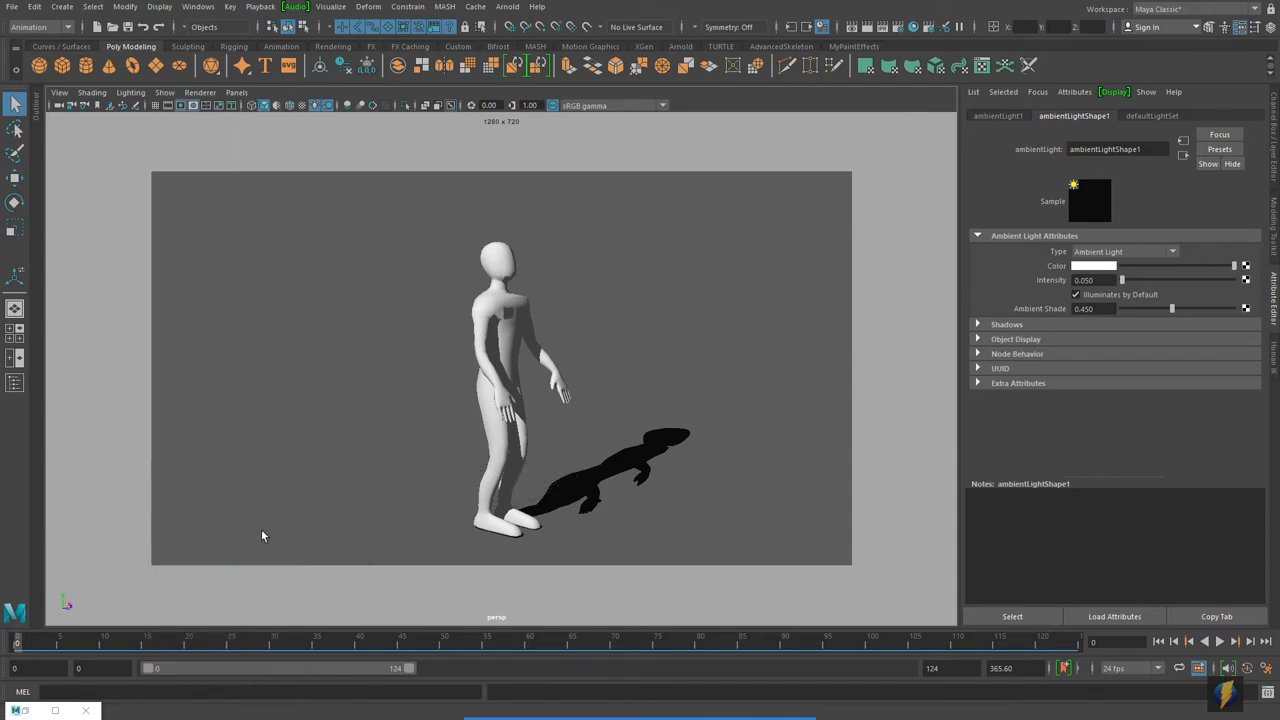
mouse_move(792, 420)
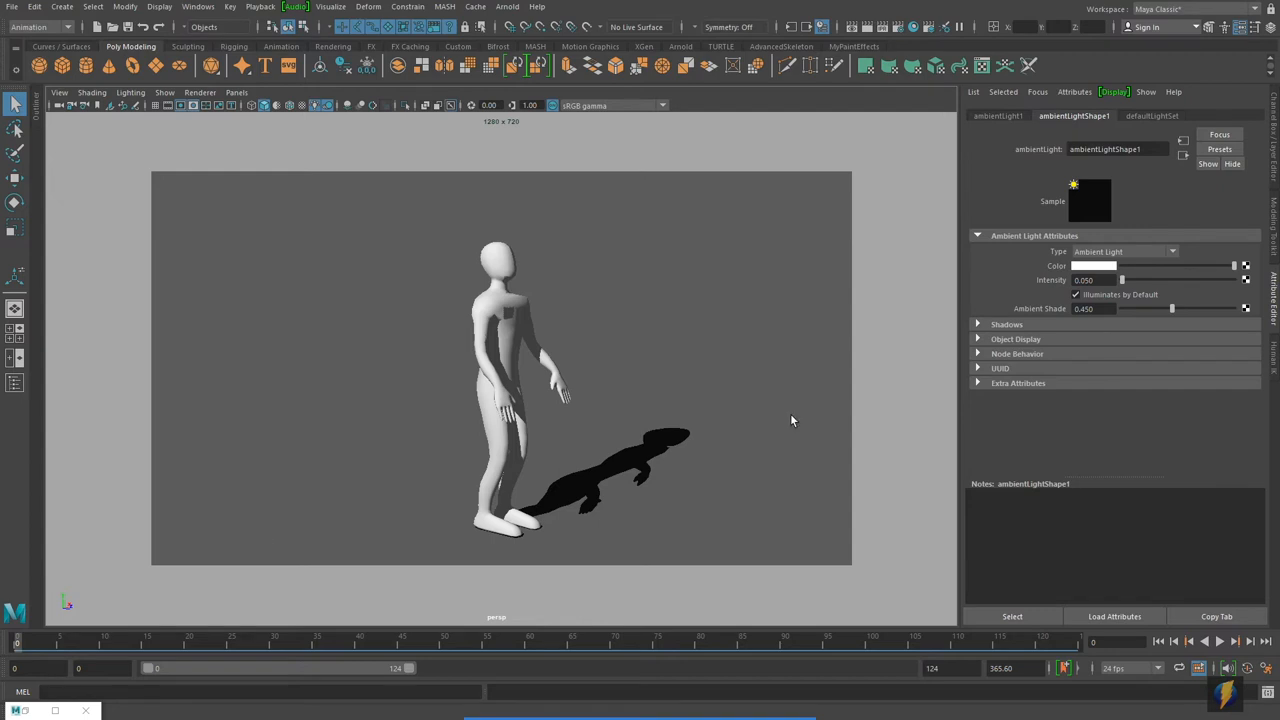
mouse_move(896, 518)
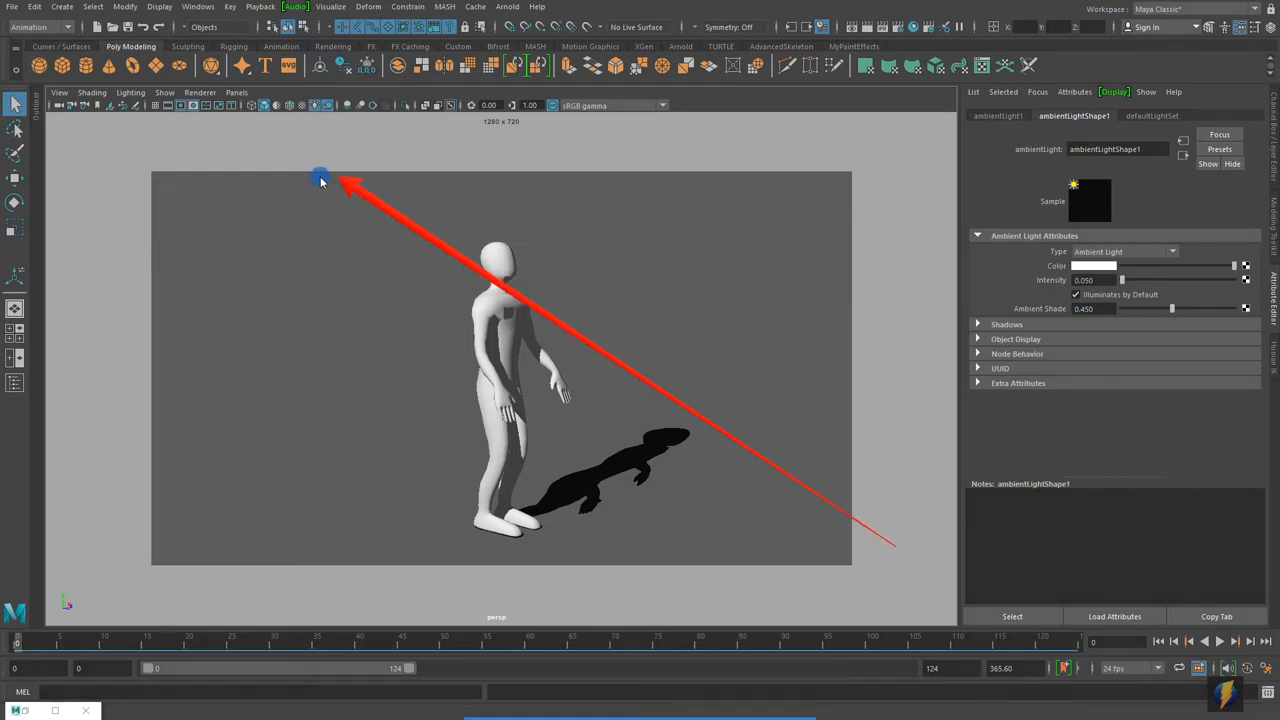
Remove the resolution gate so the character and shadow fill the whole camera view.
drag(320, 178, 738, 548)
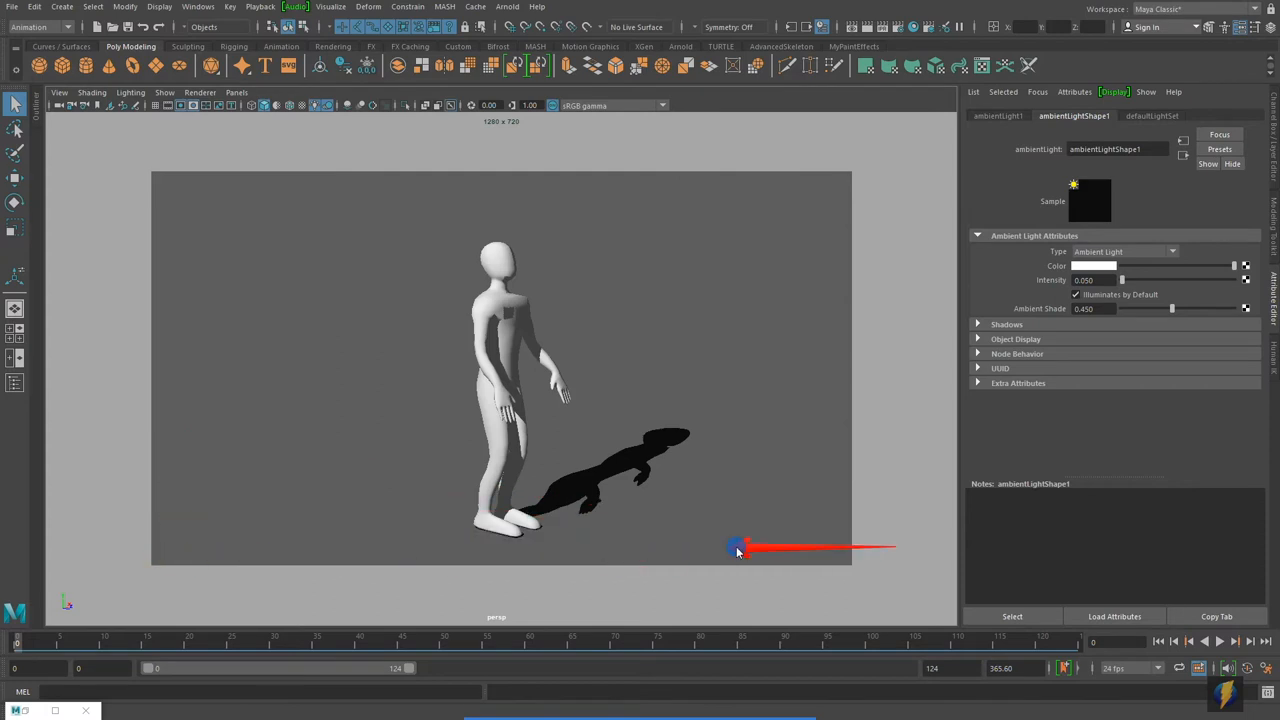
drag(738, 548, 304, 424)
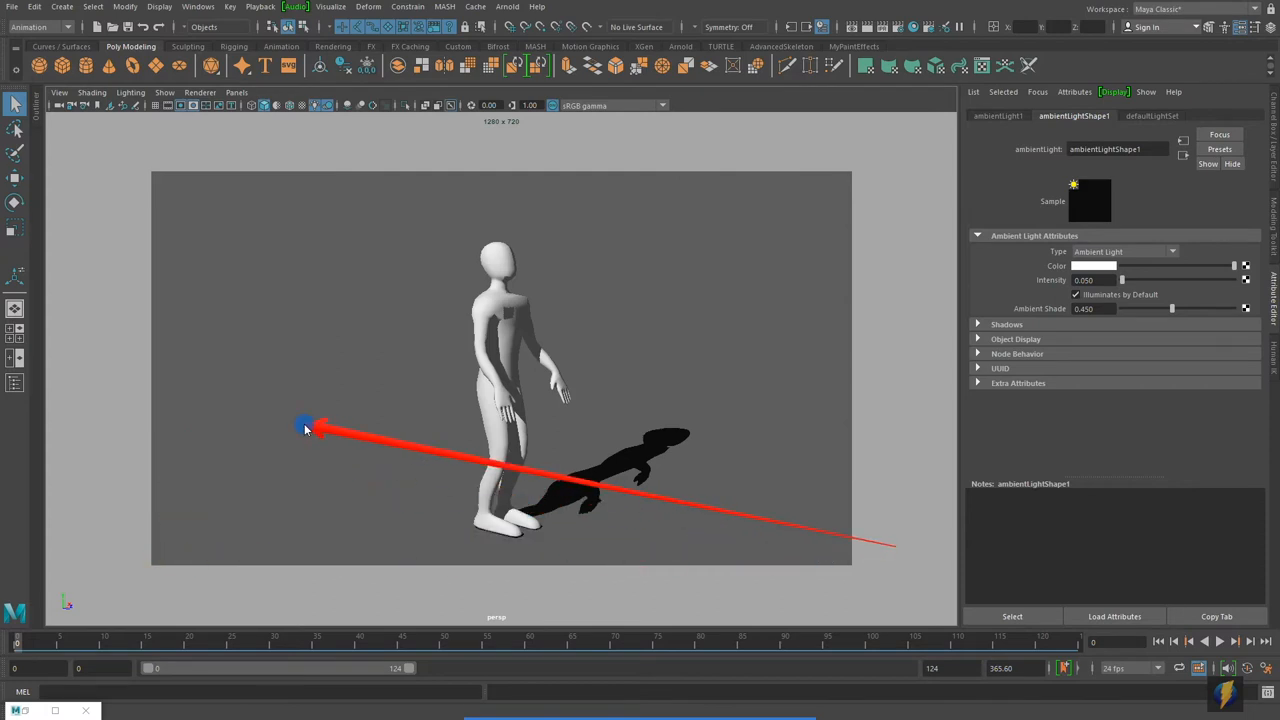
drag(304, 424, 262, 192)
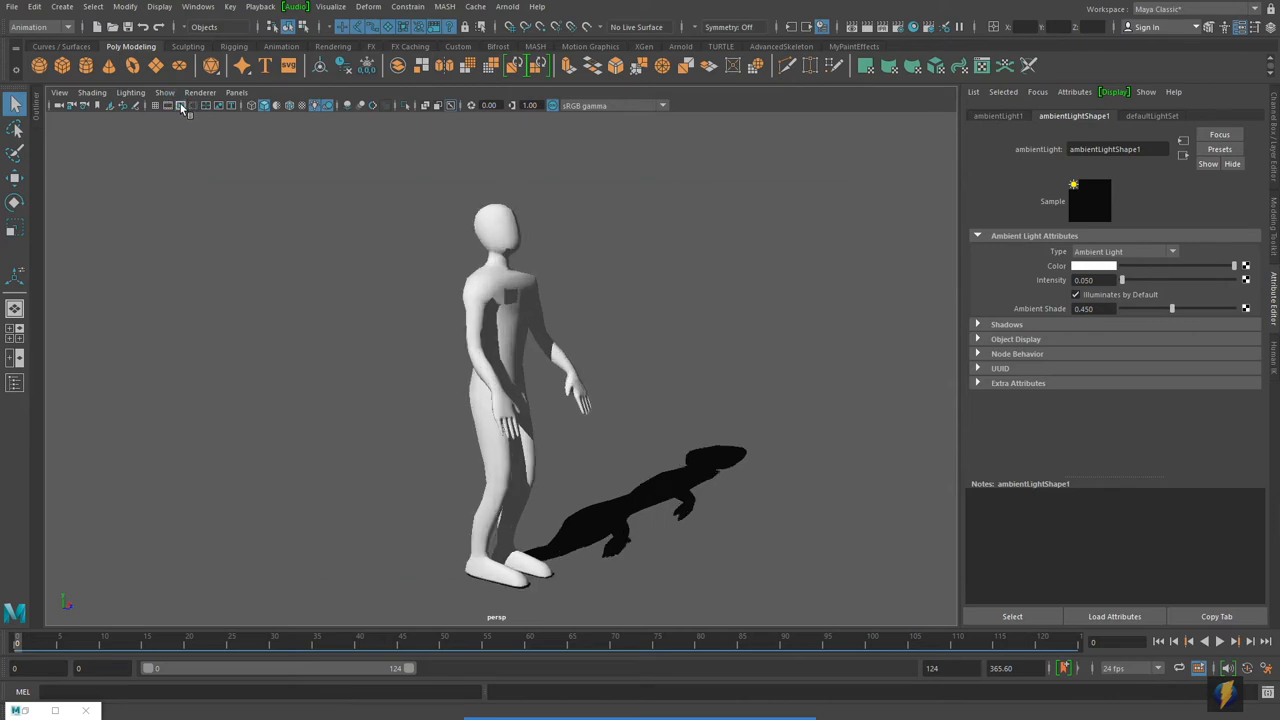
mouse_move(180, 108)
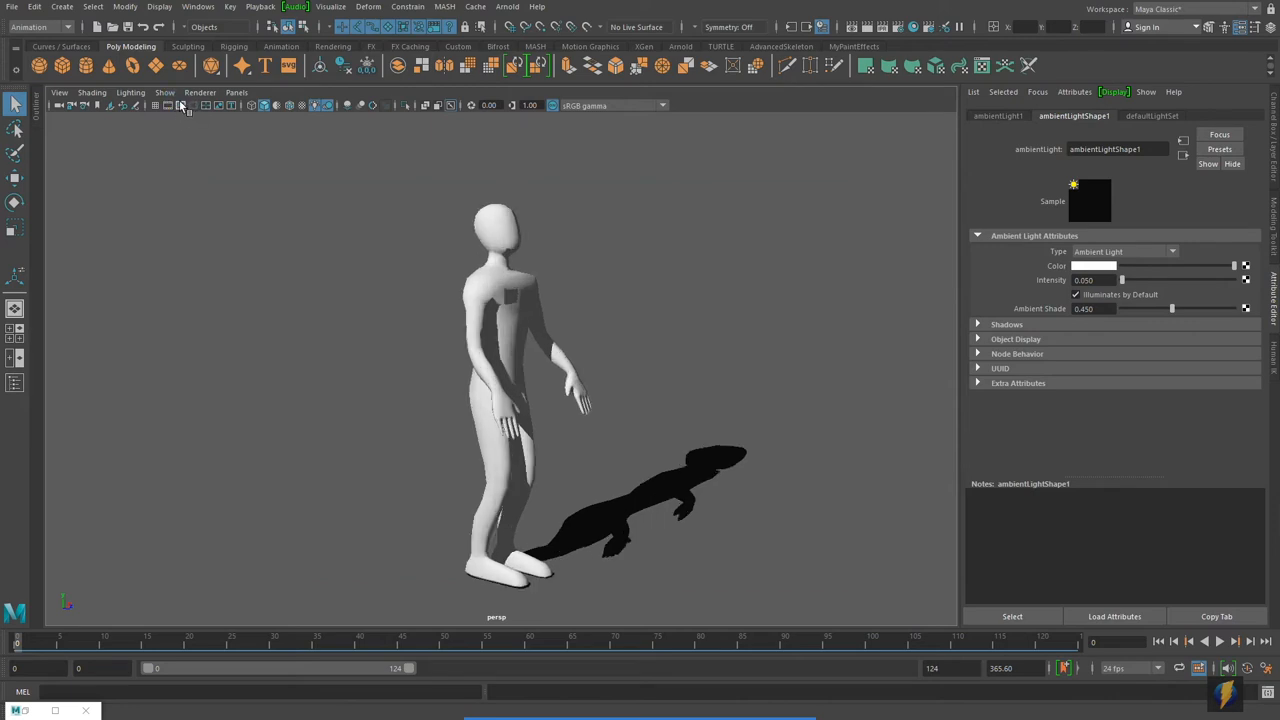
mouse_move(416, 272)
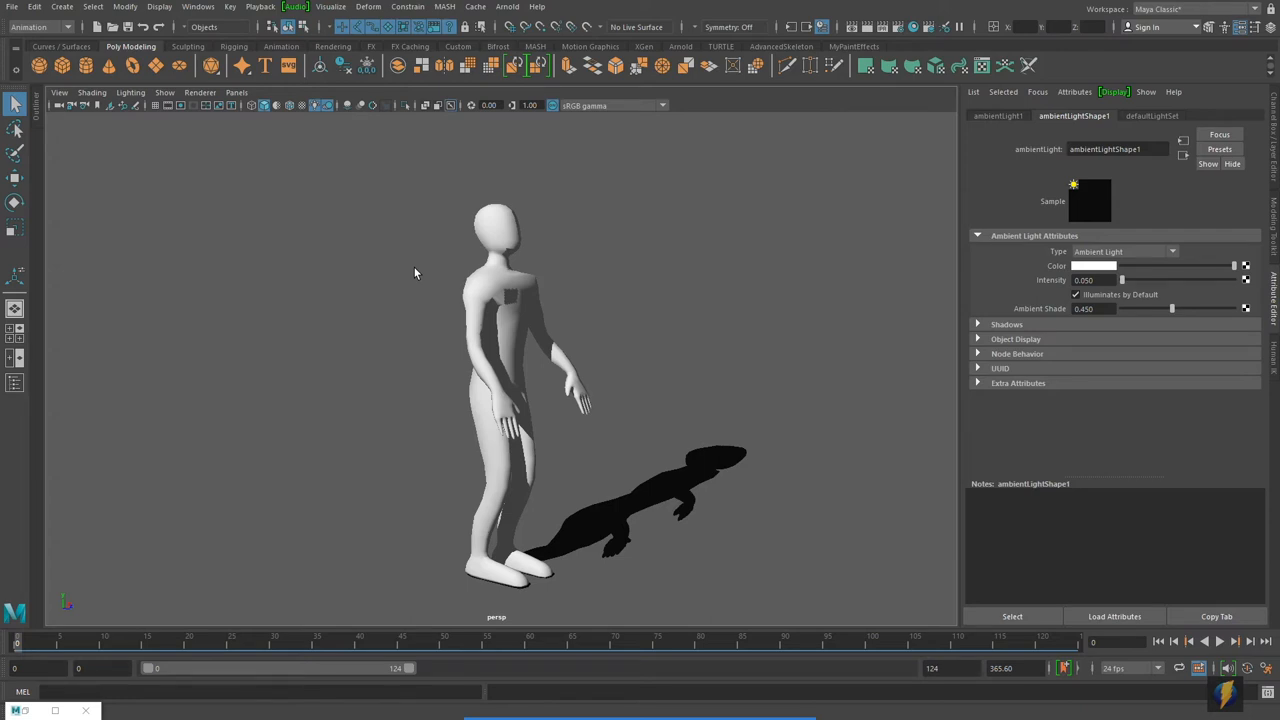
mouse_move(576, 356)
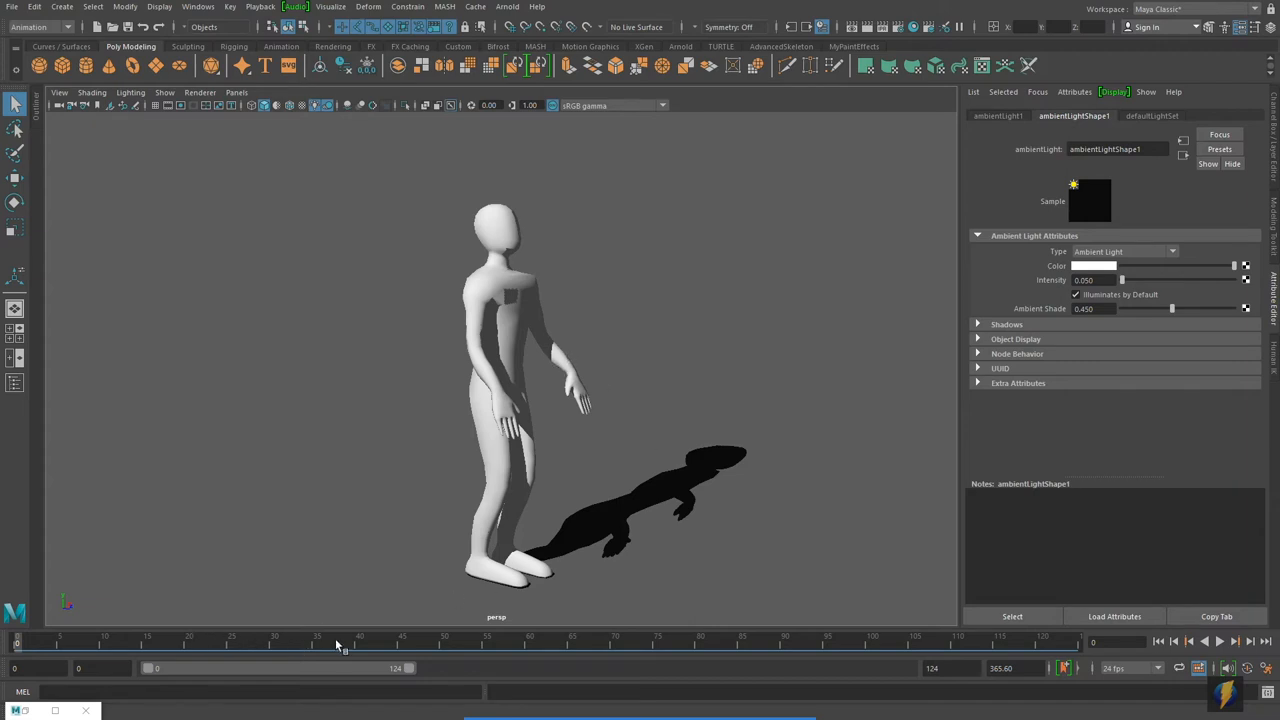
mouse_move(572, 660)
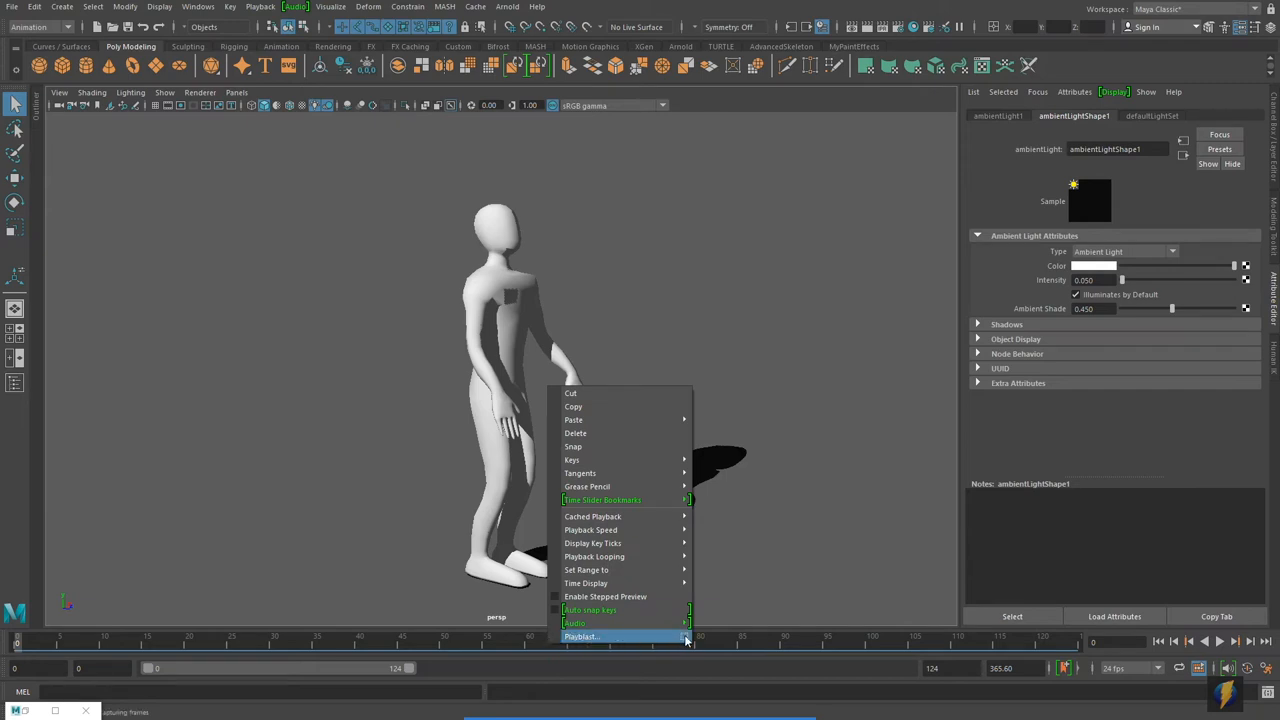
Bring up Playblast Options, move it aside and reset its settings to defaults.
click(612, 636)
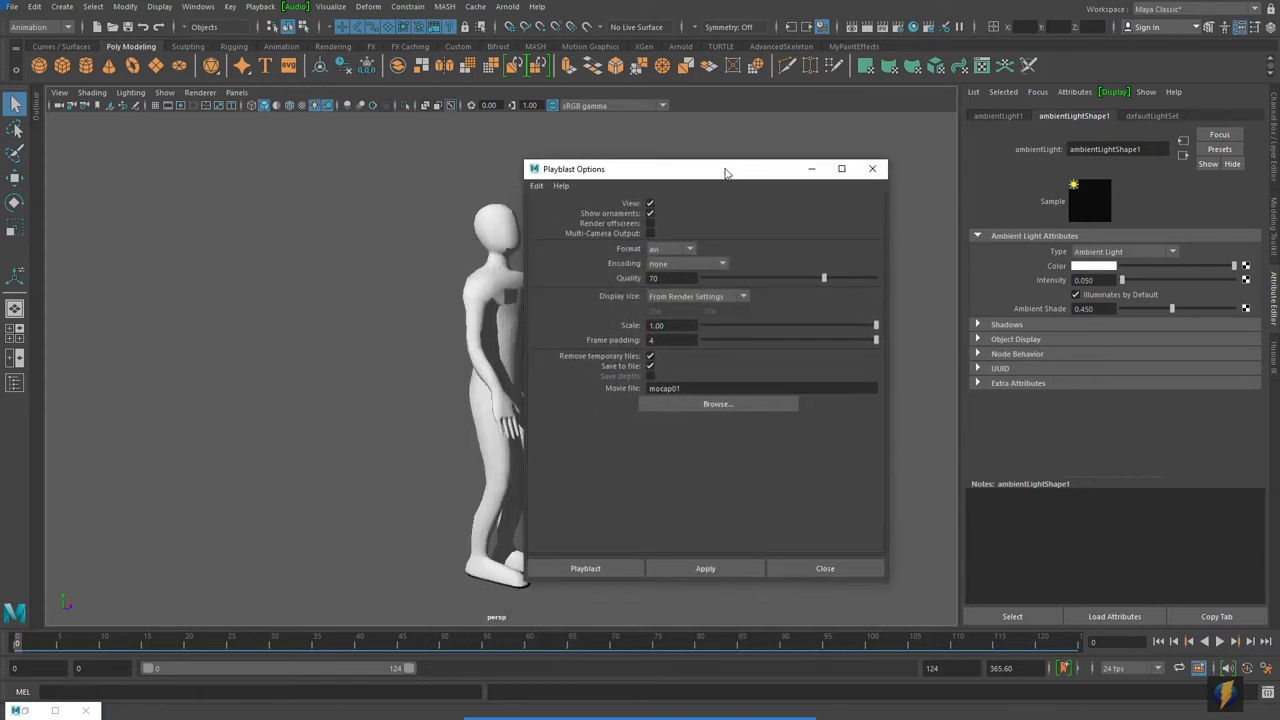
drag(724, 168, 790, 148)
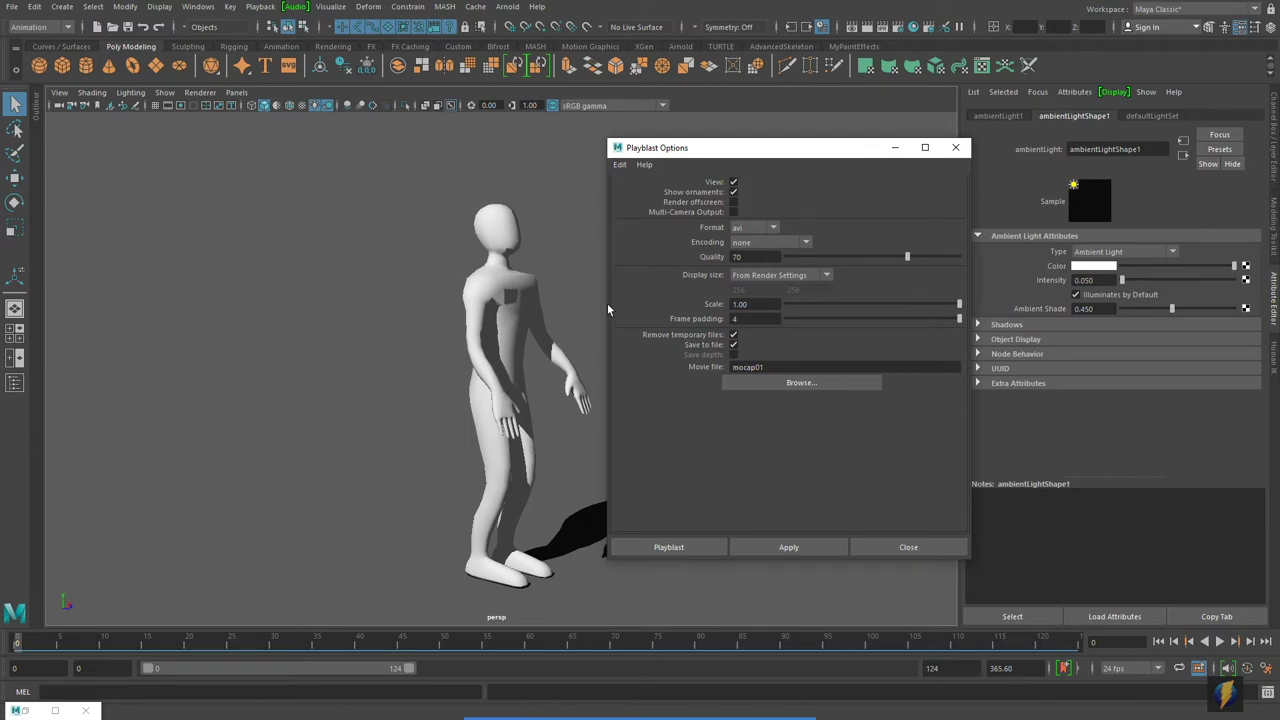
click(620, 164)
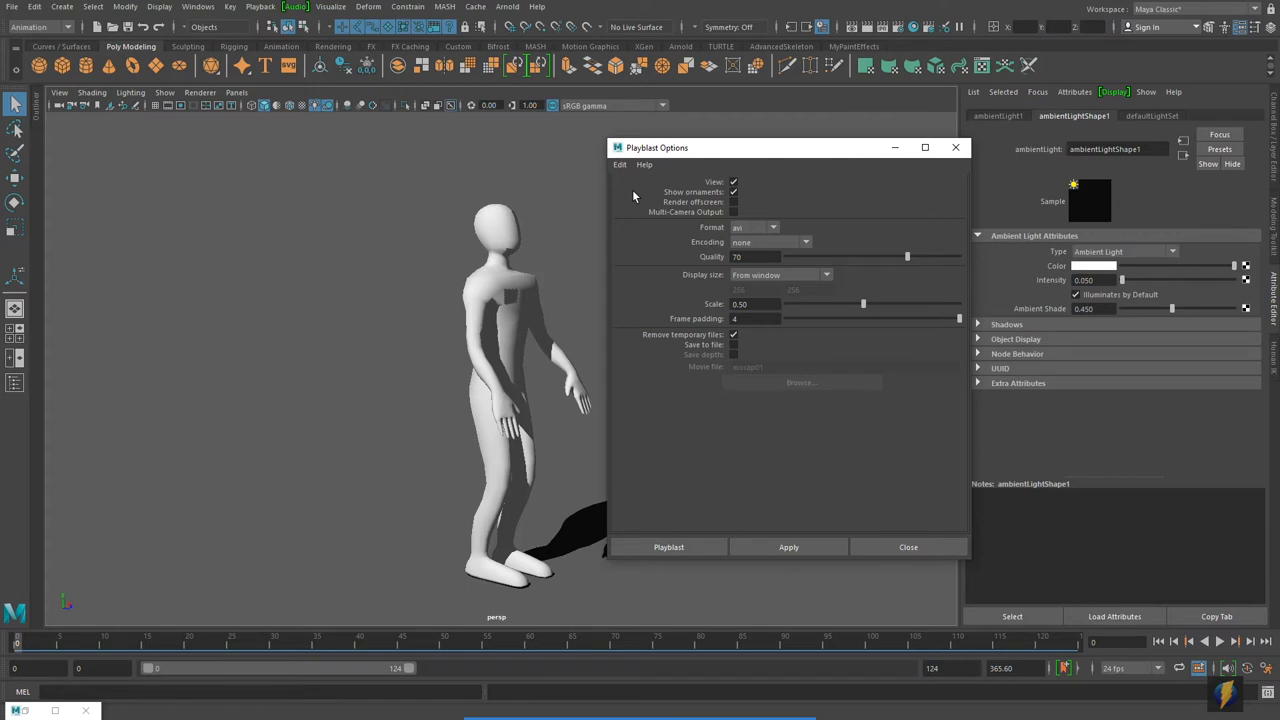
mouse_move(678, 292)
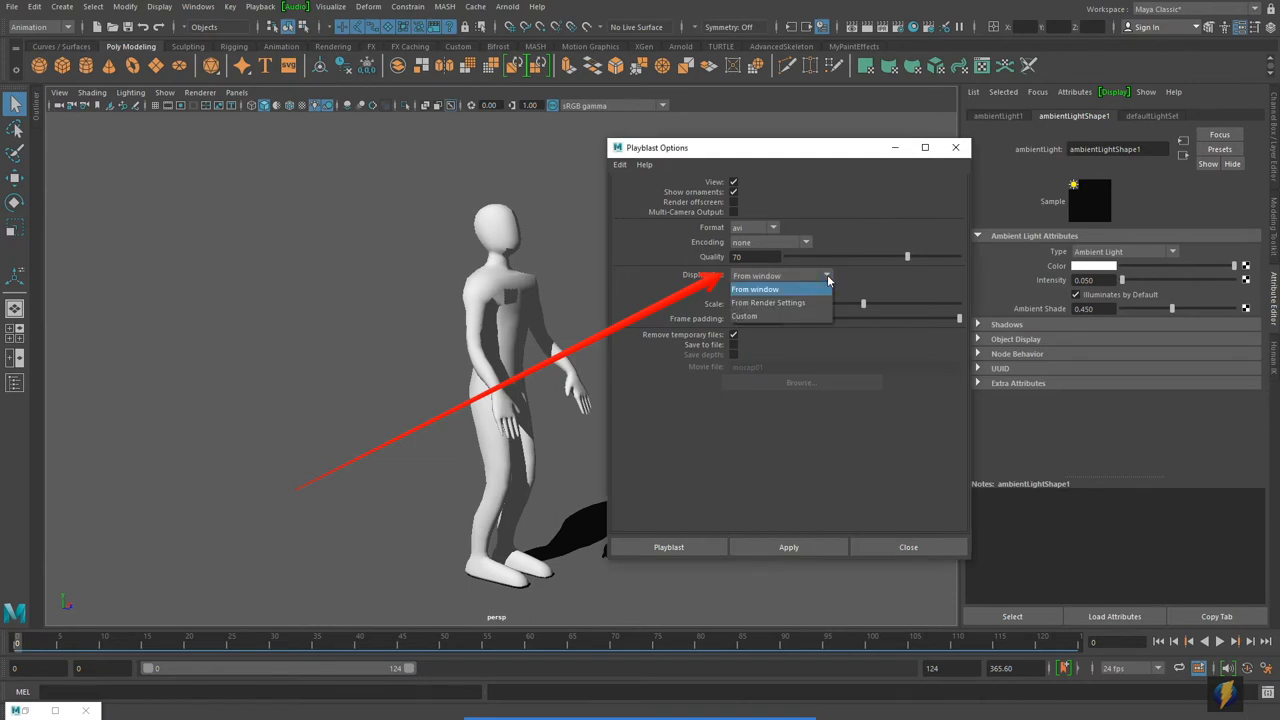
mouse_move(768, 302)
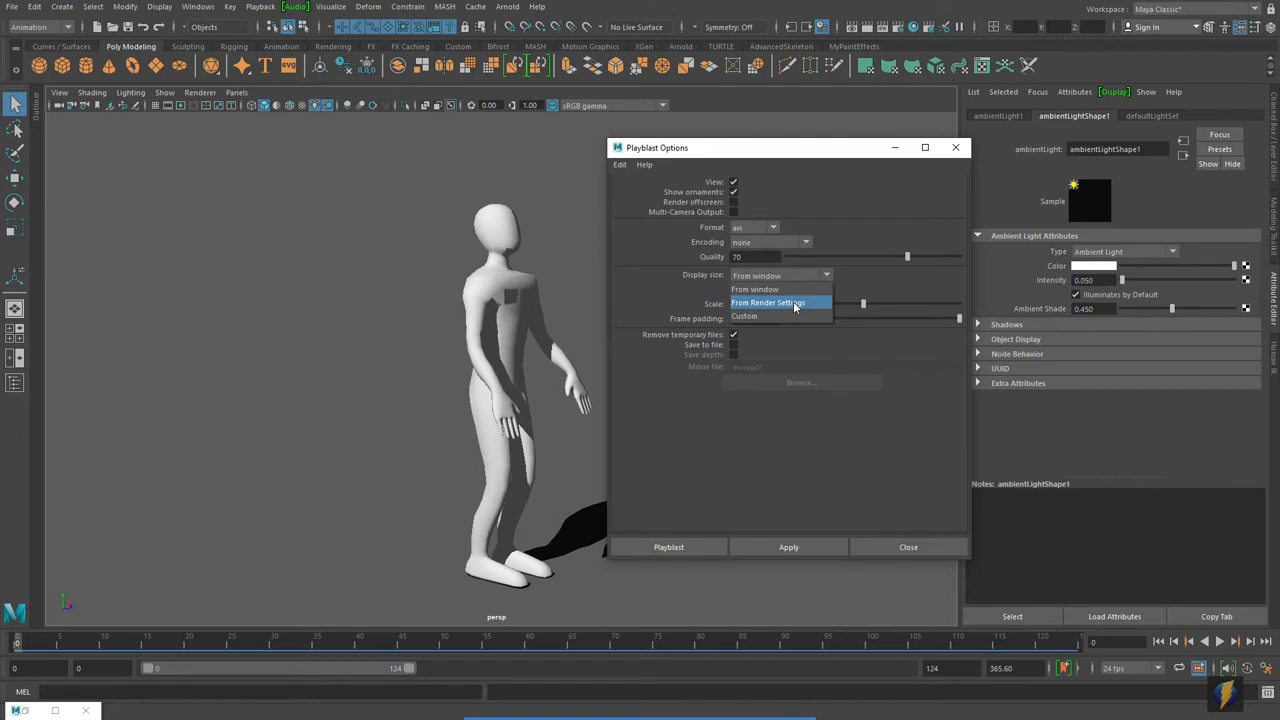
Take the playblast display size from the render settings with scale 1.00.
click(768, 302)
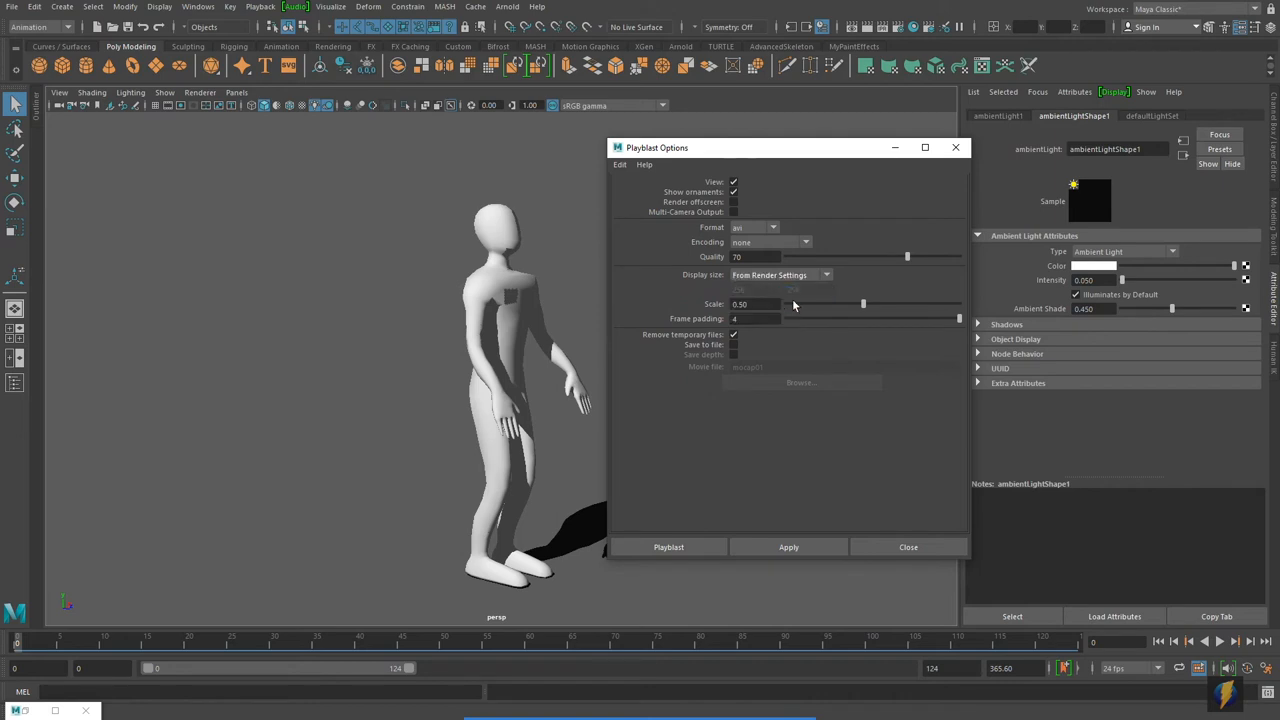
mouse_move(792, 304)
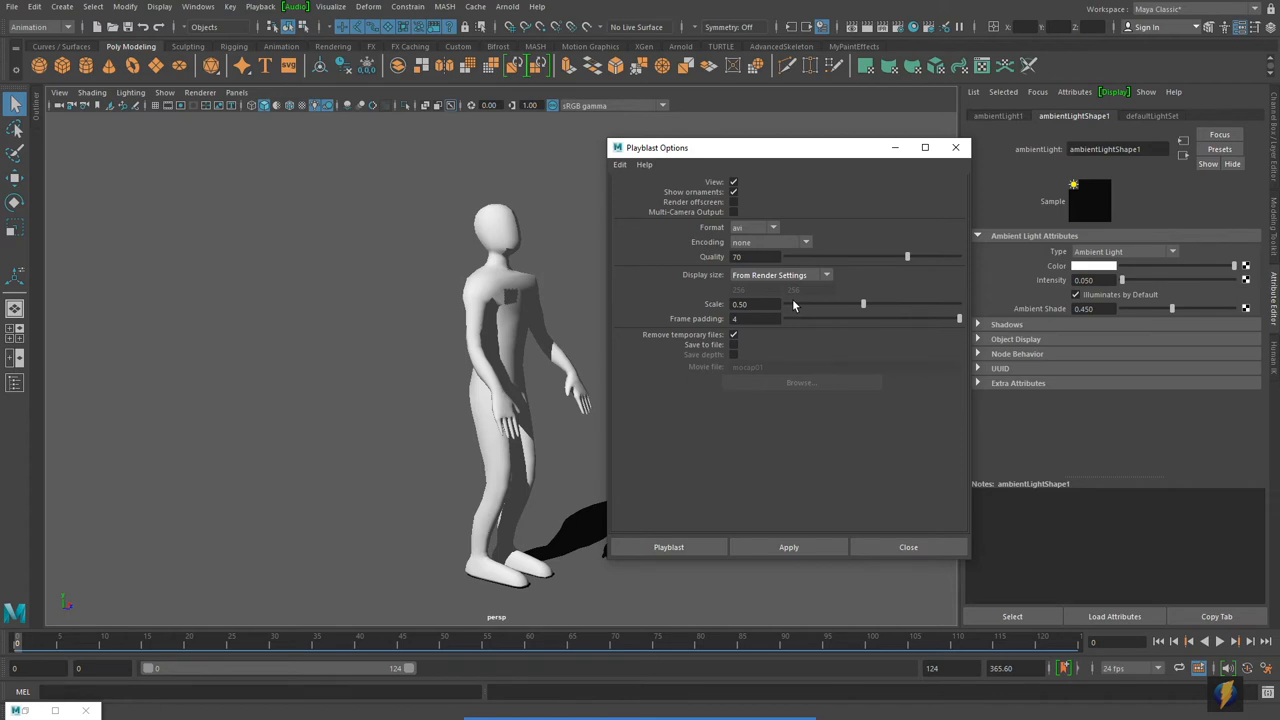
mouse_move(664, 574)
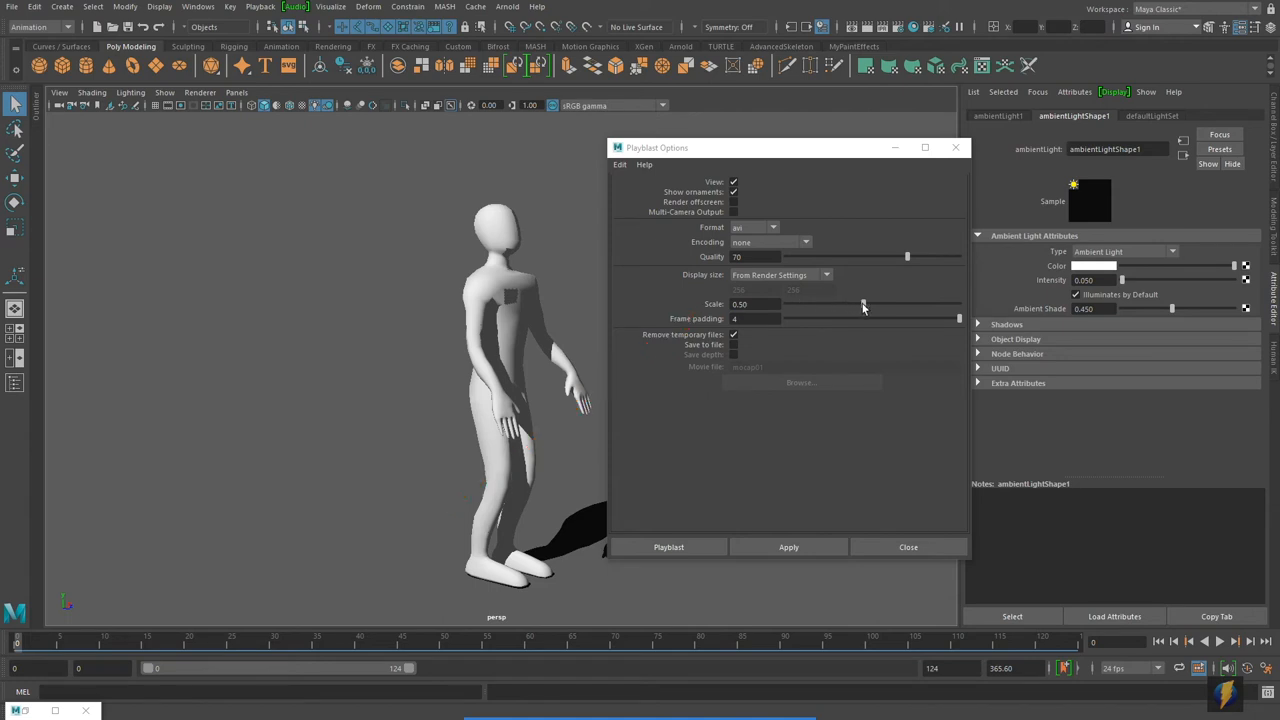
drag(864, 304, 956, 304)
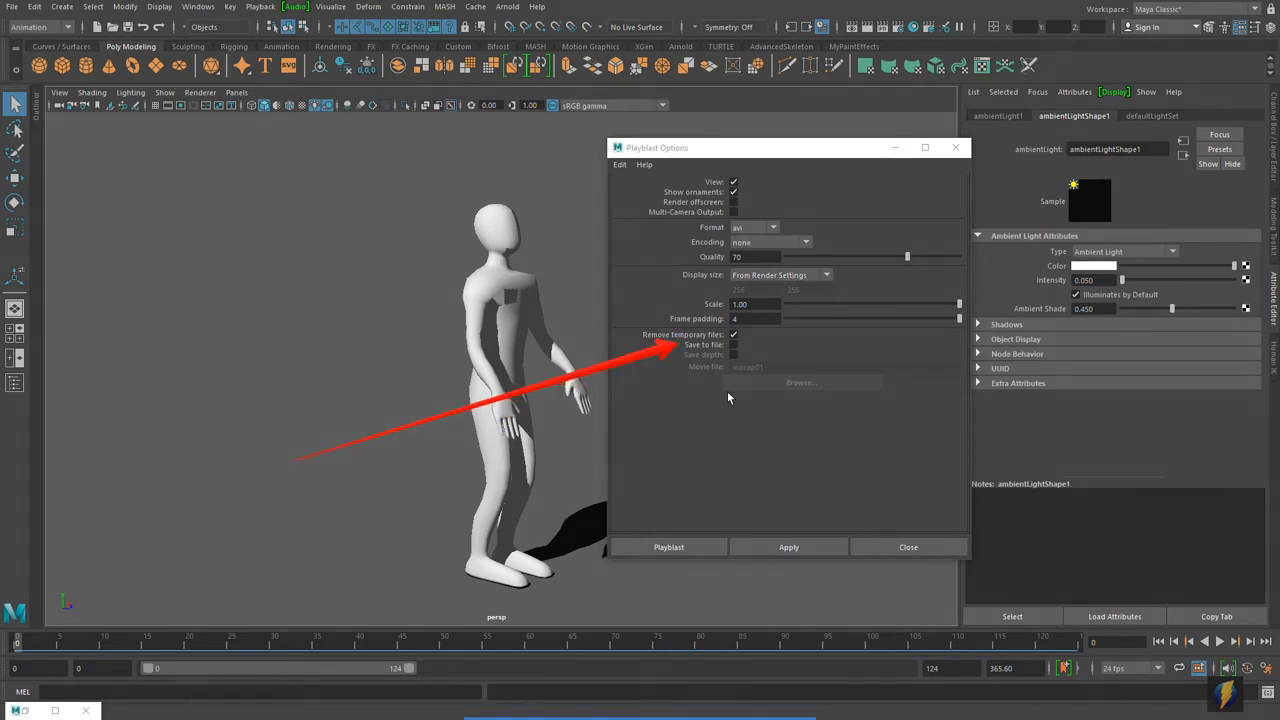
Make the playblast save to a movie file named flip on the Desktop.
click(732, 344)
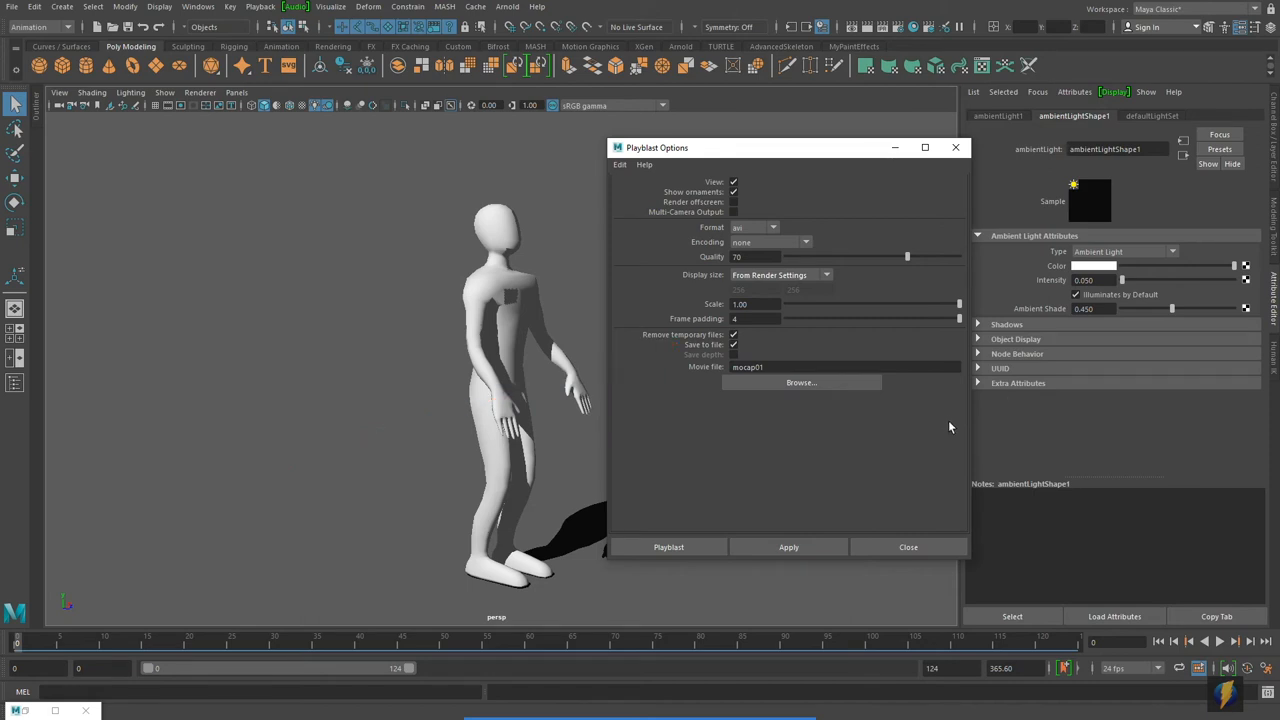
click(800, 382)
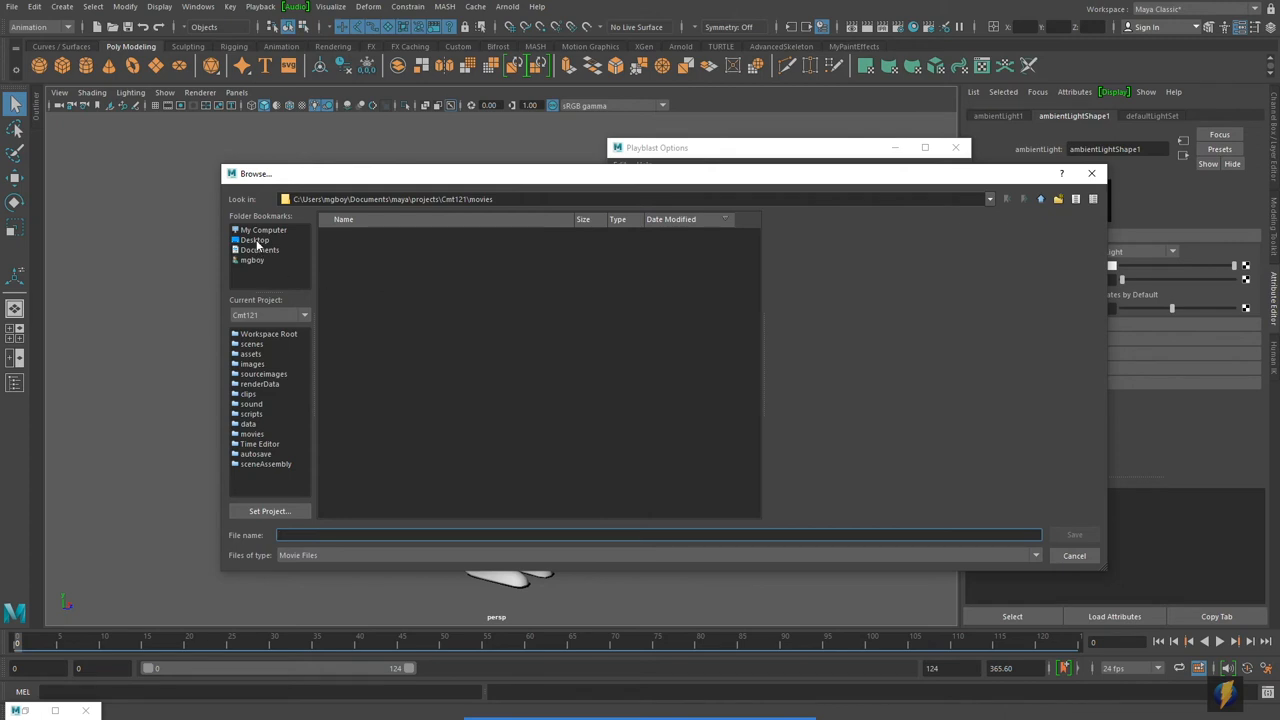
click(254, 240)
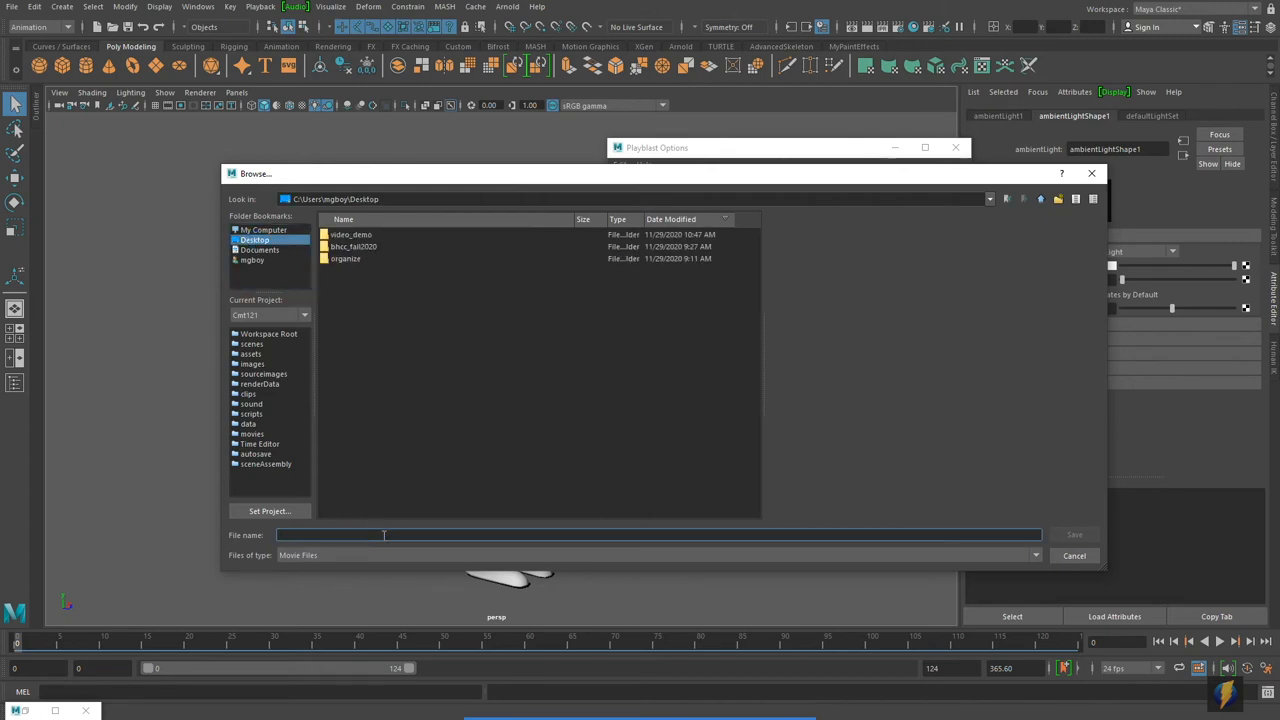
text(flip)
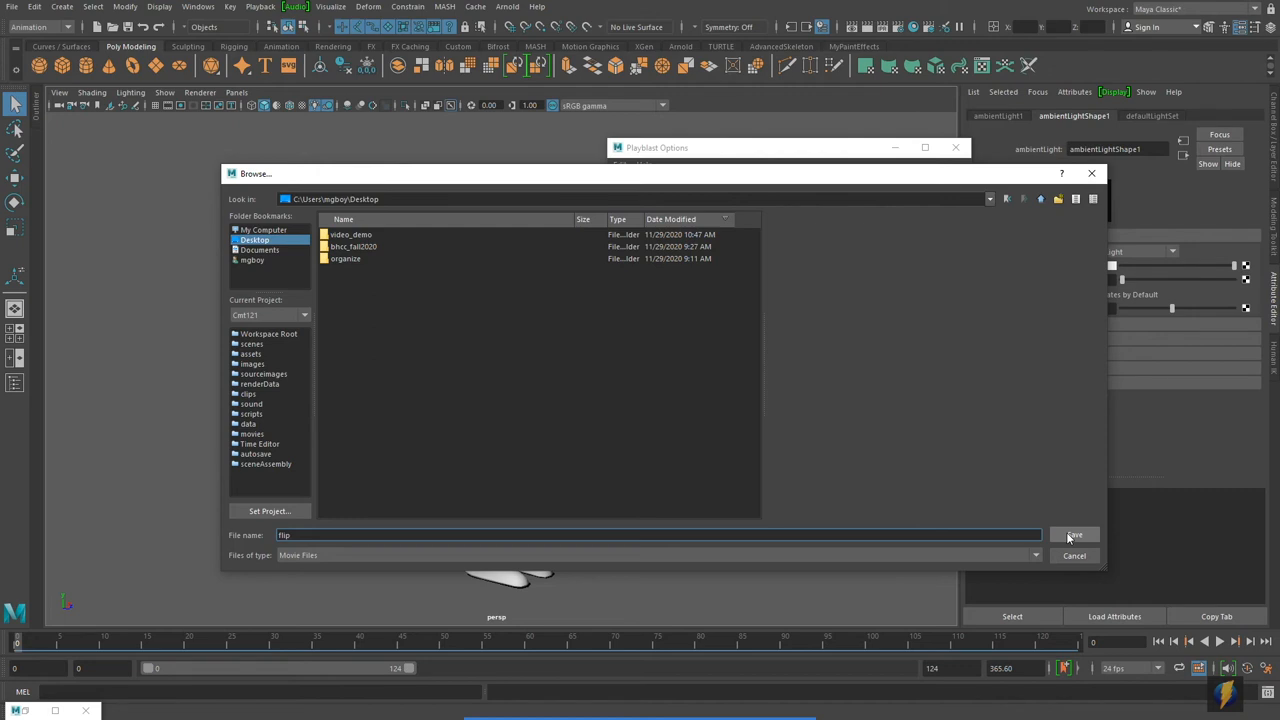
click(1076, 534)
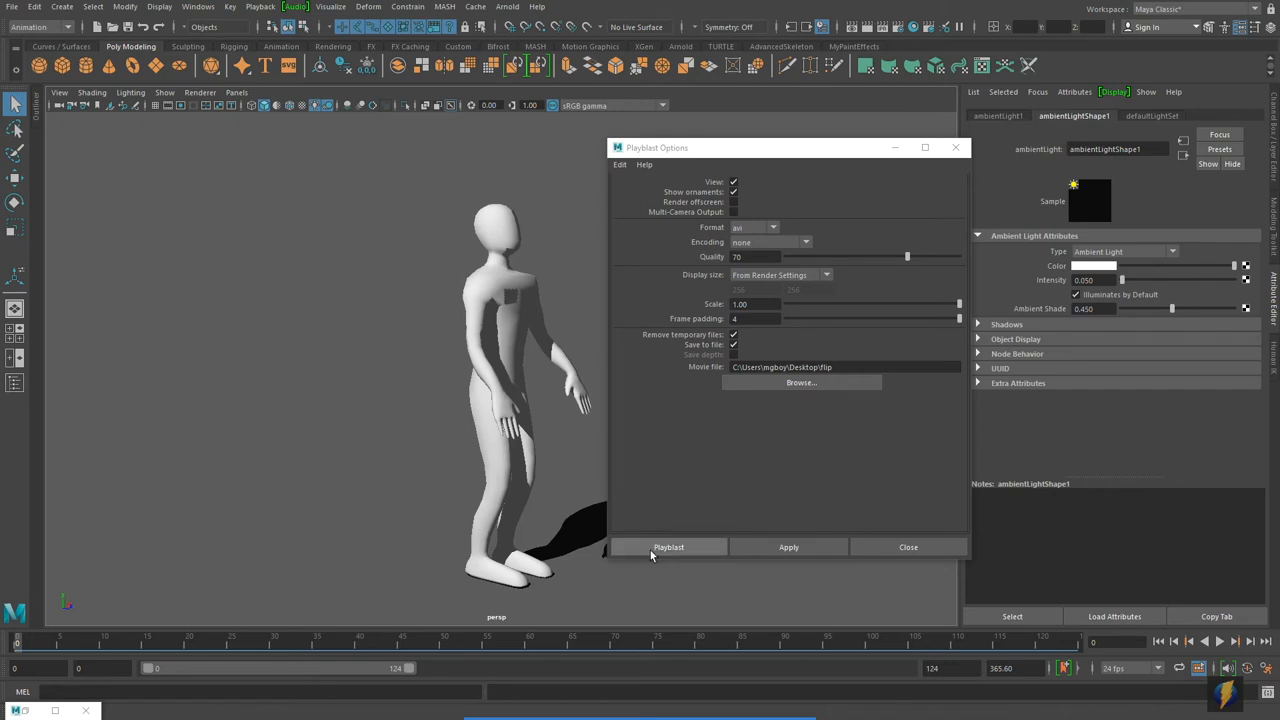
mouse_move(788, 548)
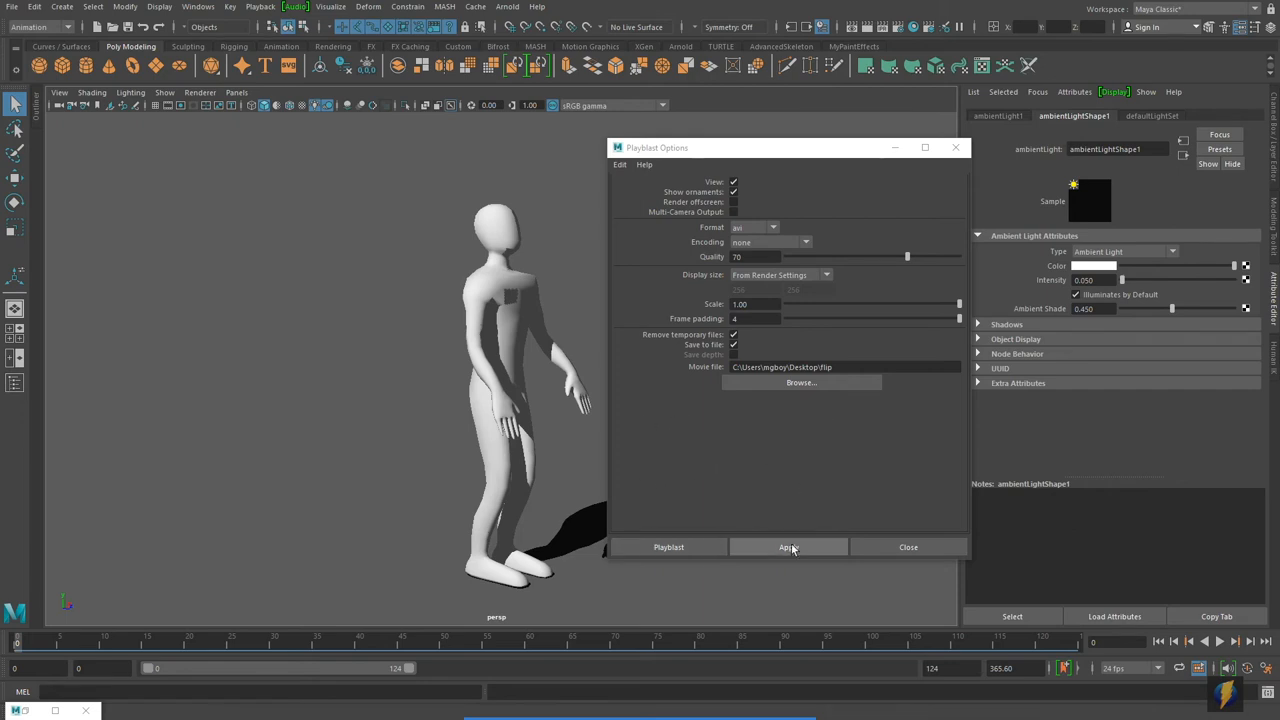
Record the flip playblast, watch it in Movies & TV, then close the player.
click(788, 548)
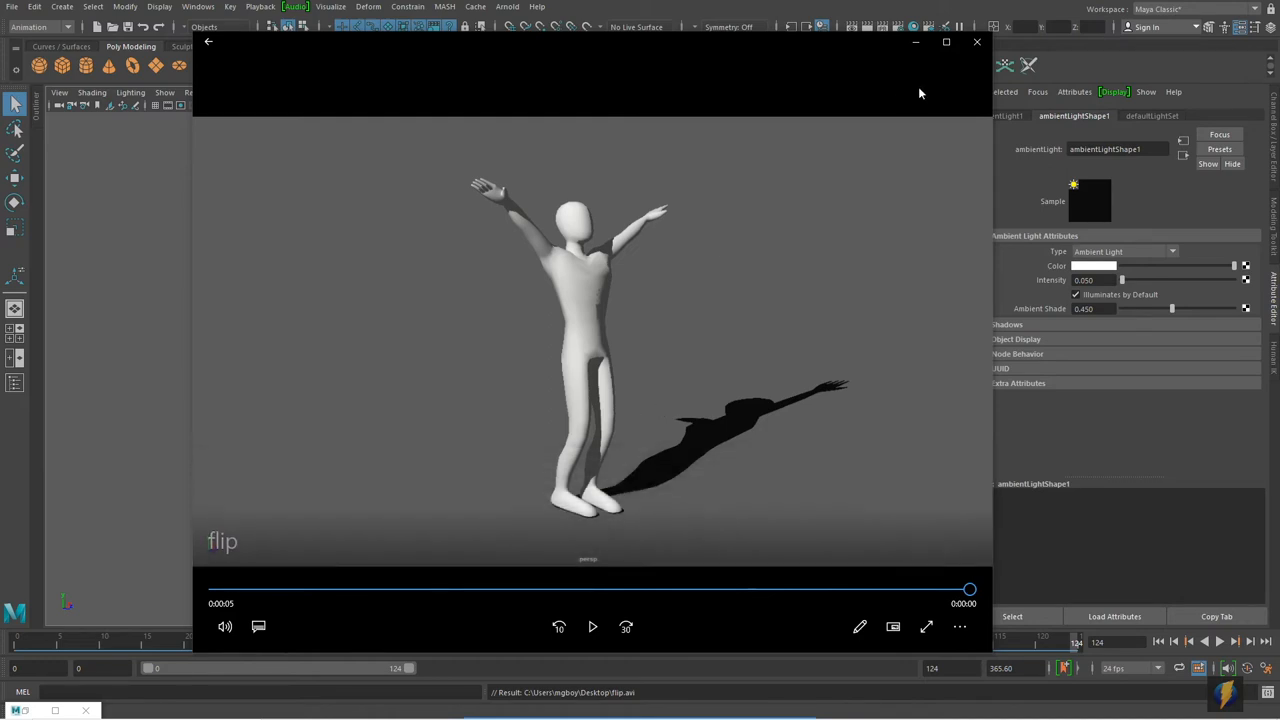
click(976, 42)
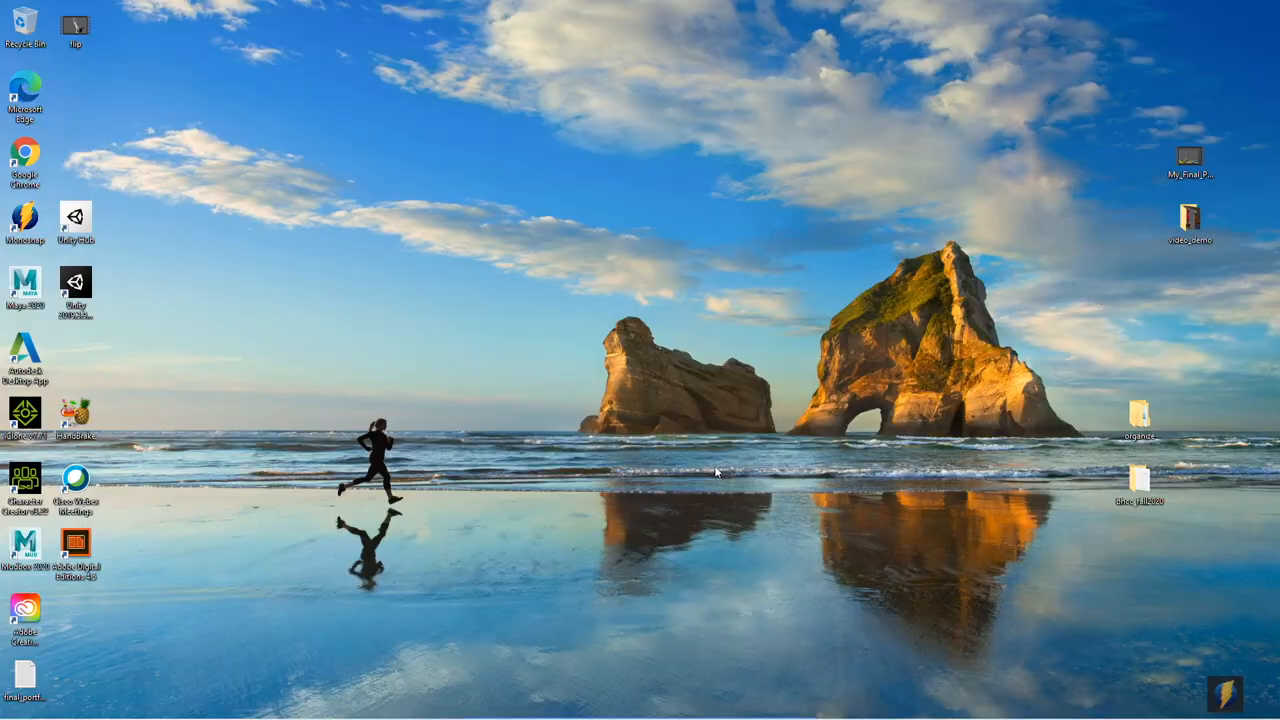
Move the Flip AVI icon to the desktop centre and play it in a media player.
click(76, 24)
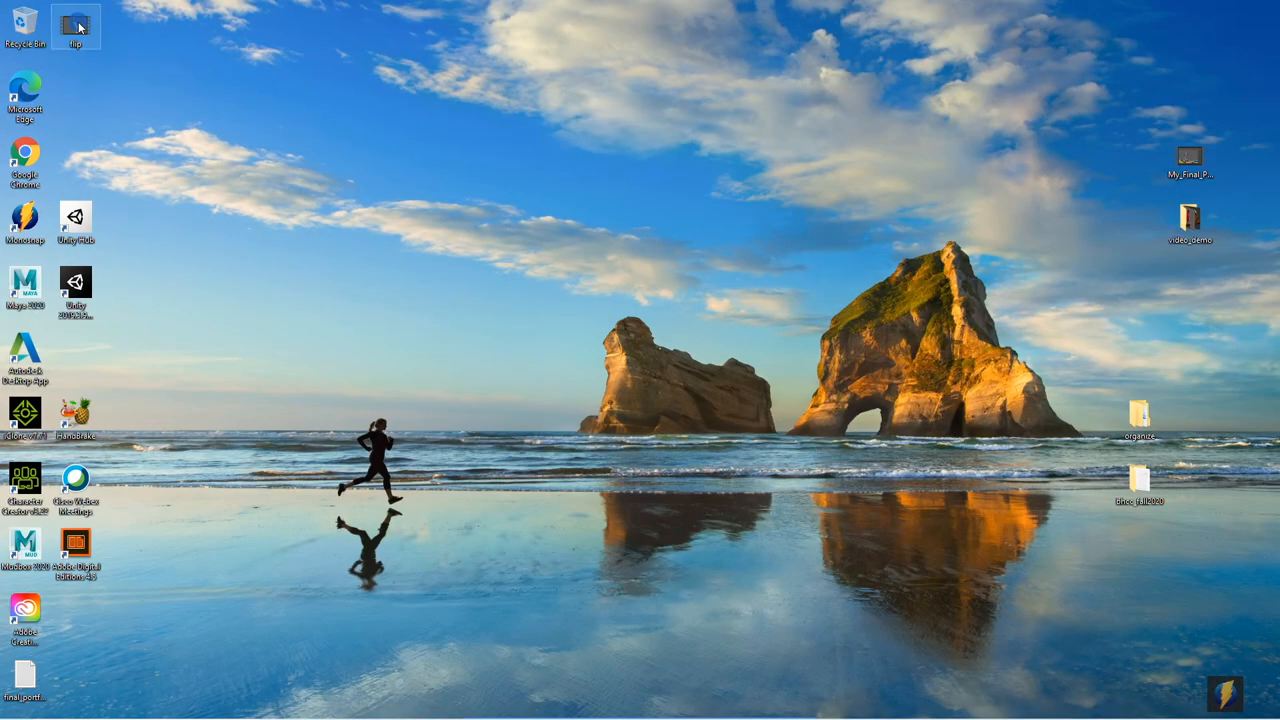
drag(76, 24, 530, 356)
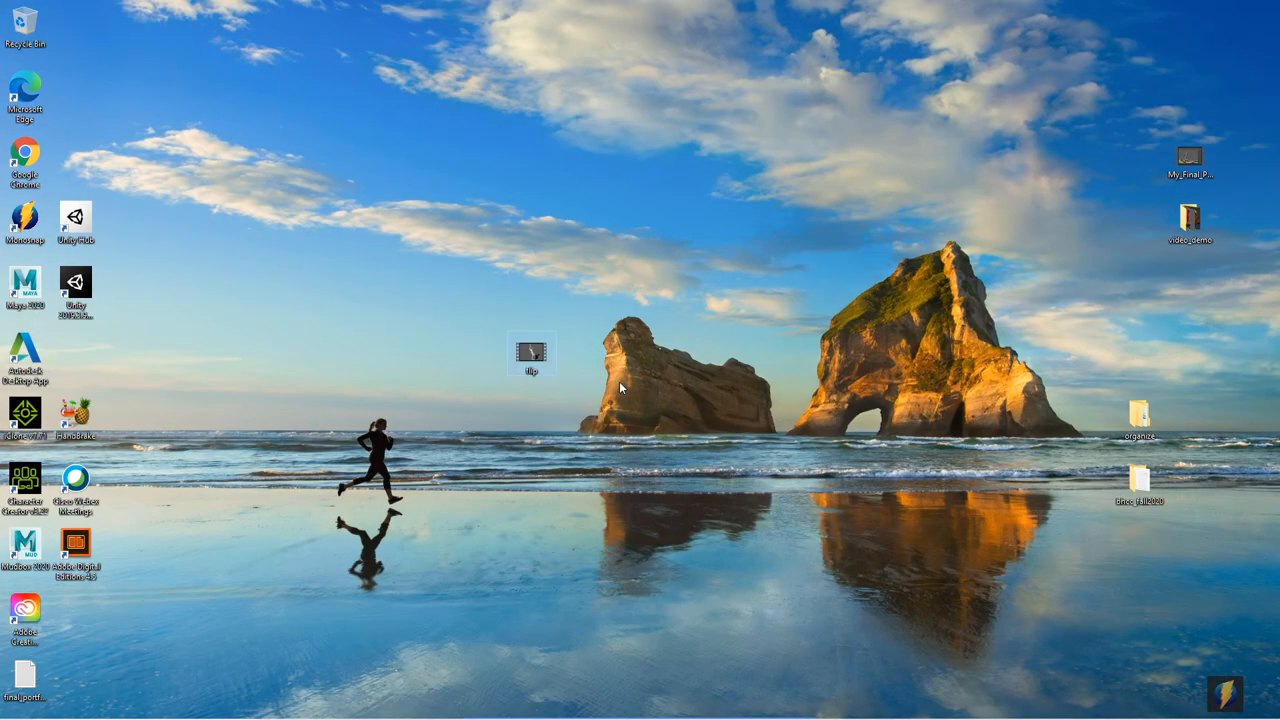
mouse_move(526, 356)
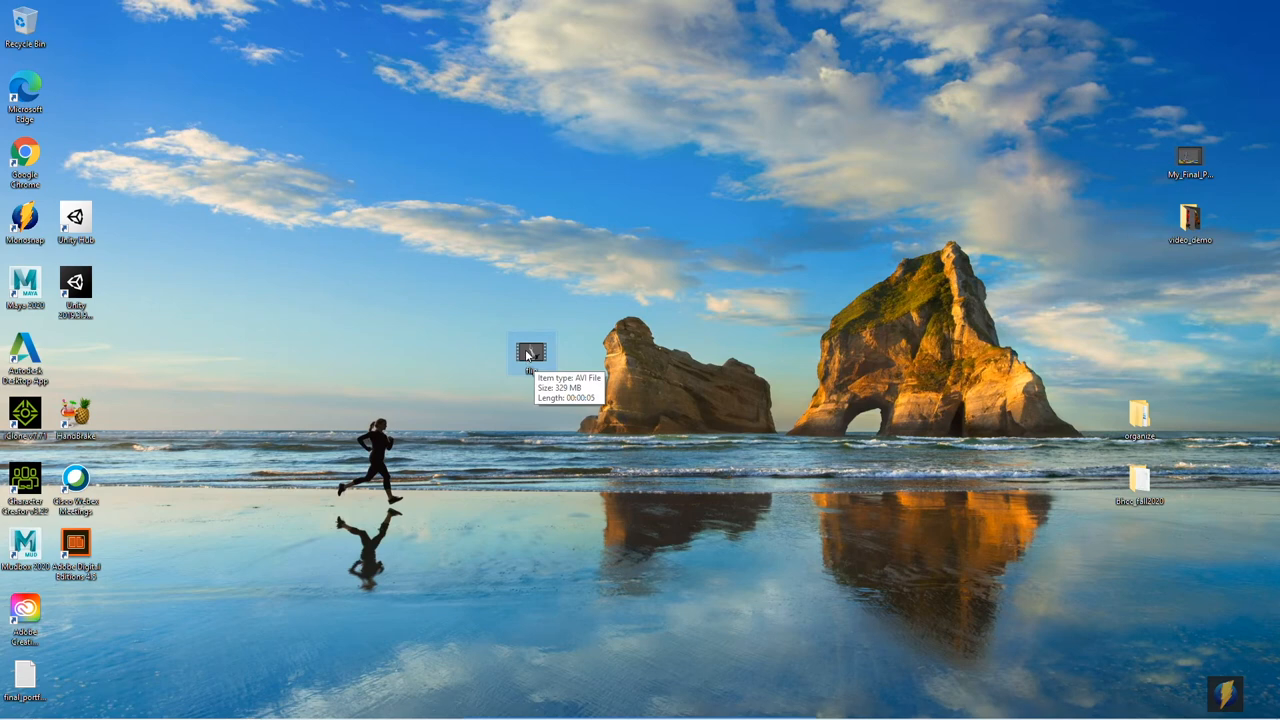
right_click(528, 356)
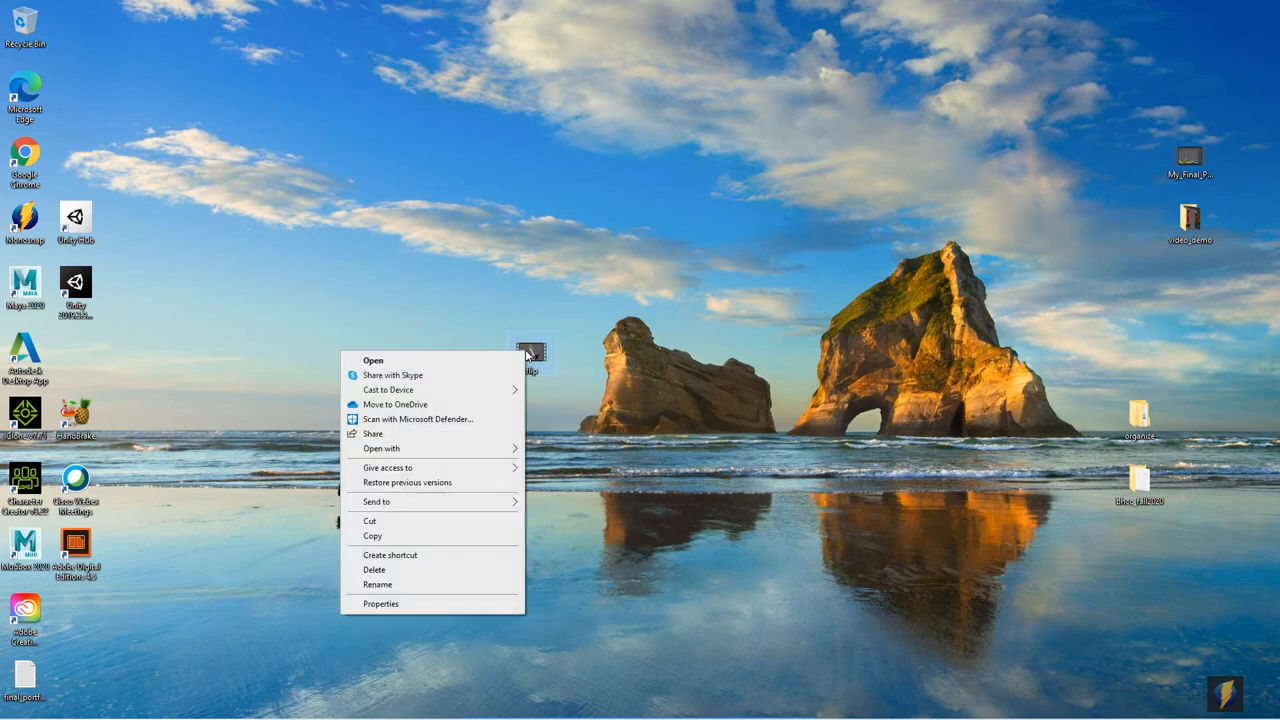
click(776, 482)
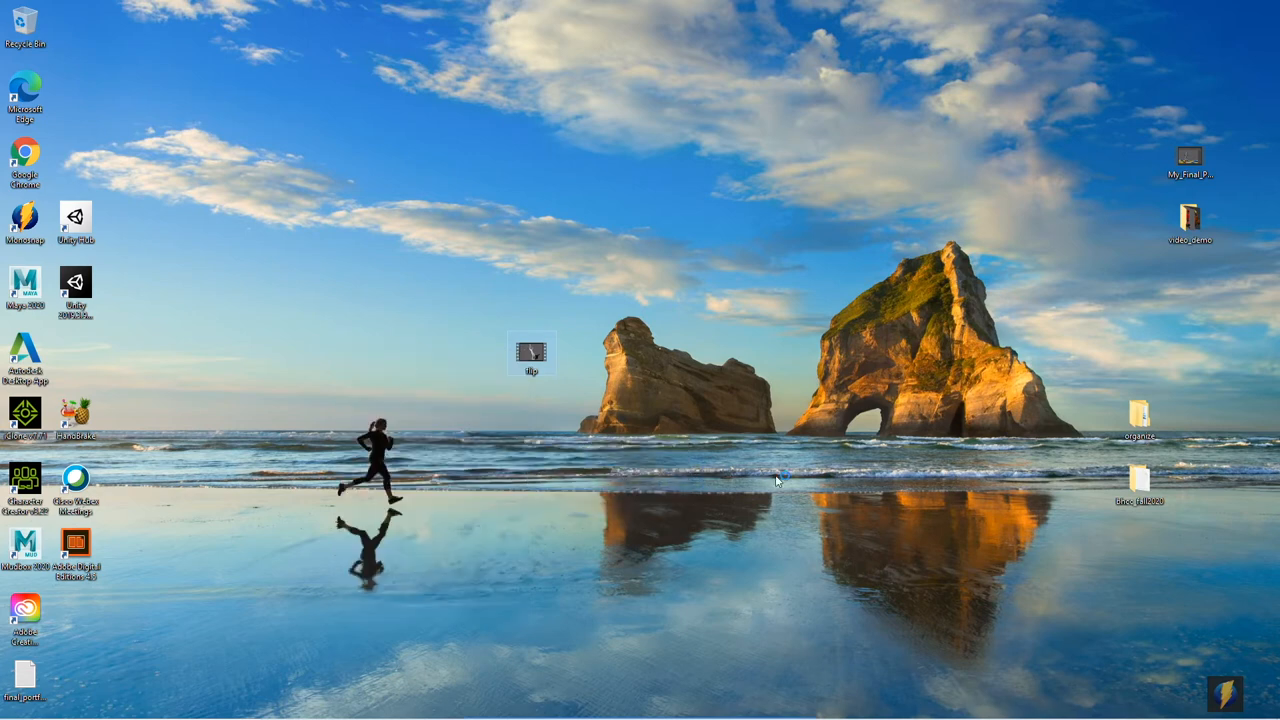
double_click(532, 352)
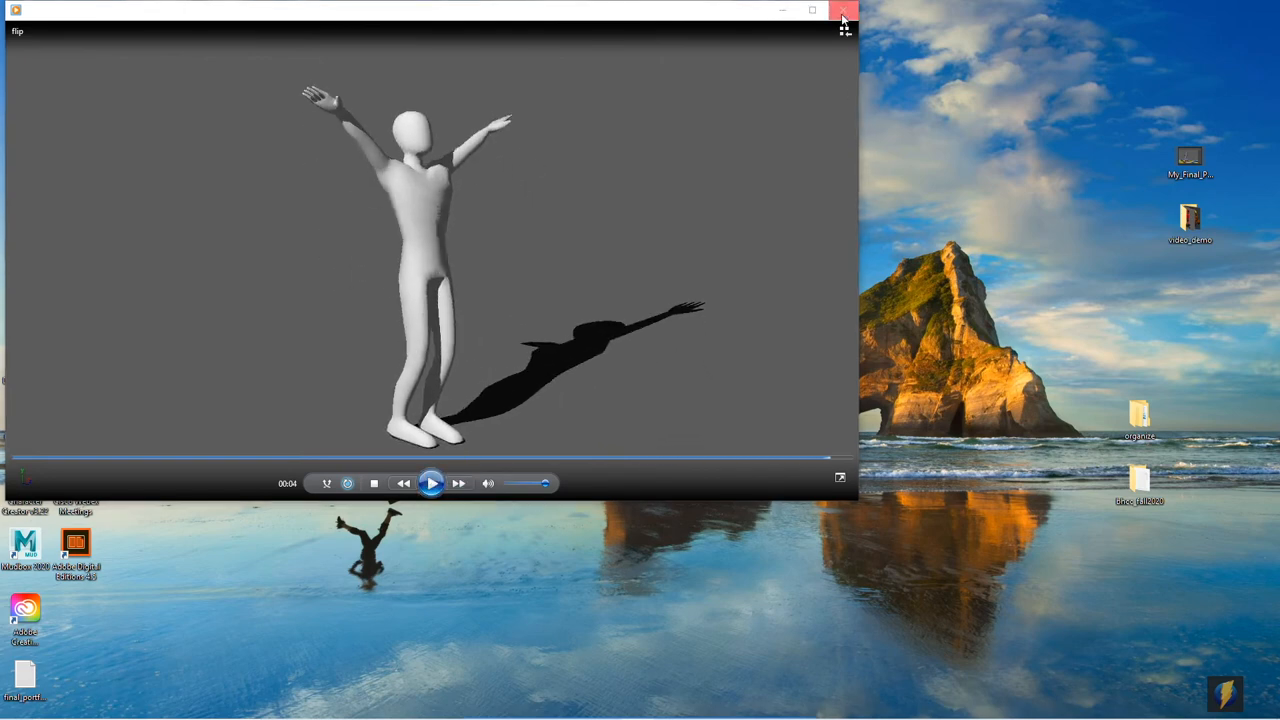
Close the player and the Flip Properties dialog showing a 329 MB AVI.
click(844, 12)
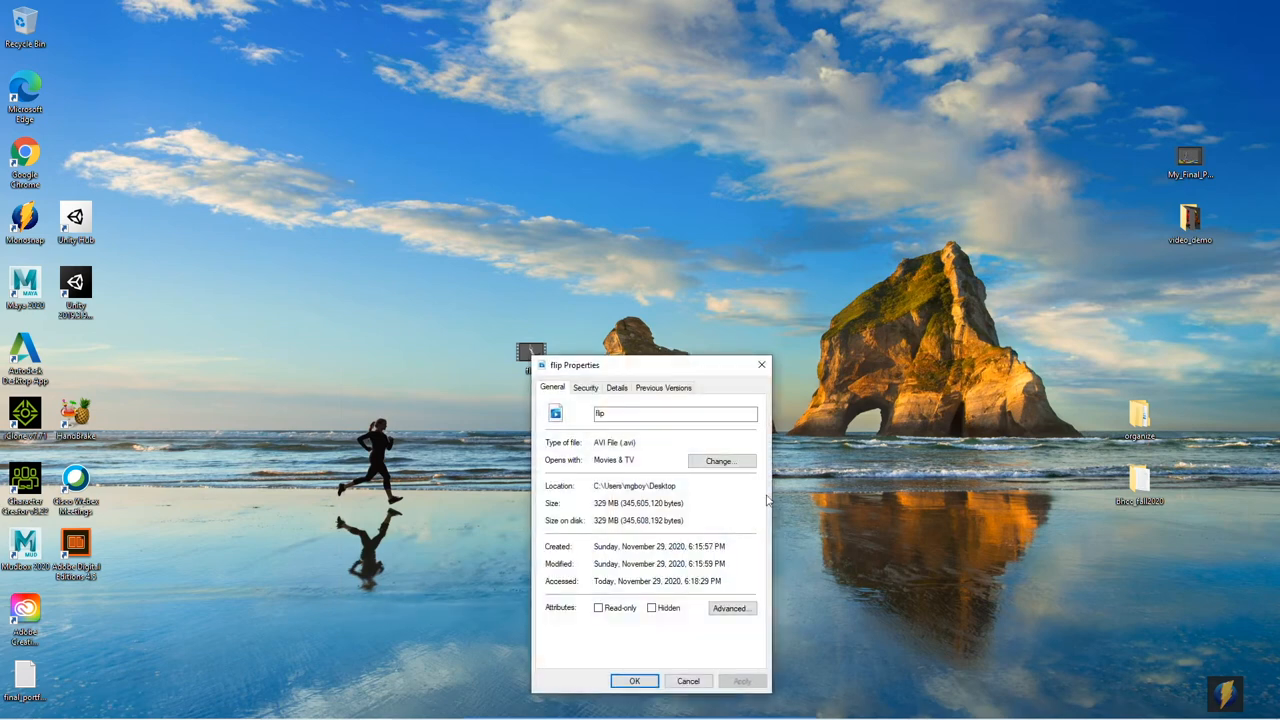
mouse_move(592, 506)
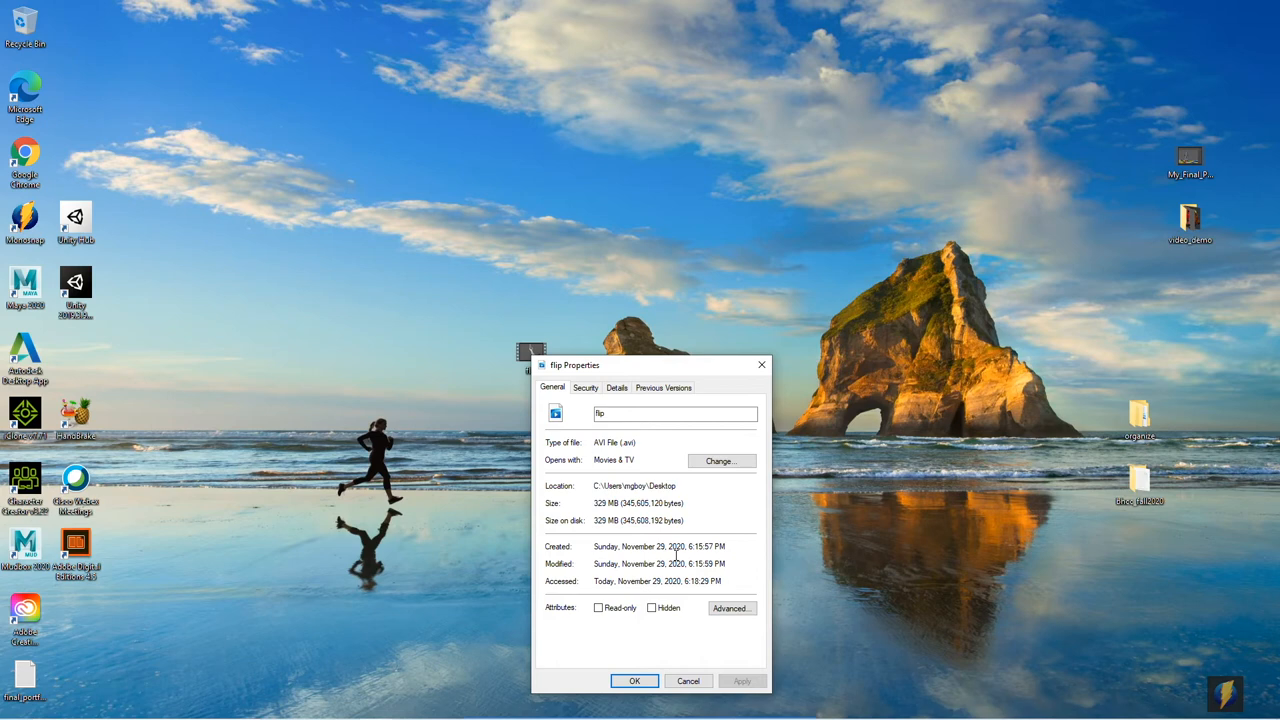
click(690, 680)
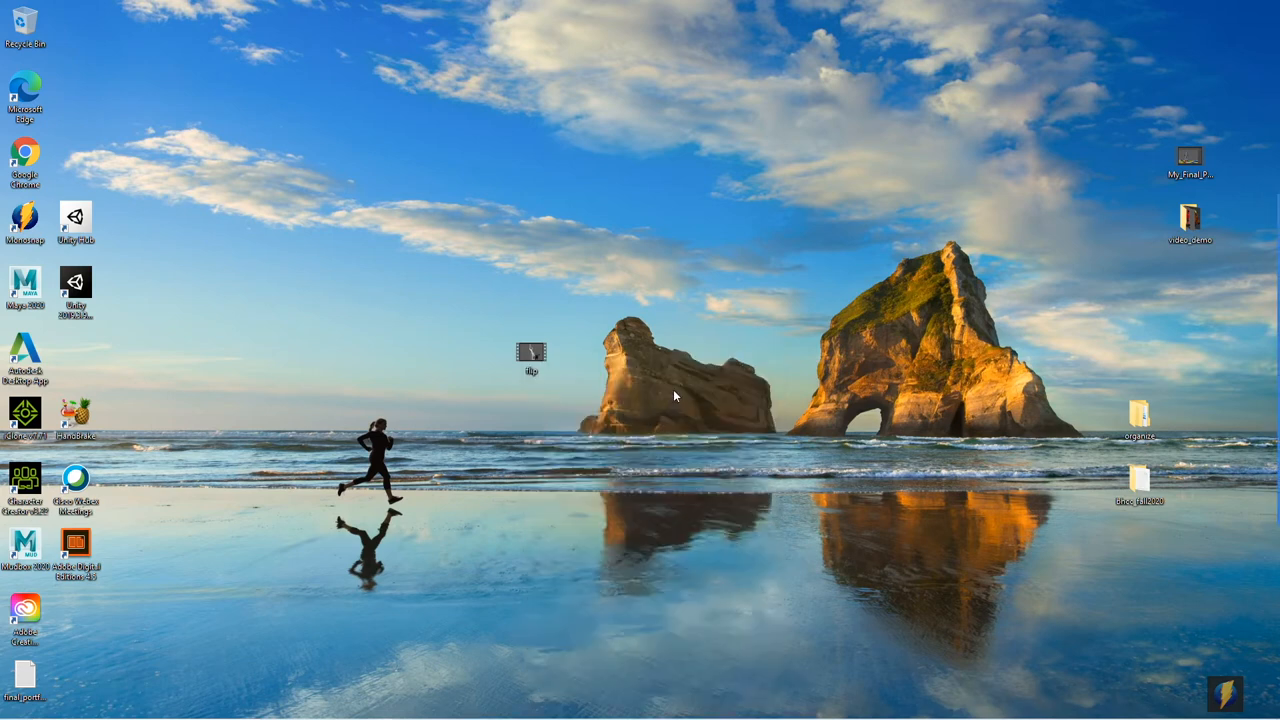
mouse_move(566, 444)
text(video)
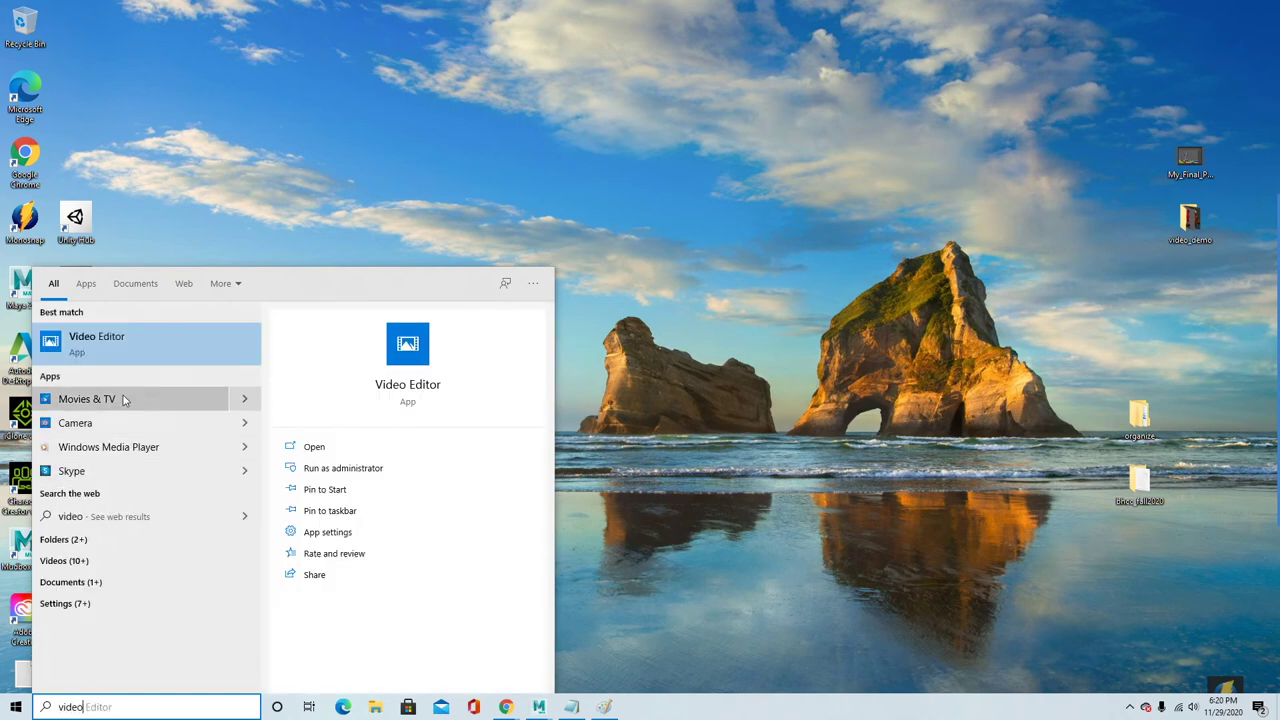
Launch Video Editor and start a new blank project named Flip.
click(96, 342)
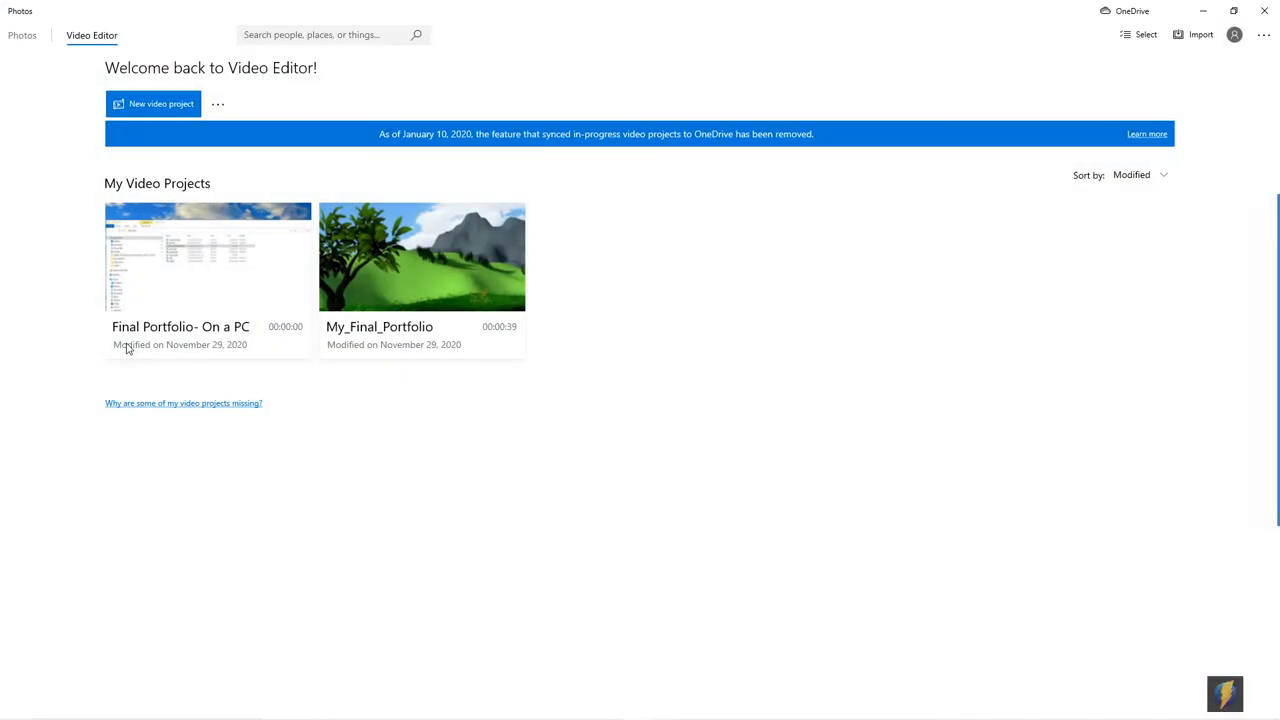
mouse_move(198, 162)
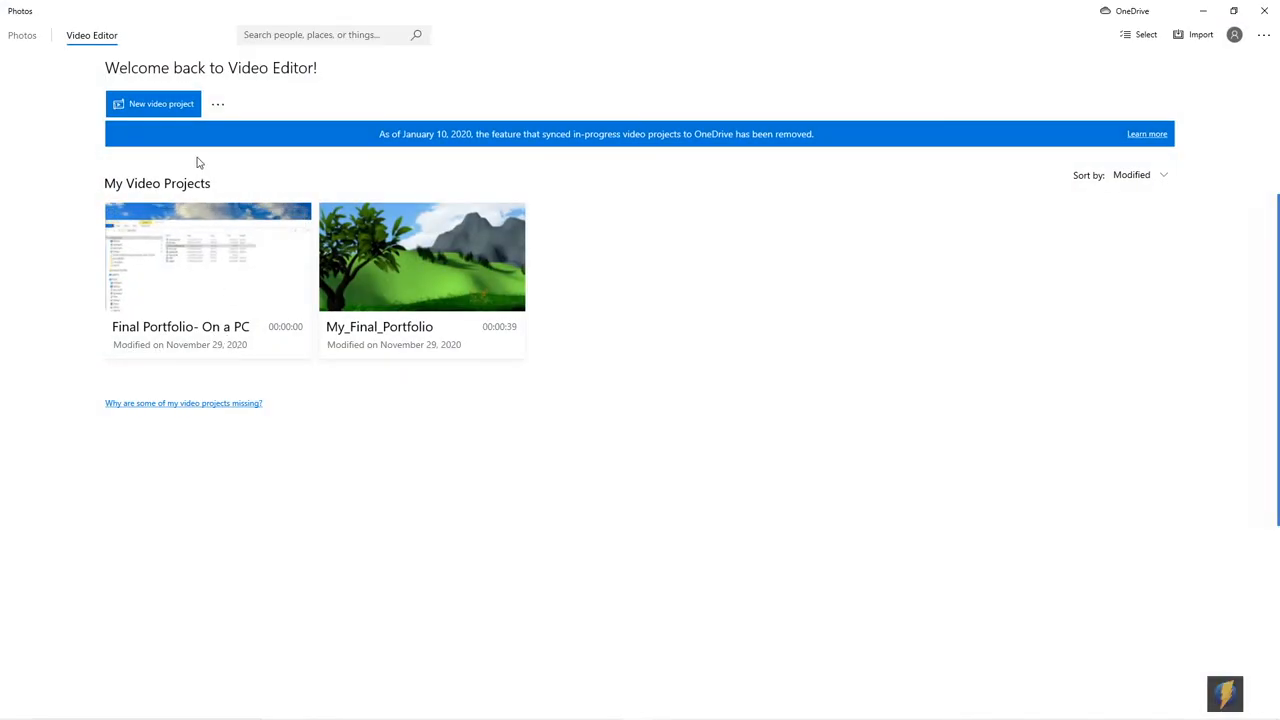
mouse_move(152, 104)
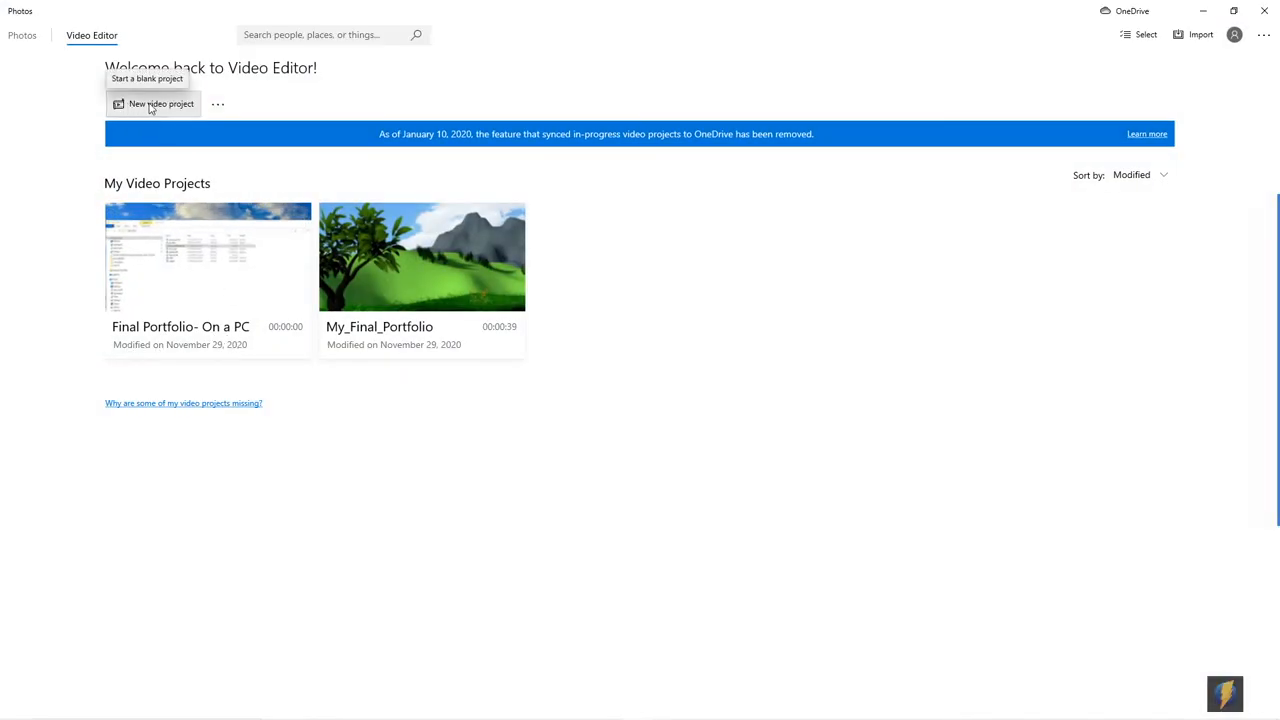
click(164, 104)
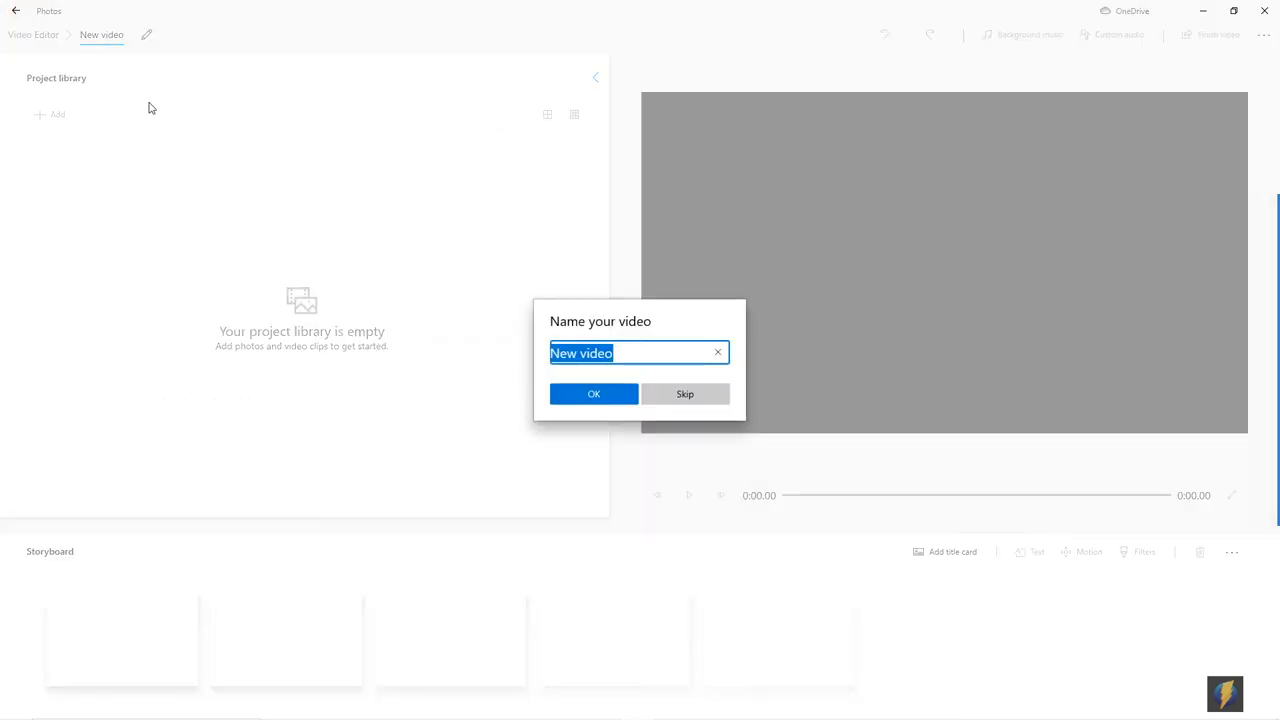
mouse_move(650, 376)
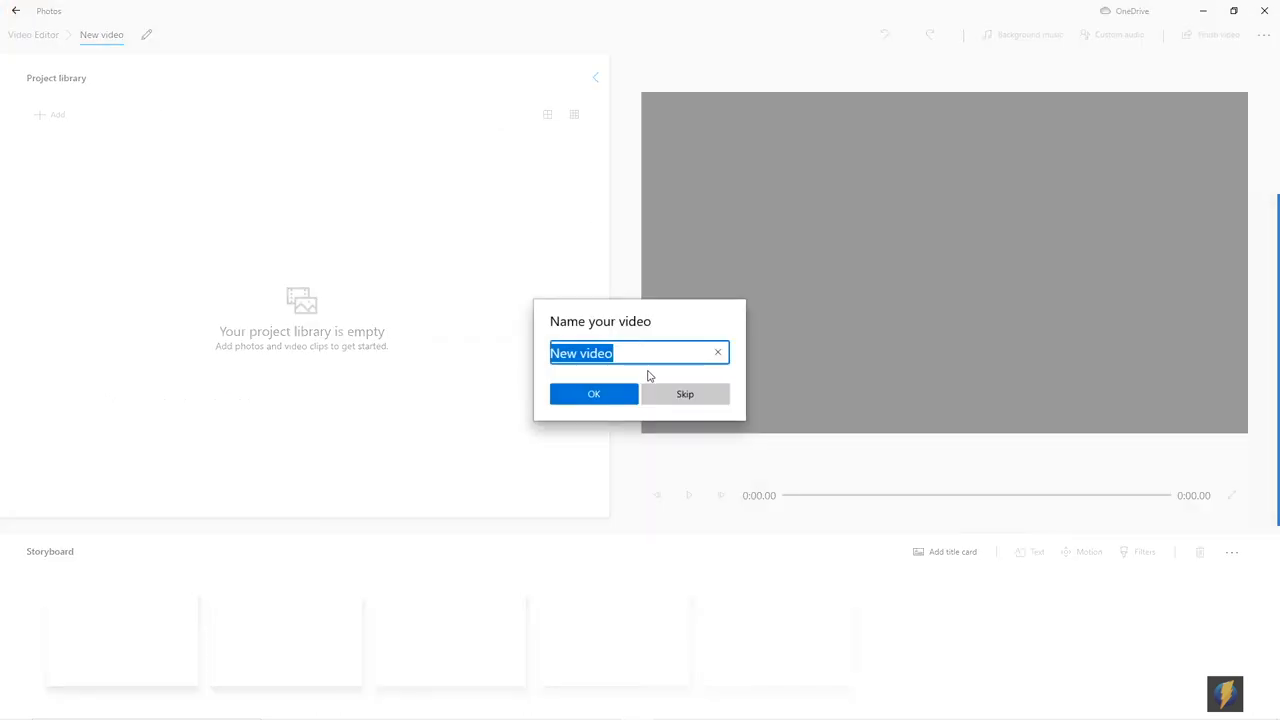
text(Flip)
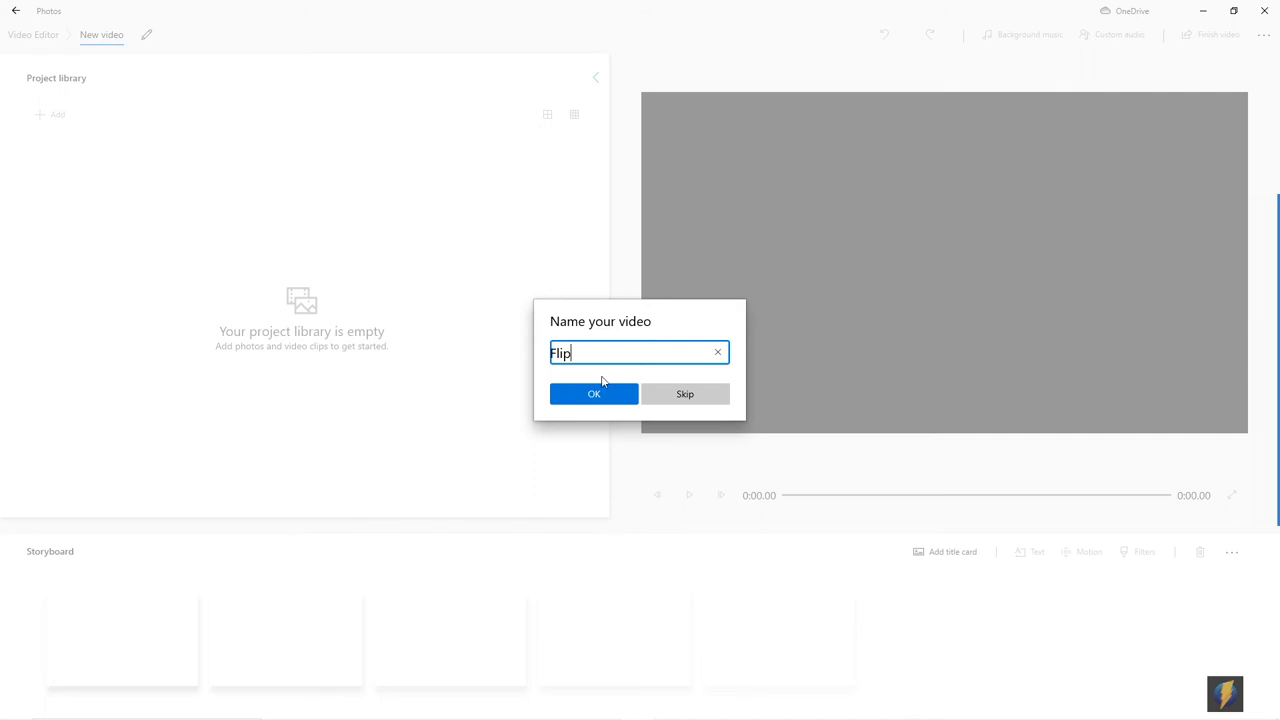
click(592, 392)
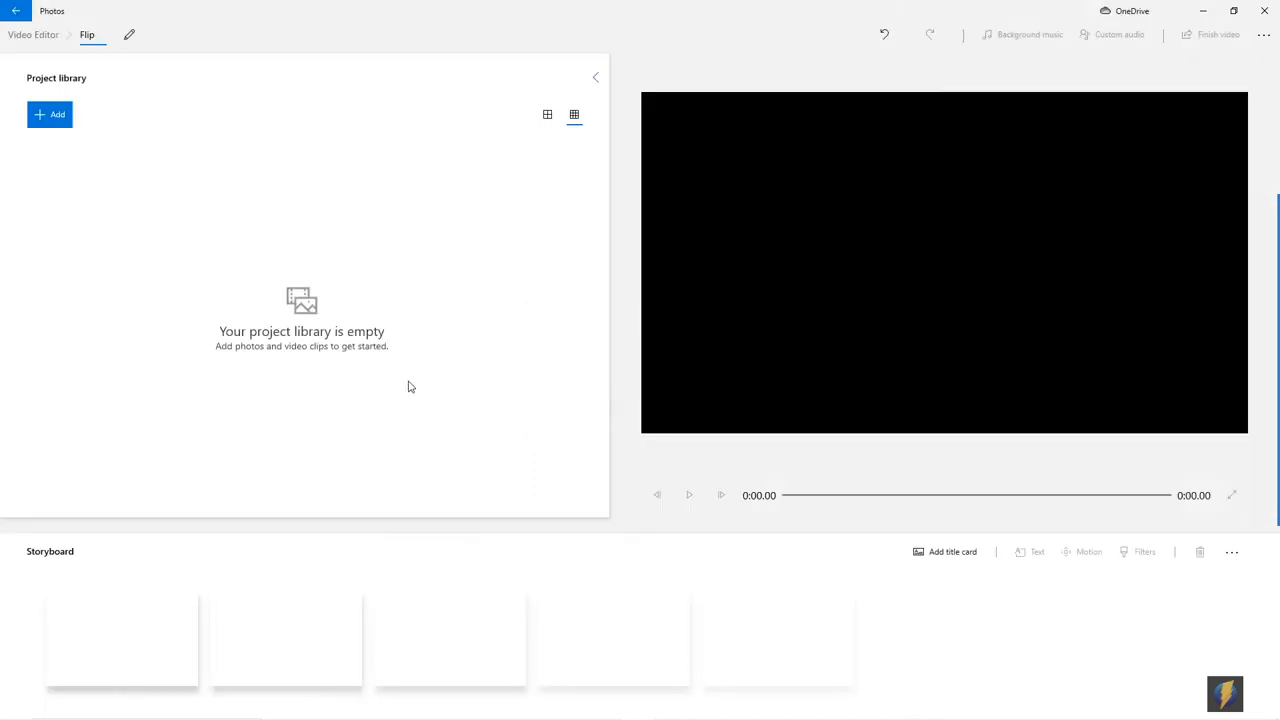
Import the Flip video from the Desktop into the project library.
click(48, 114)
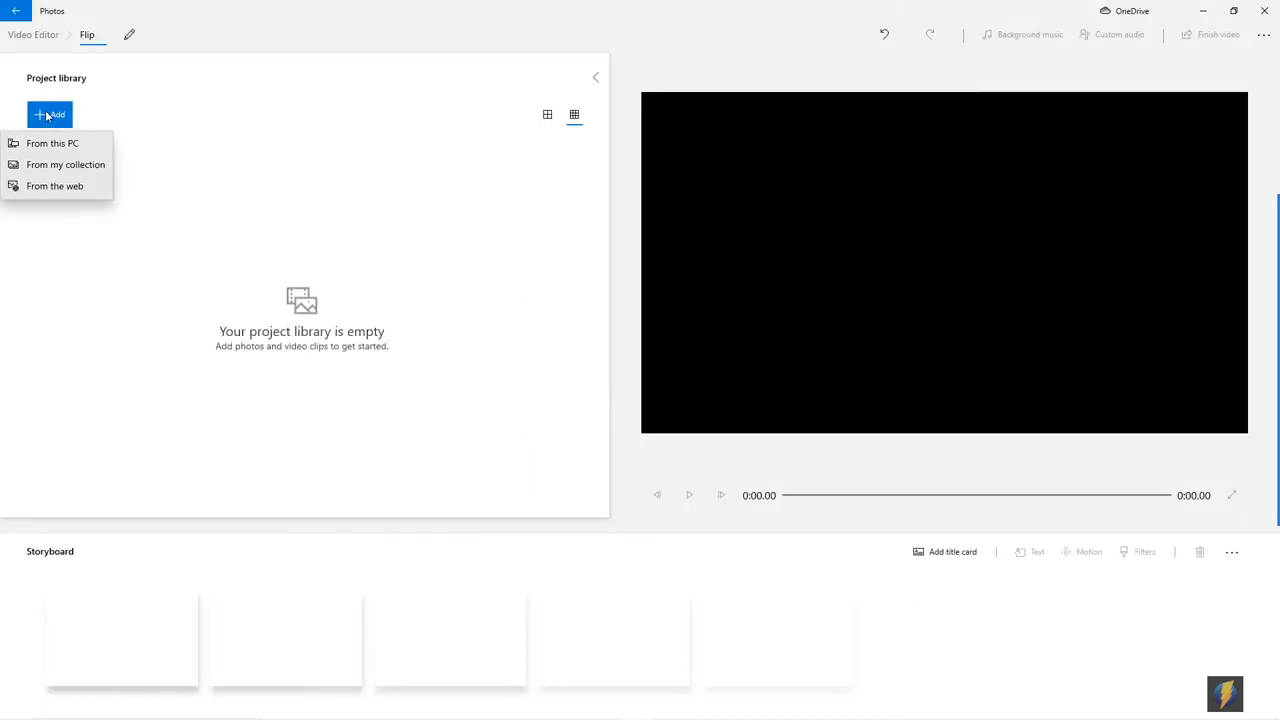
click(52, 144)
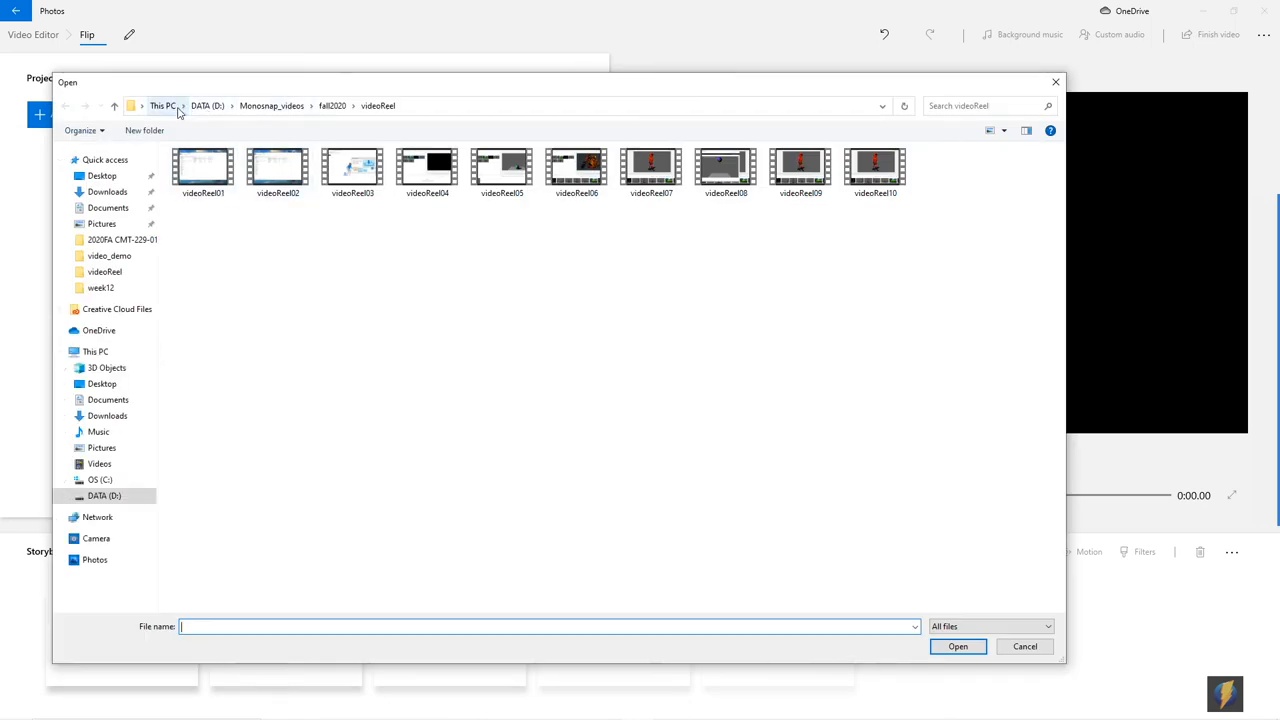
click(100, 176)
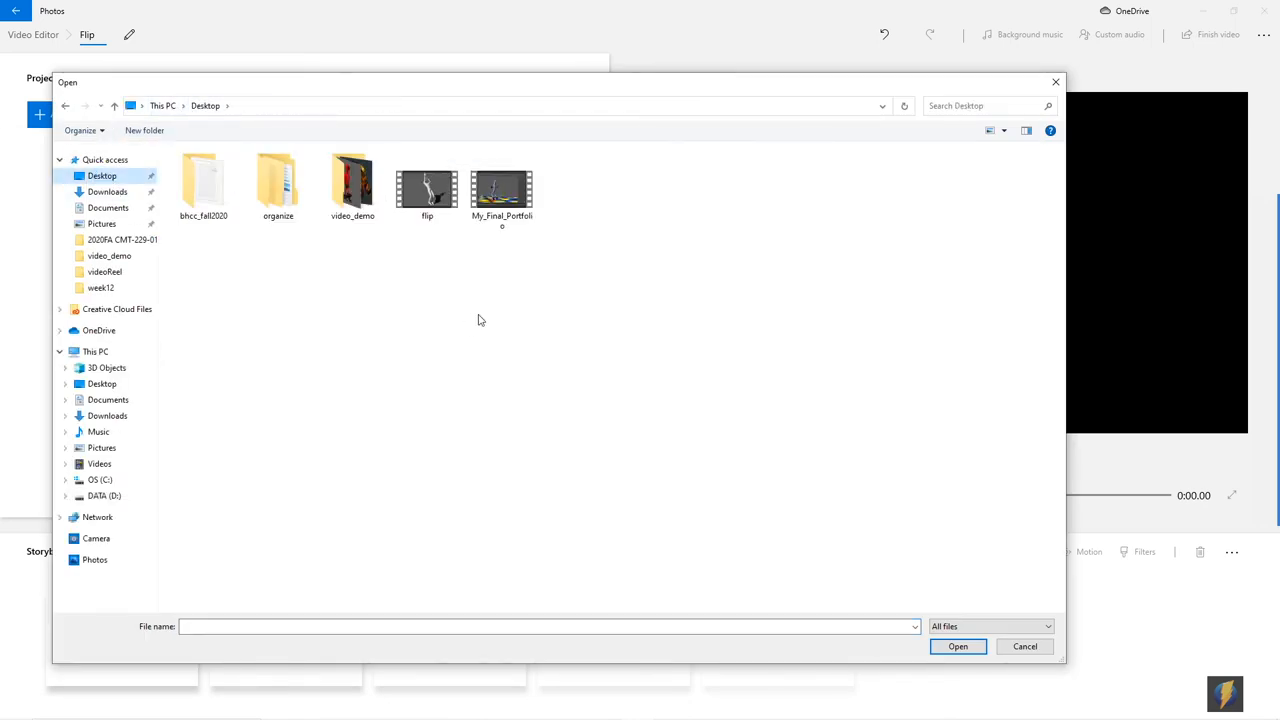
click(426, 184)
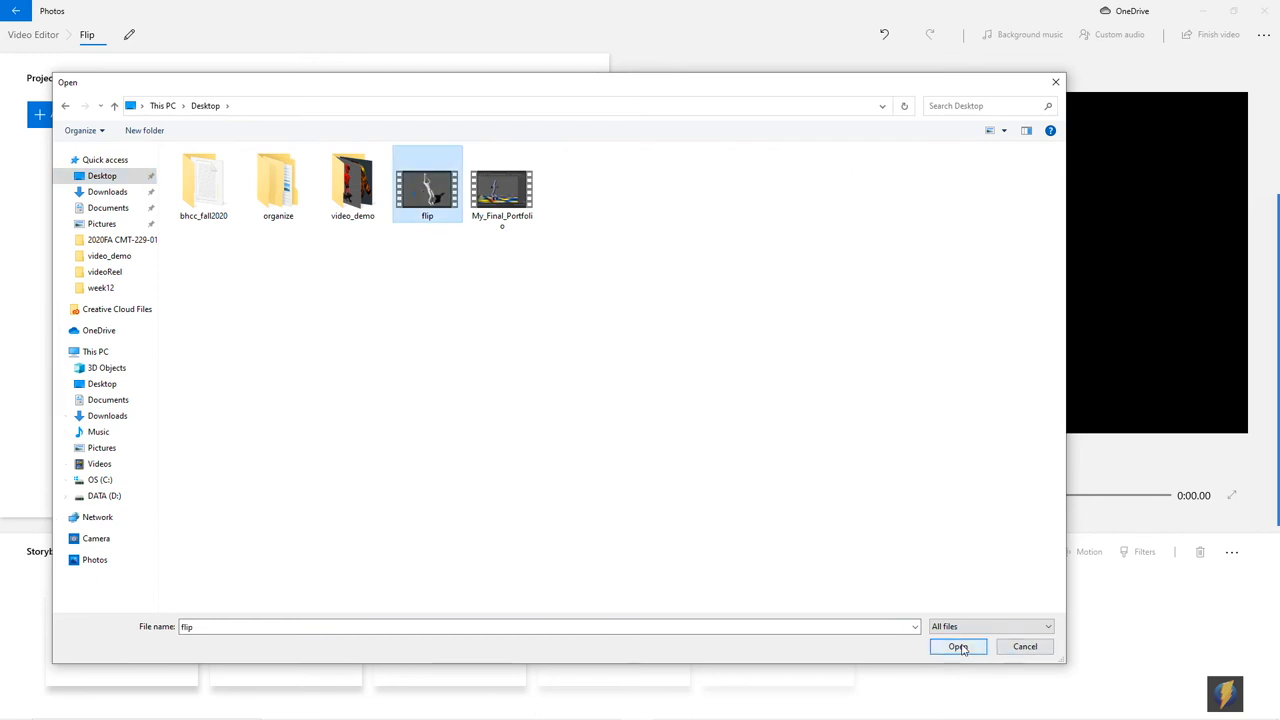
click(960, 646)
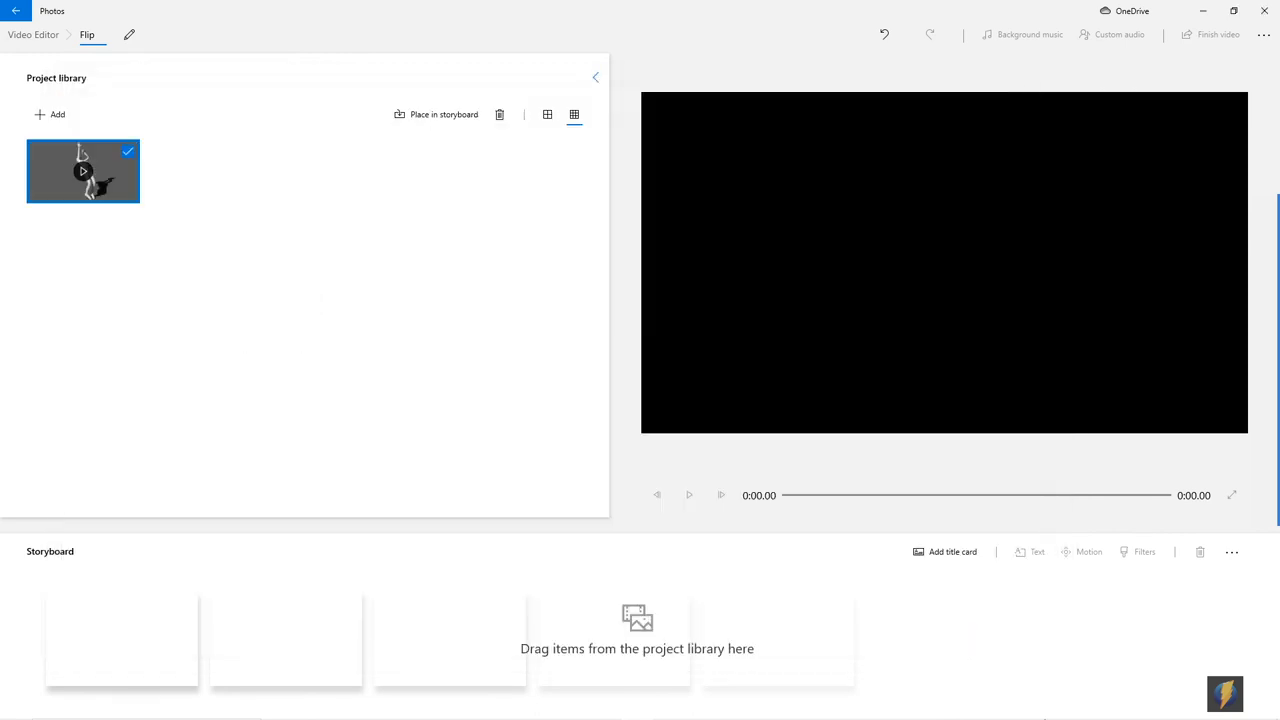
mouse_move(140, 188)
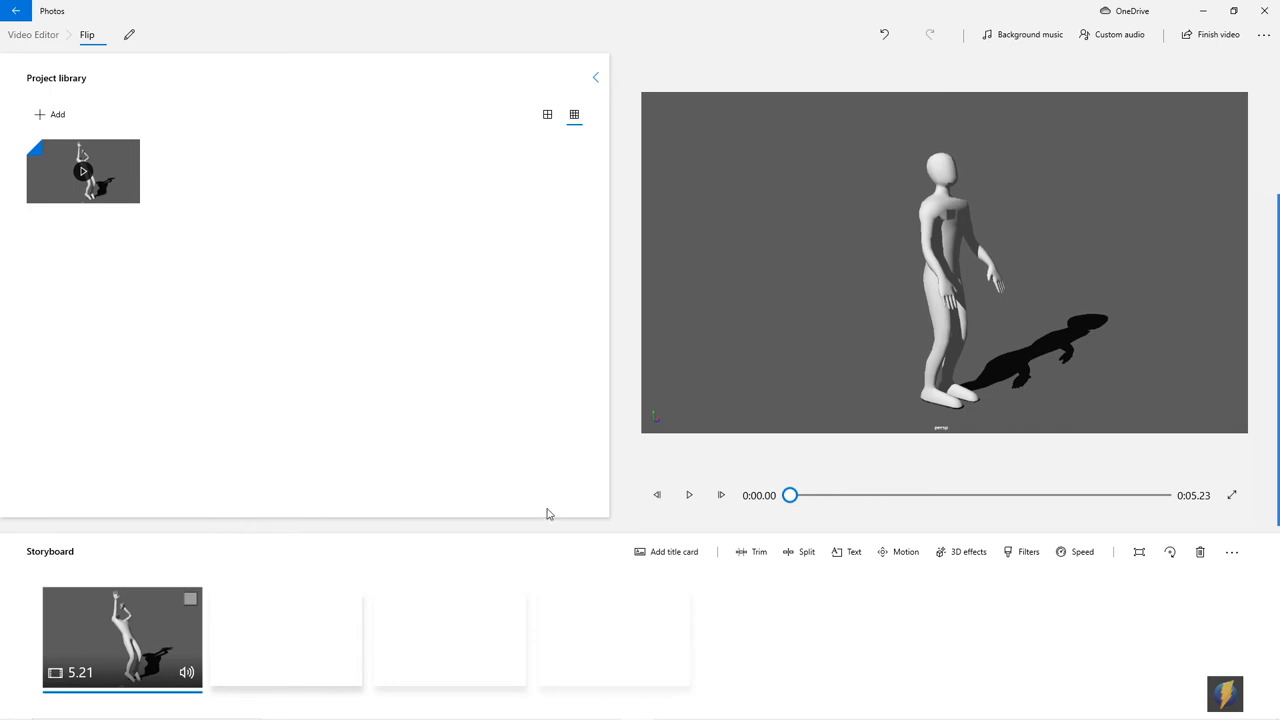
Play the Flip clip's preview through to the end.
click(688, 496)
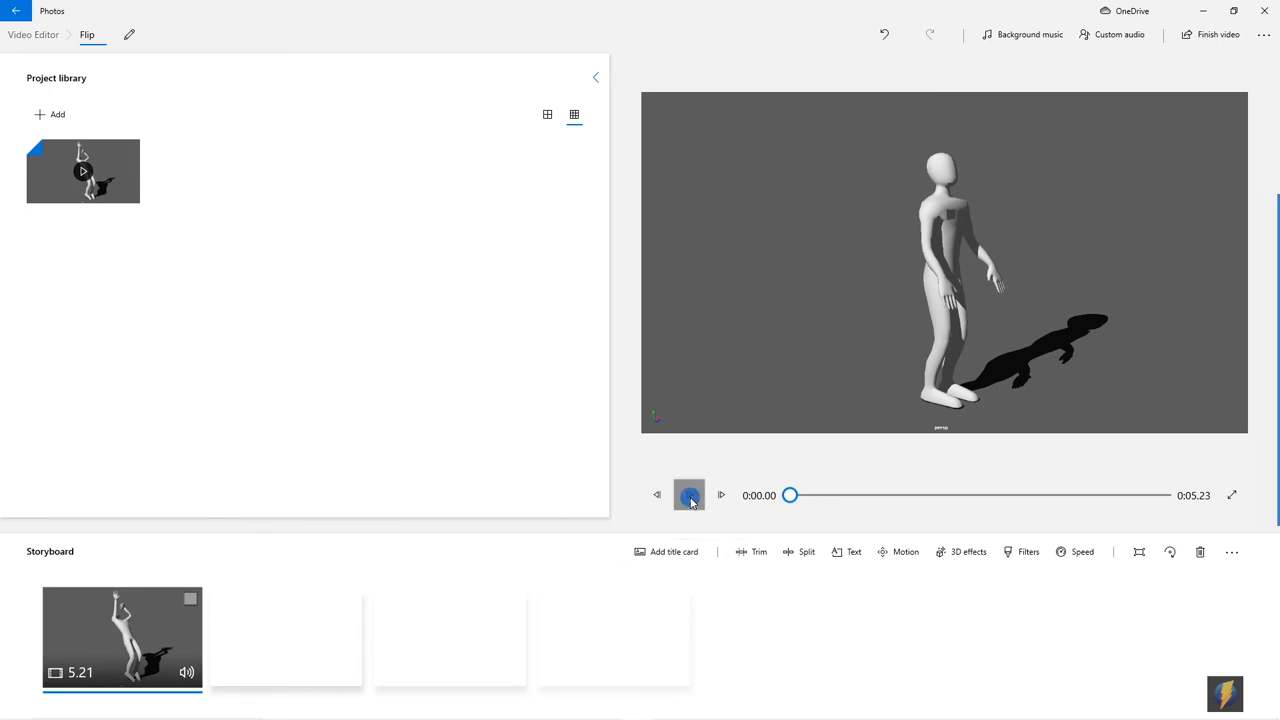
click(688, 496)
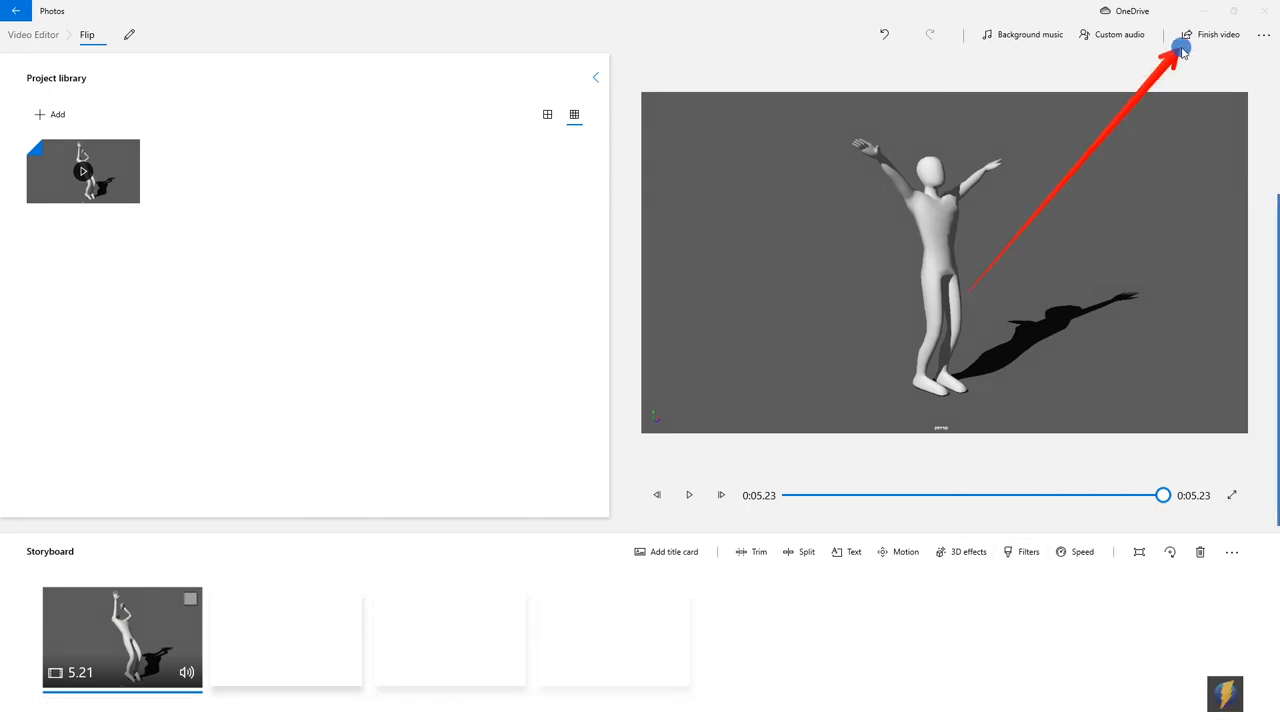
Export the project at high 1080p quality to the Desktop as Flip.mp4.
click(1212, 40)
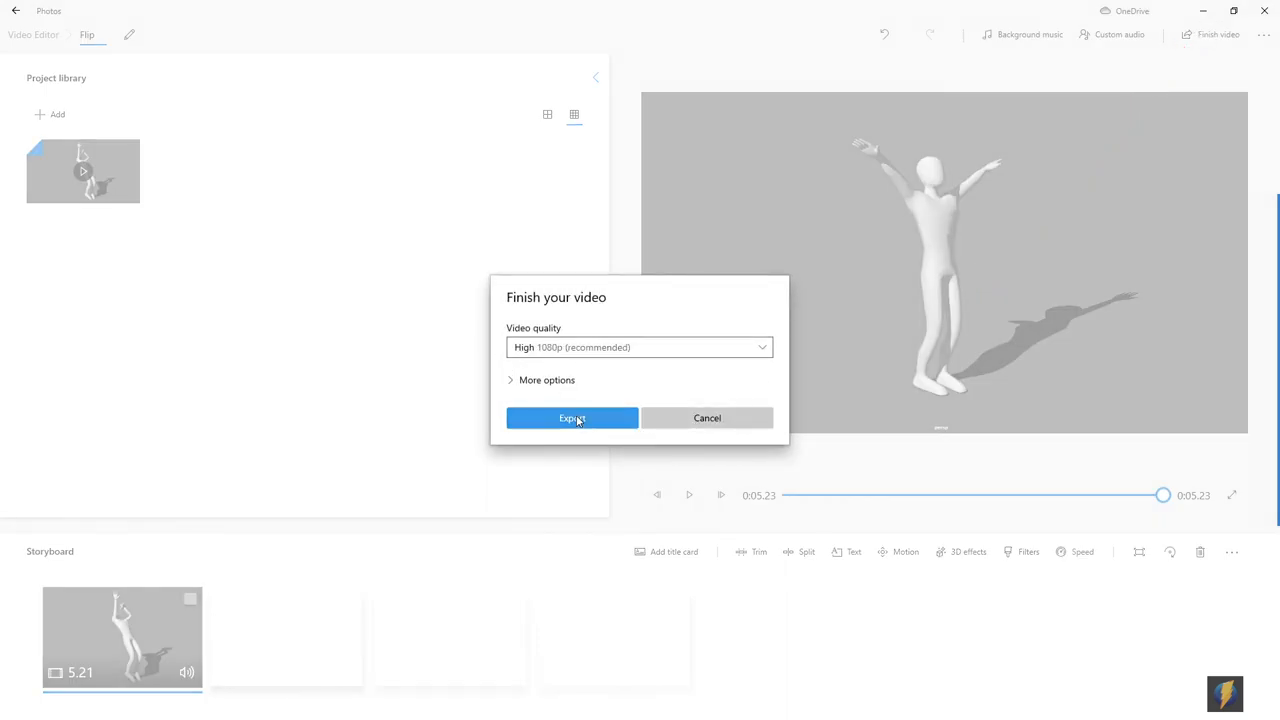
click(572, 418)
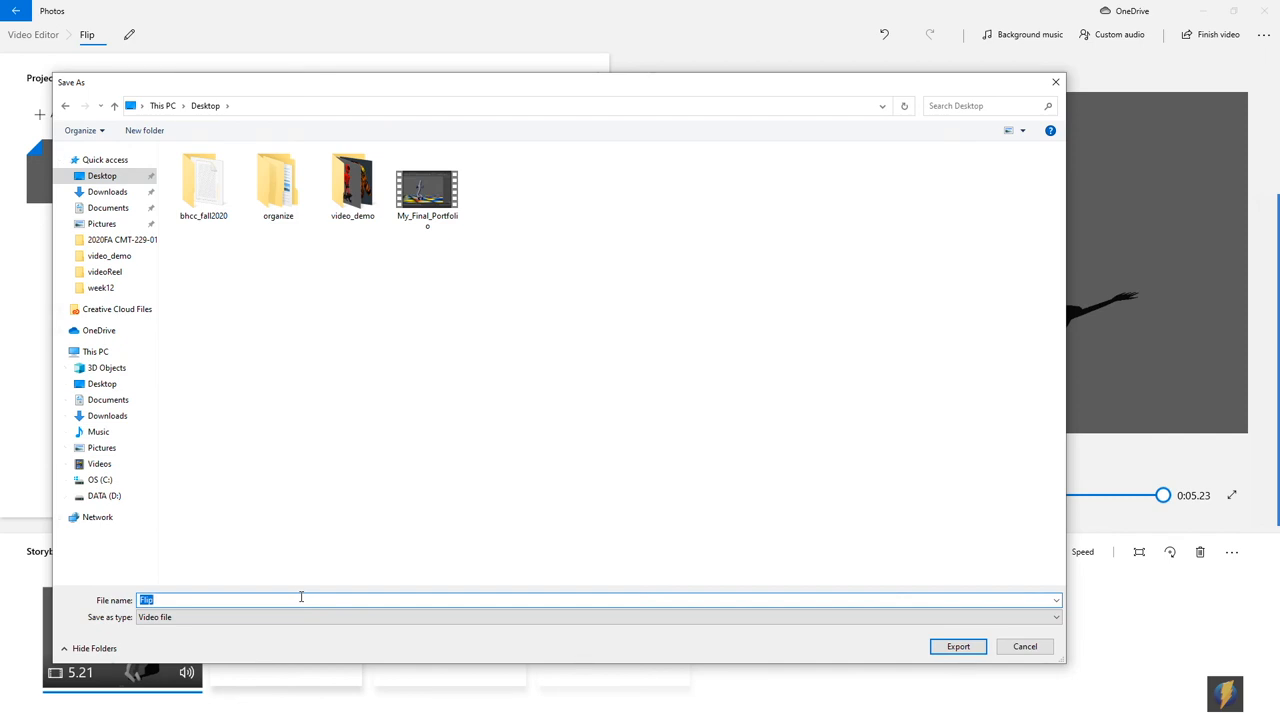
mouse_move(268, 596)
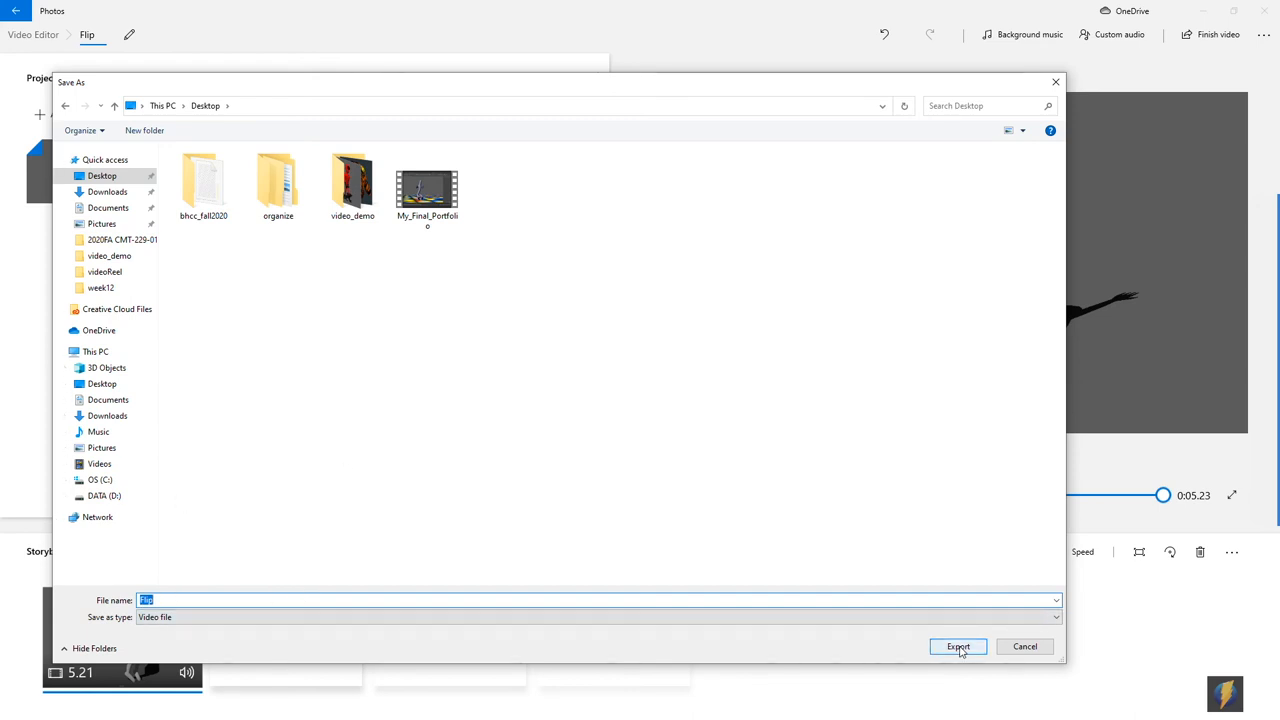
click(958, 646)
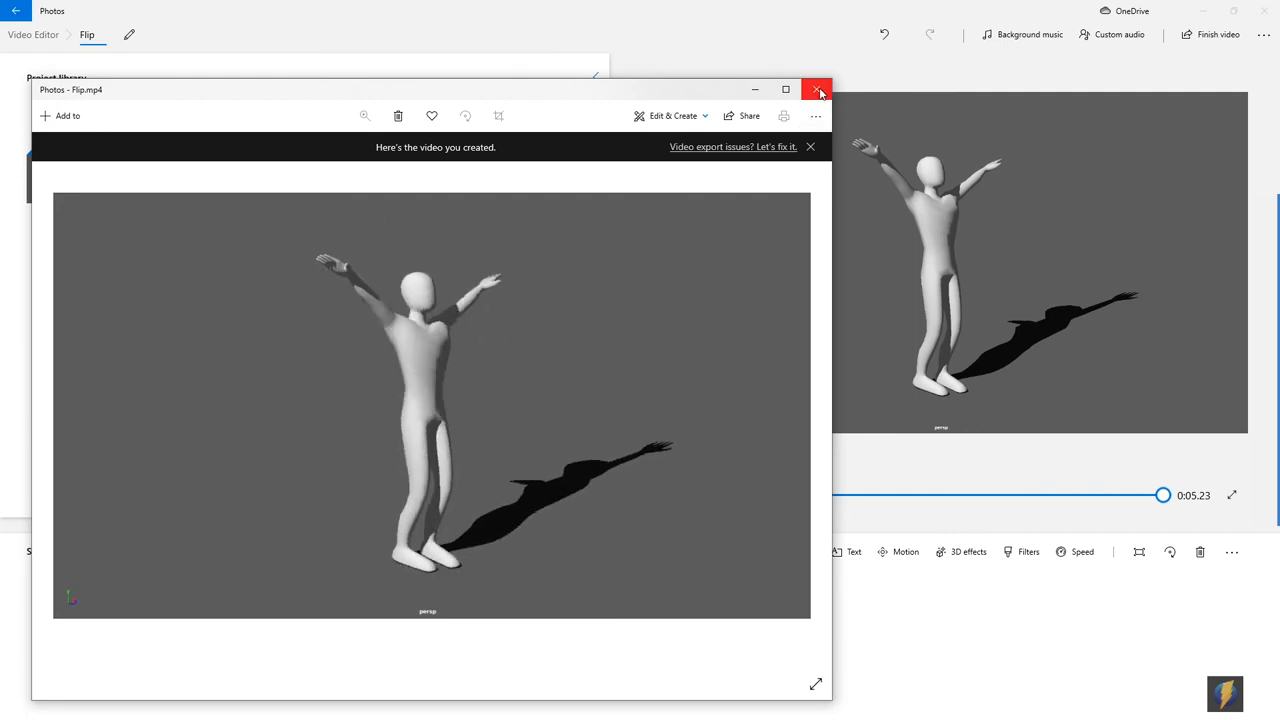
Close the Photos preview and check the new Flip MP4's properties, about 527 KB.
click(816, 88)
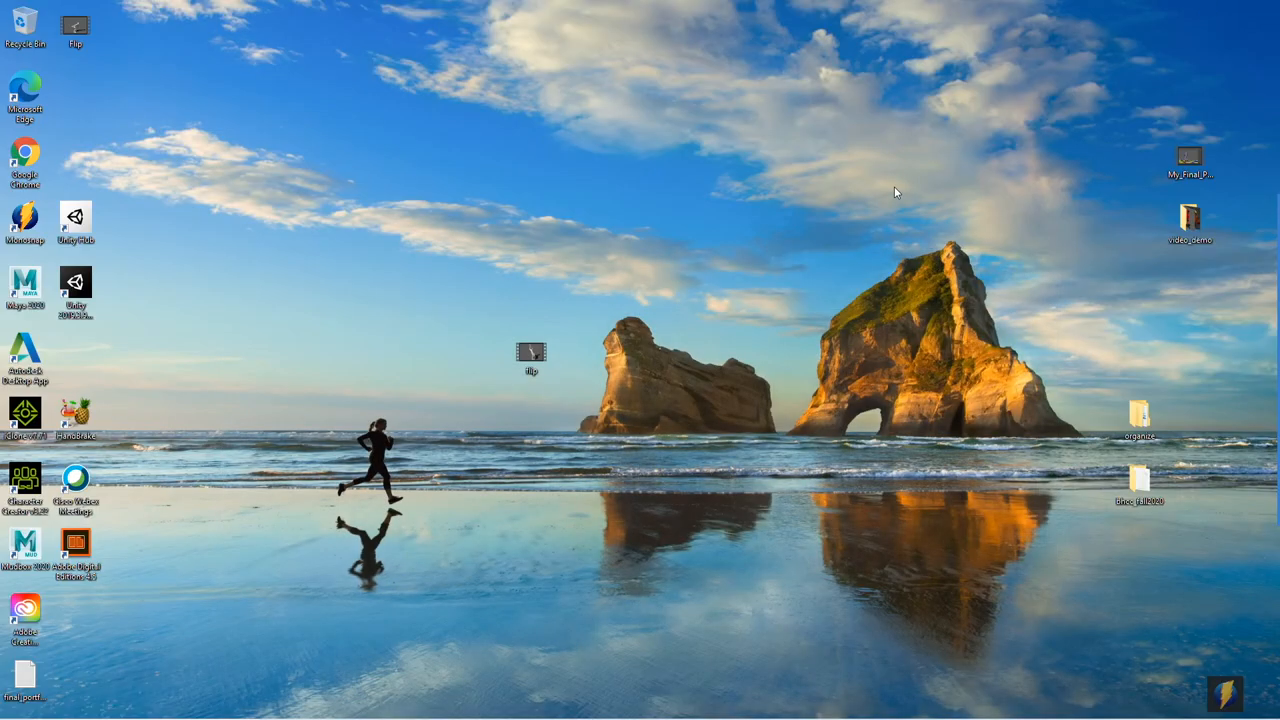
click(76, 24)
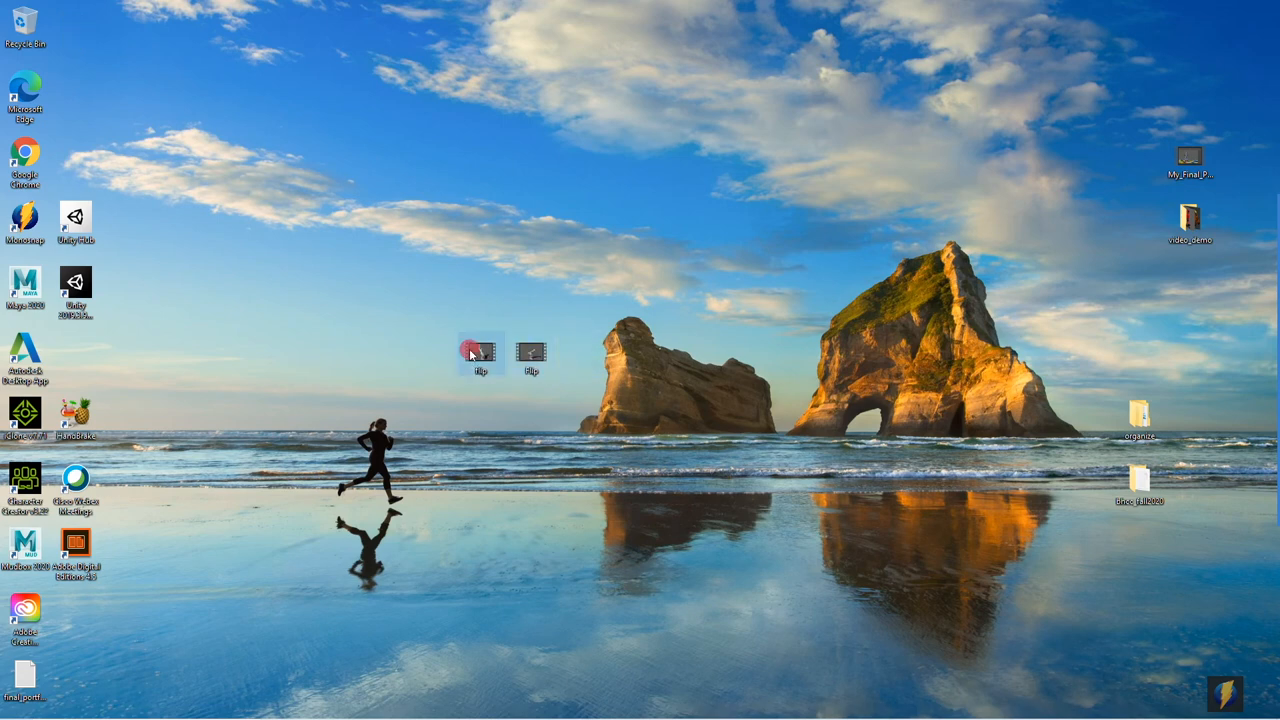
right_click(476, 352)
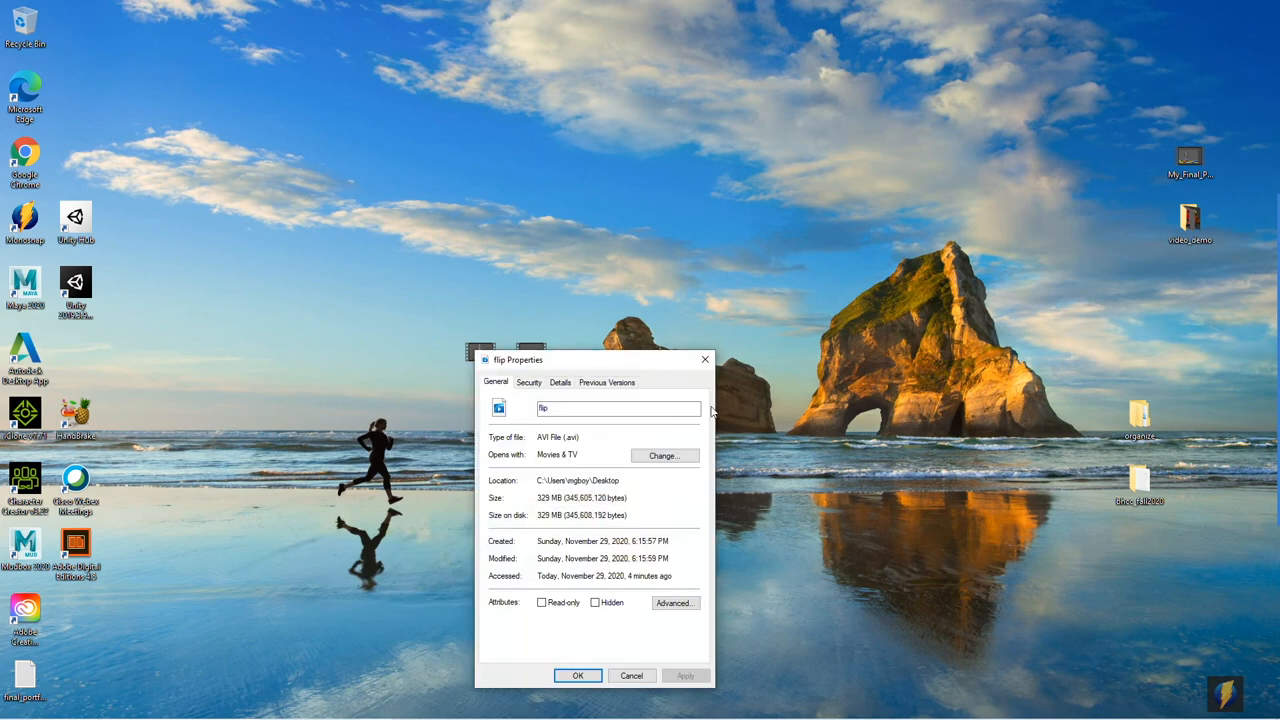
mouse_move(702, 372)
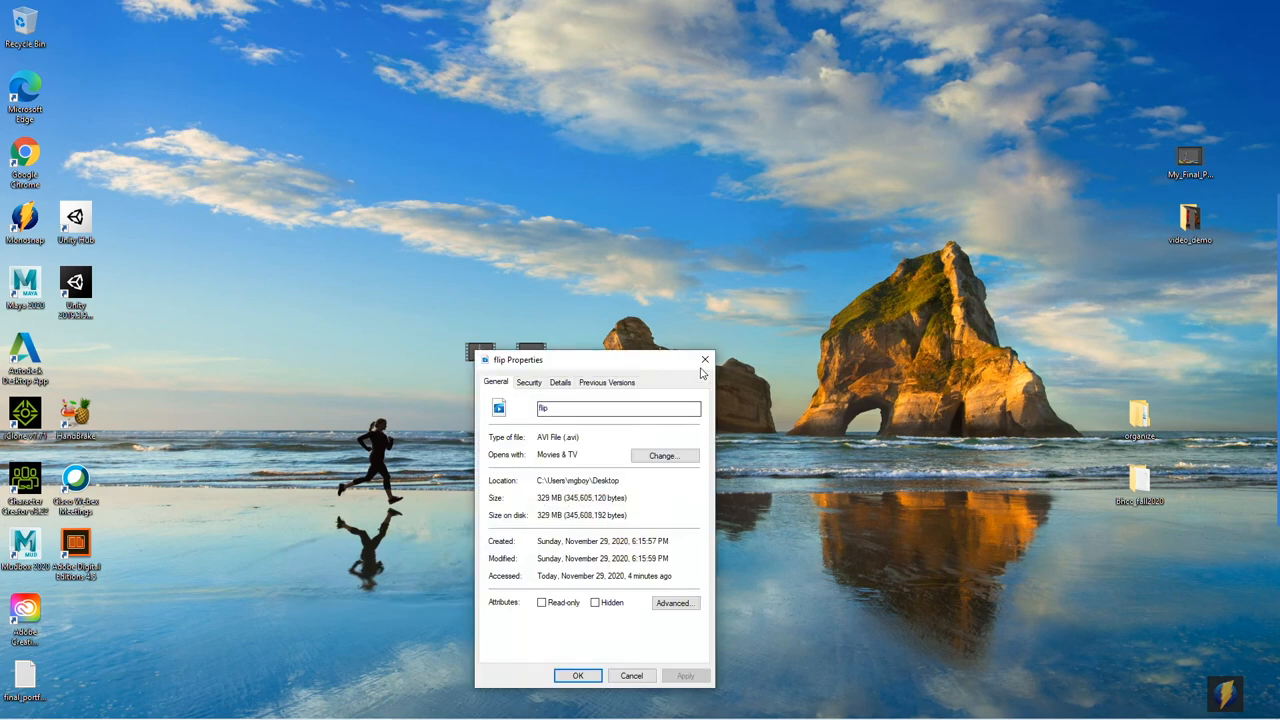
right_click(530, 352)
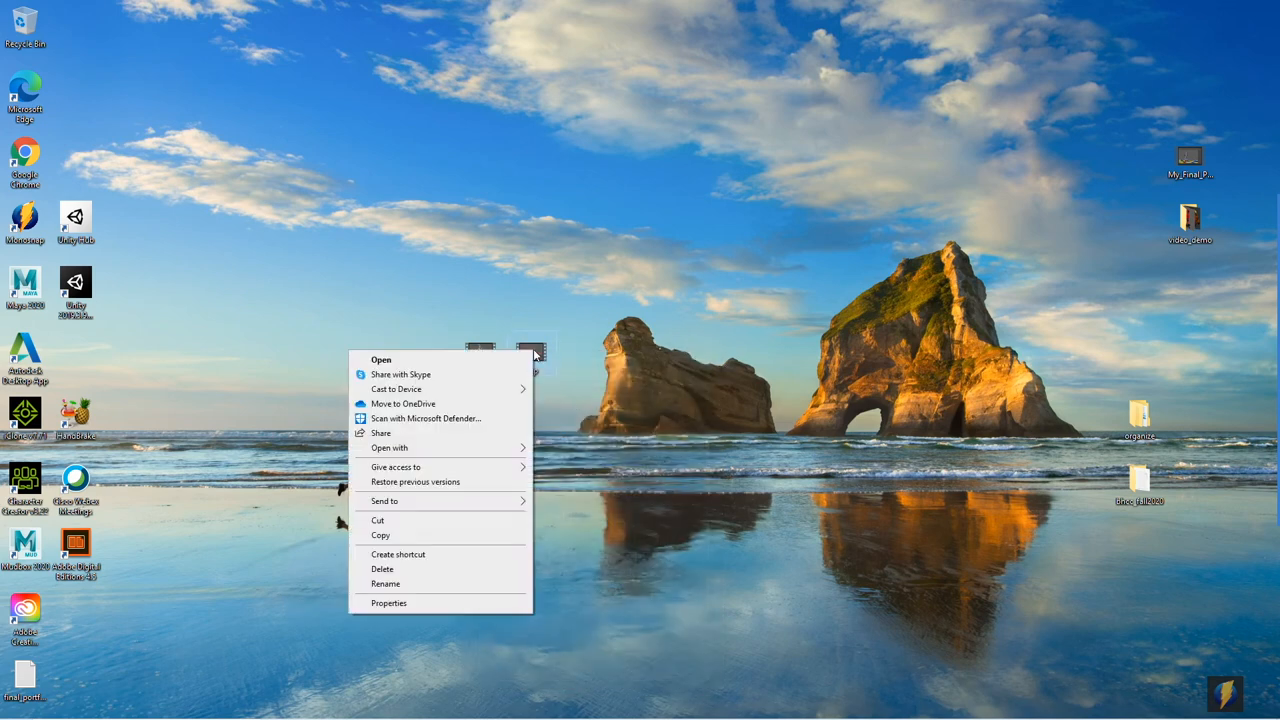
click(388, 604)
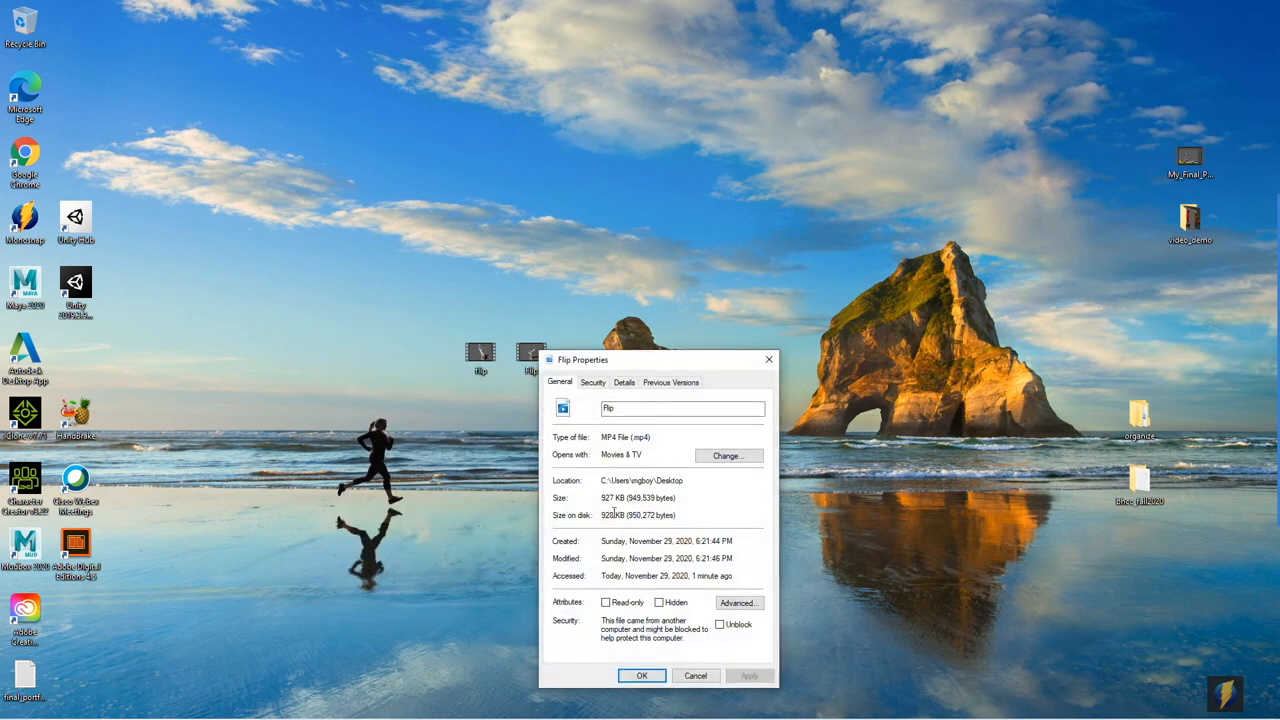
mouse_move(782, 316)
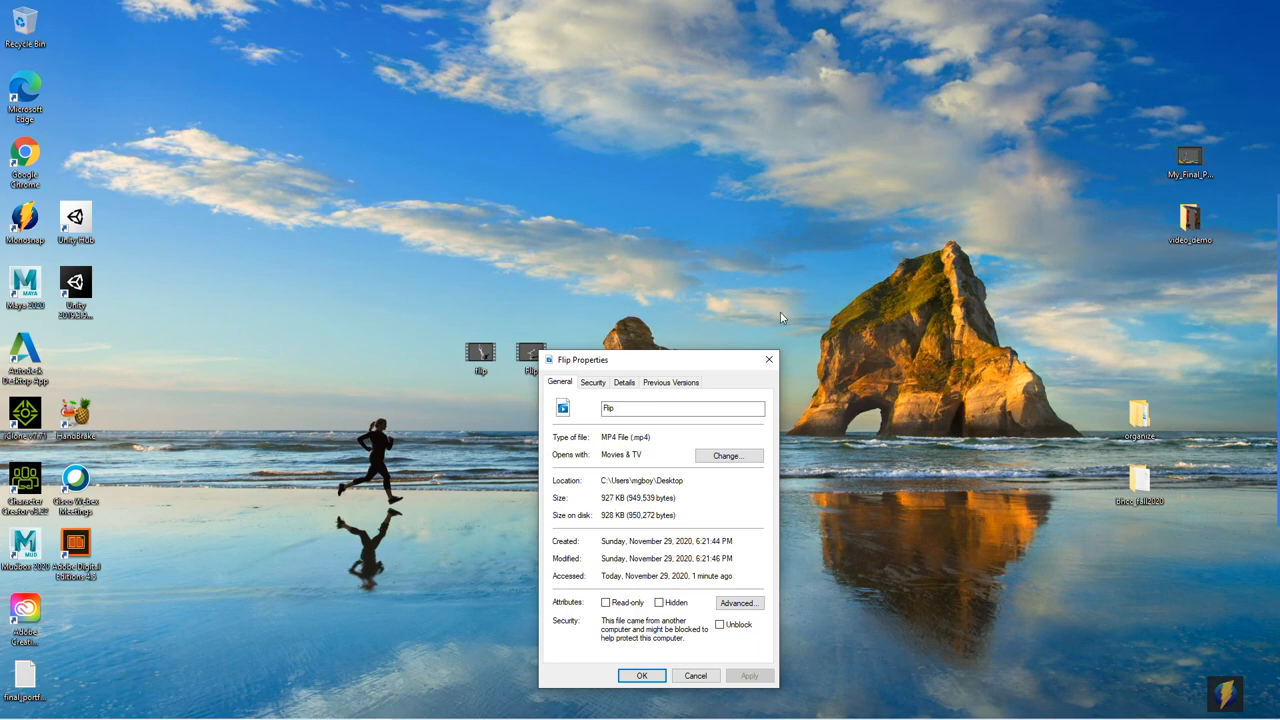
mouse_move(614, 448)
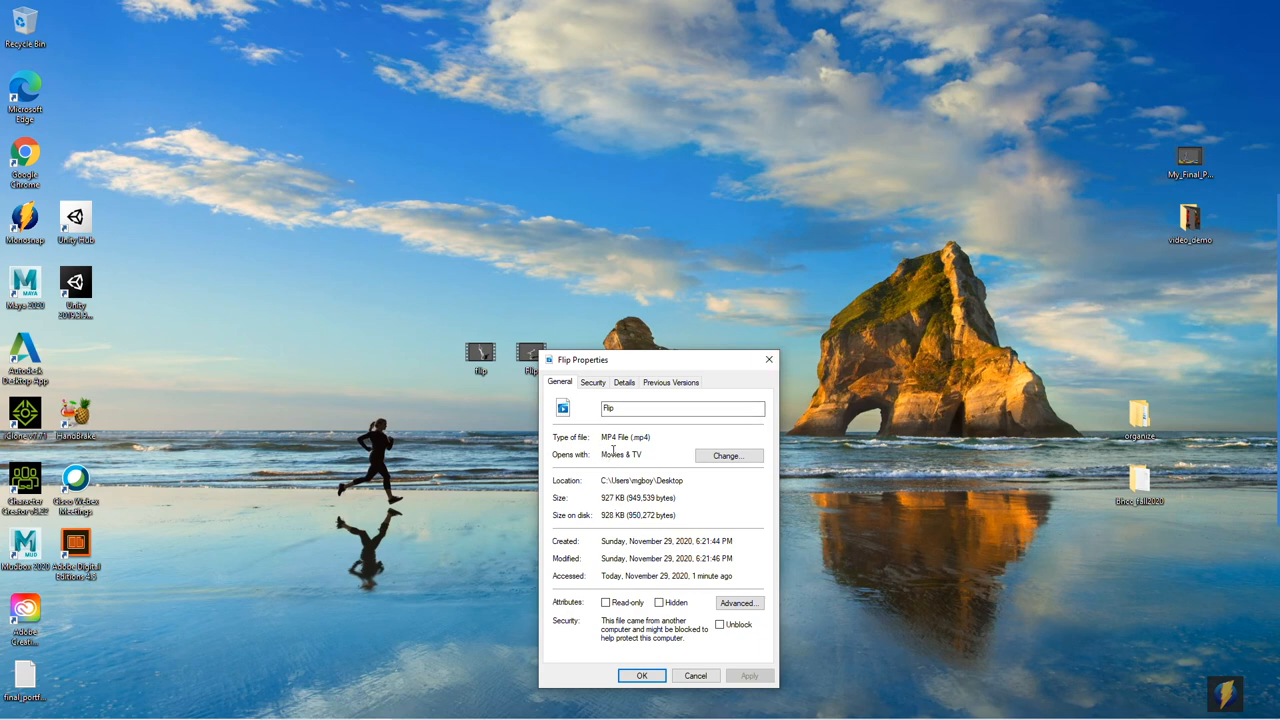
mouse_move(610, 448)
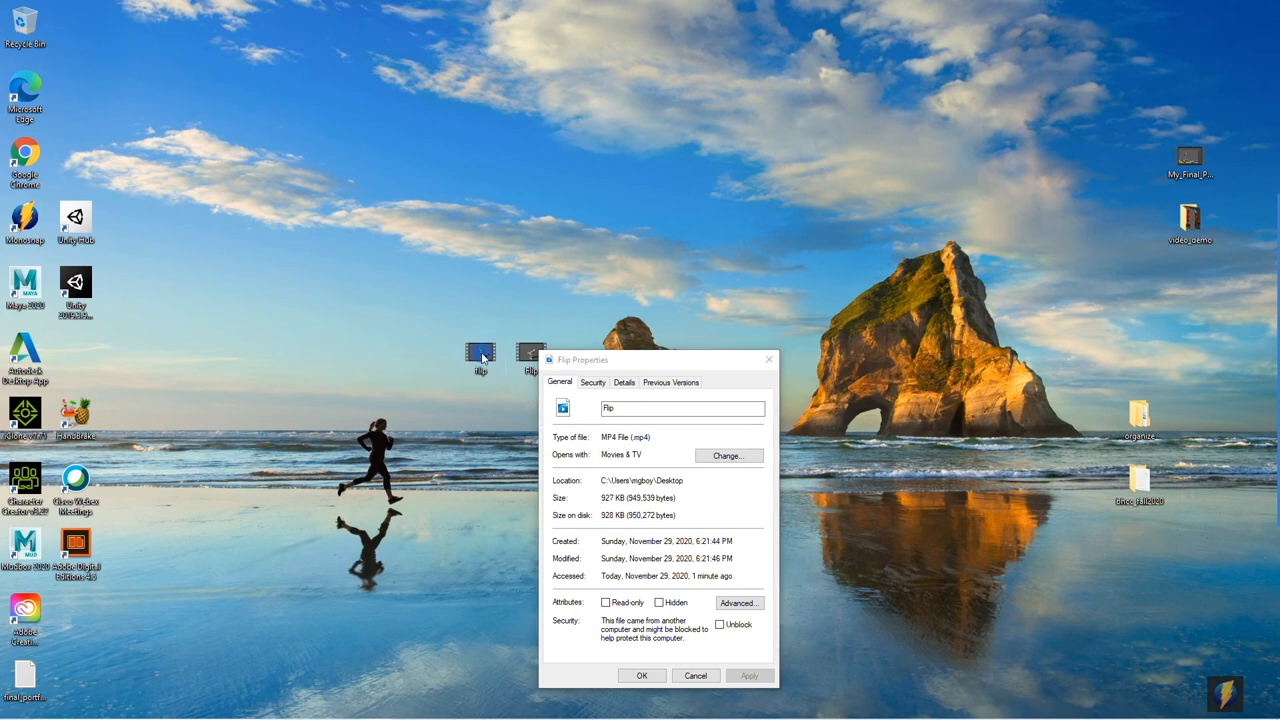
click(696, 676)
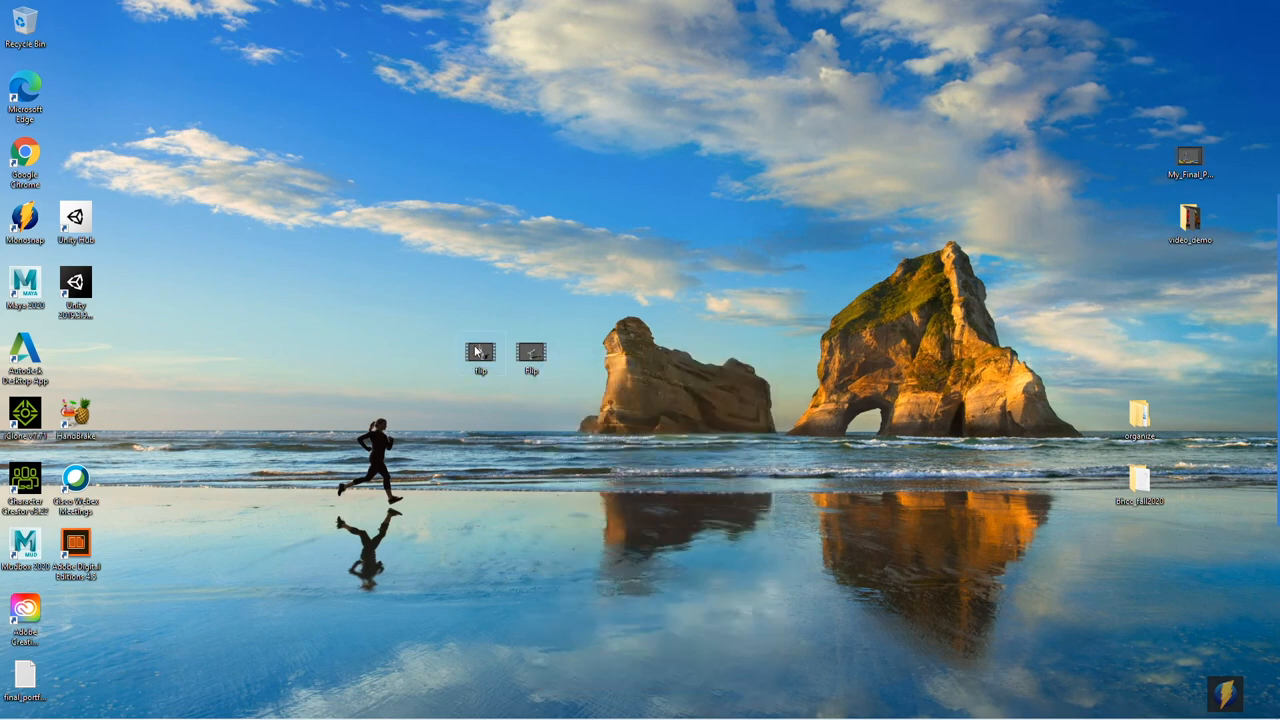
Review the original Flip AVI's properties at 329 MB for comparison.
right_click(482, 352)
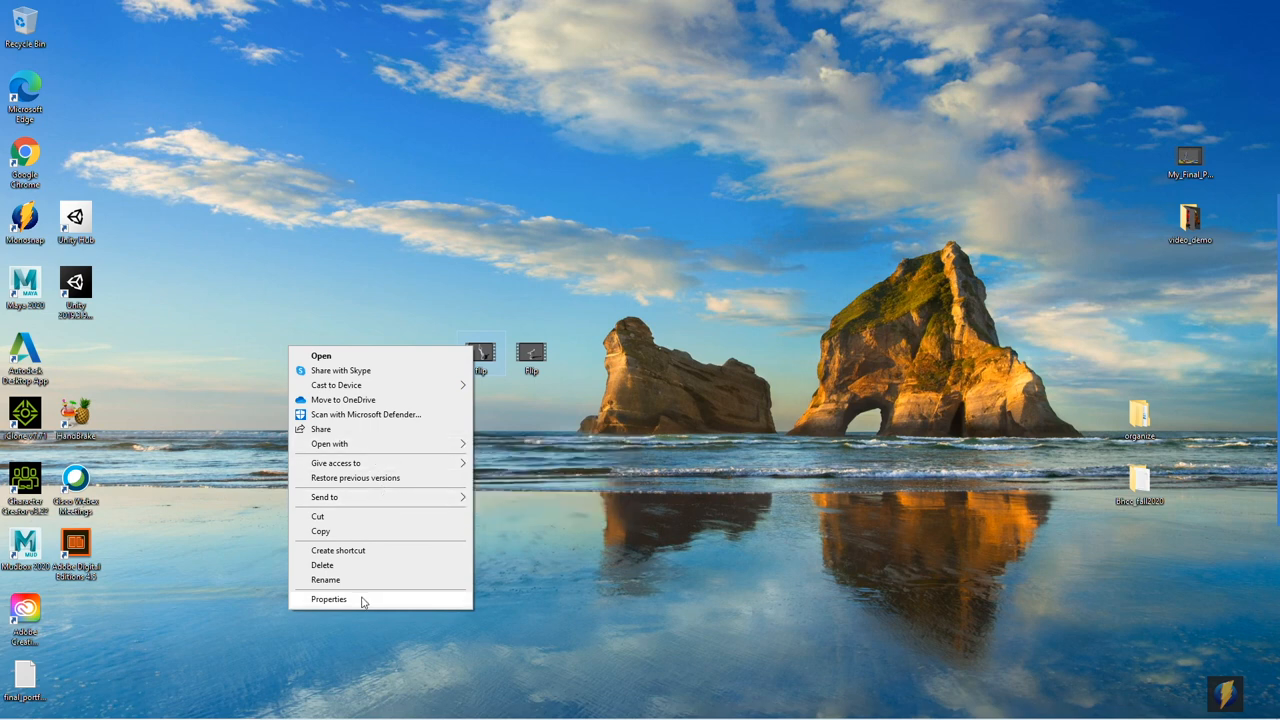
click(328, 600)
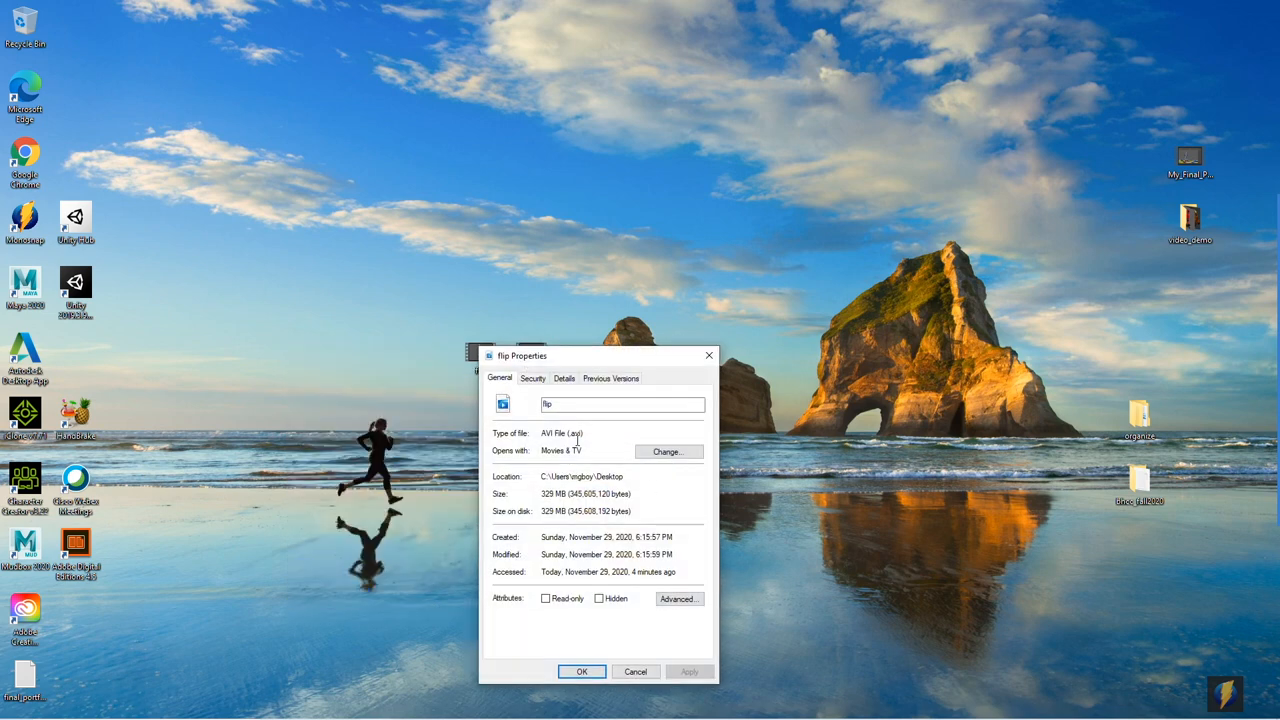
click(584, 672)
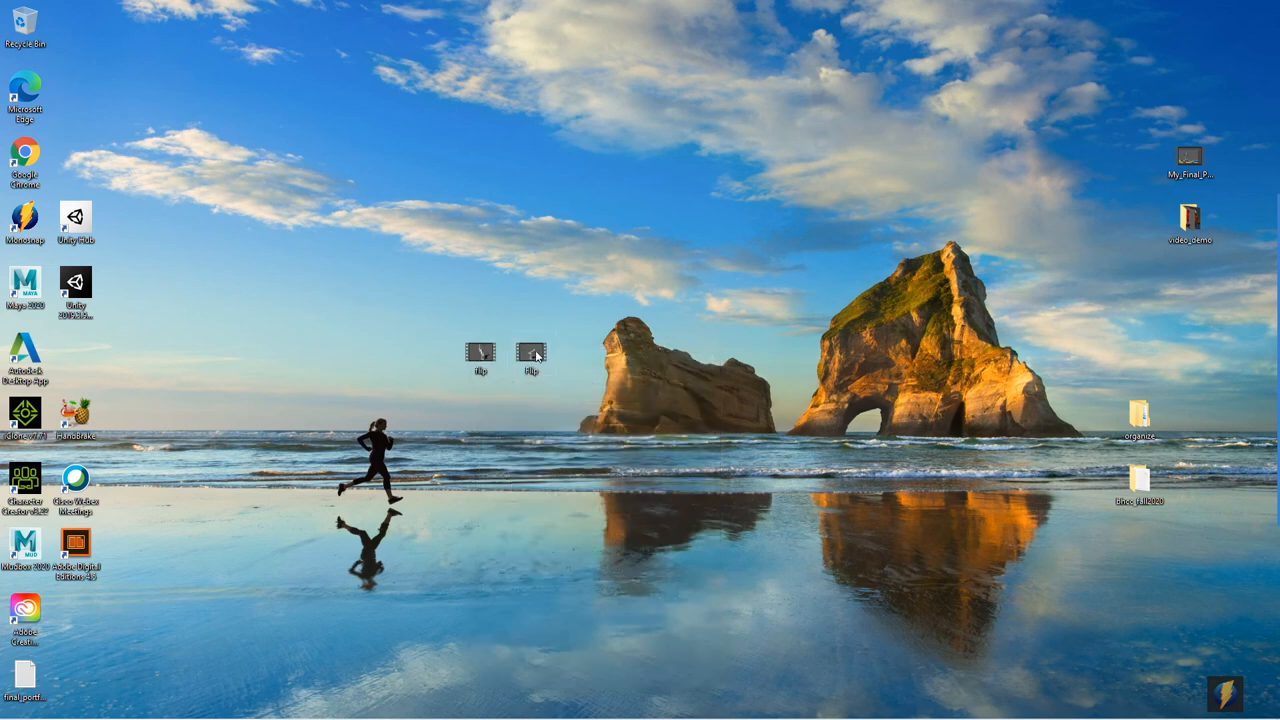
right_click(532, 356)
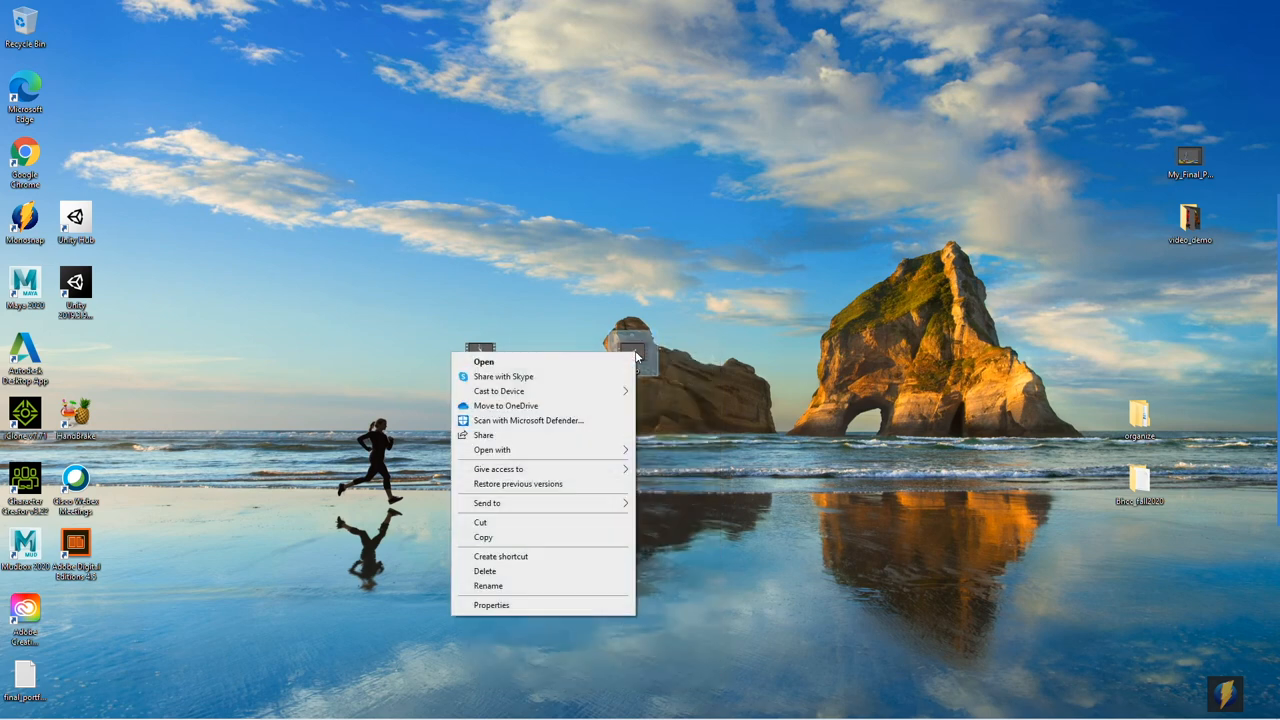
click(494, 450)
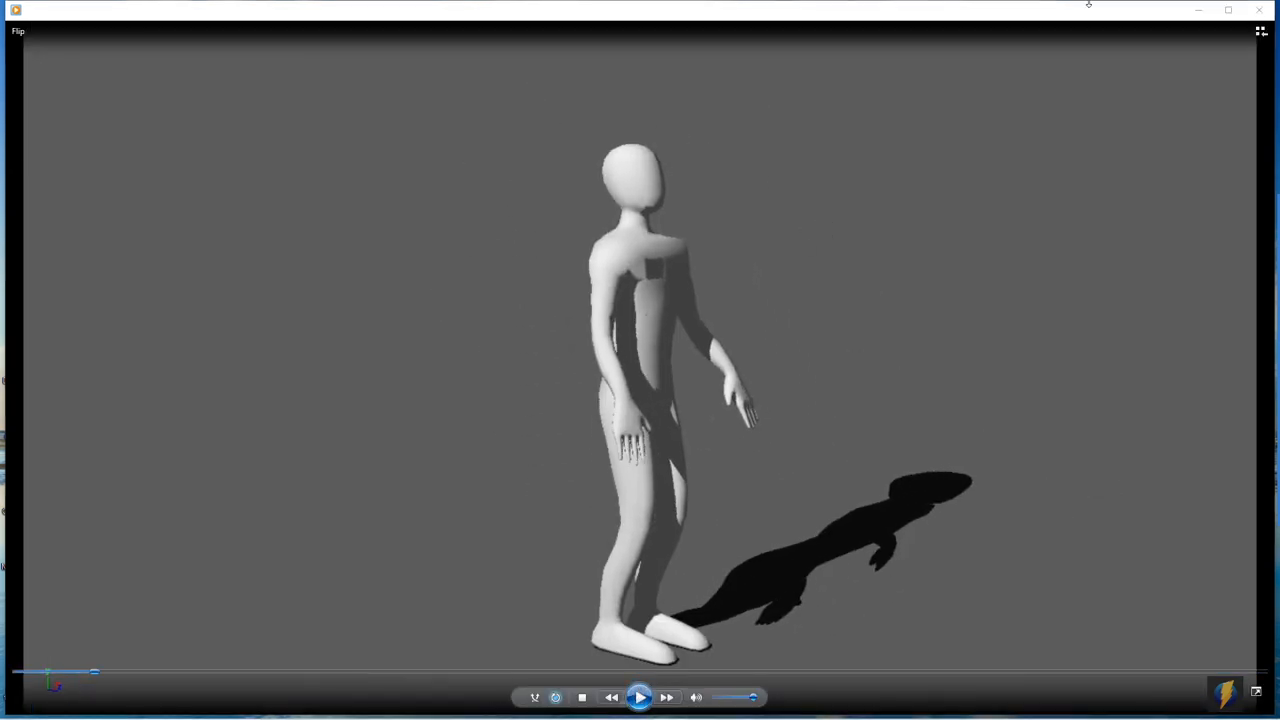
mouse_move(580, 166)
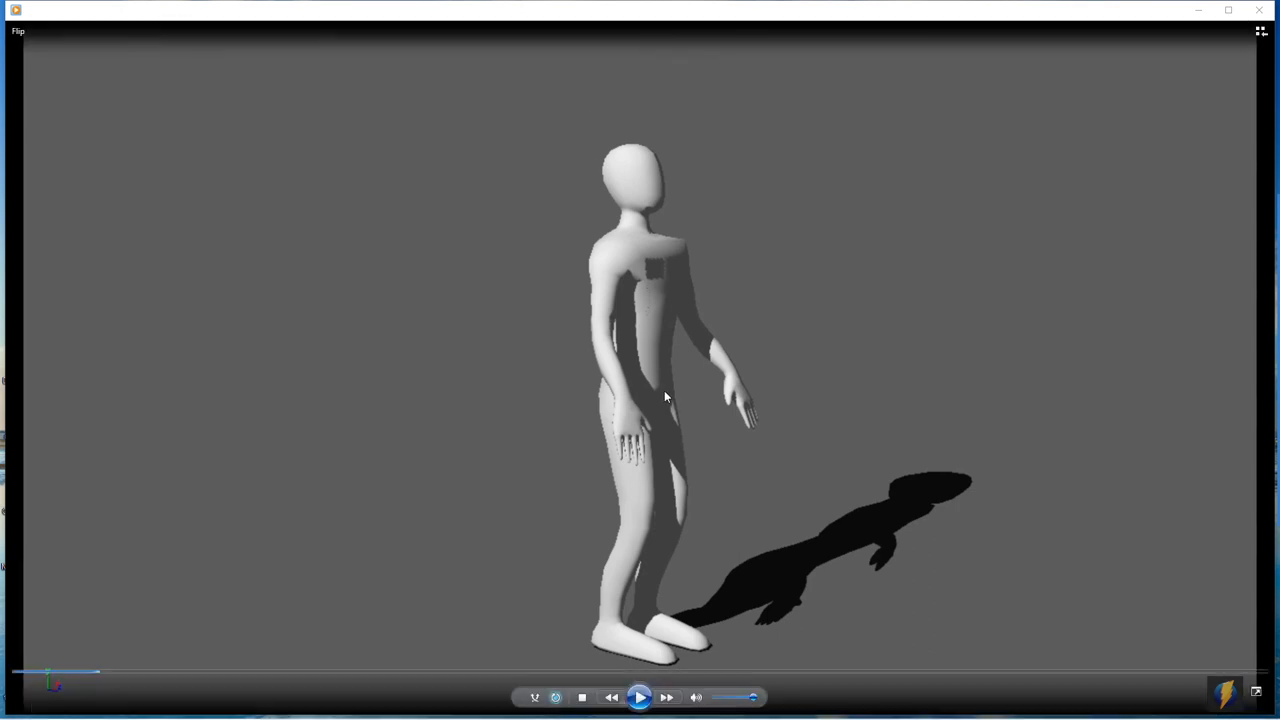
click(1256, 10)
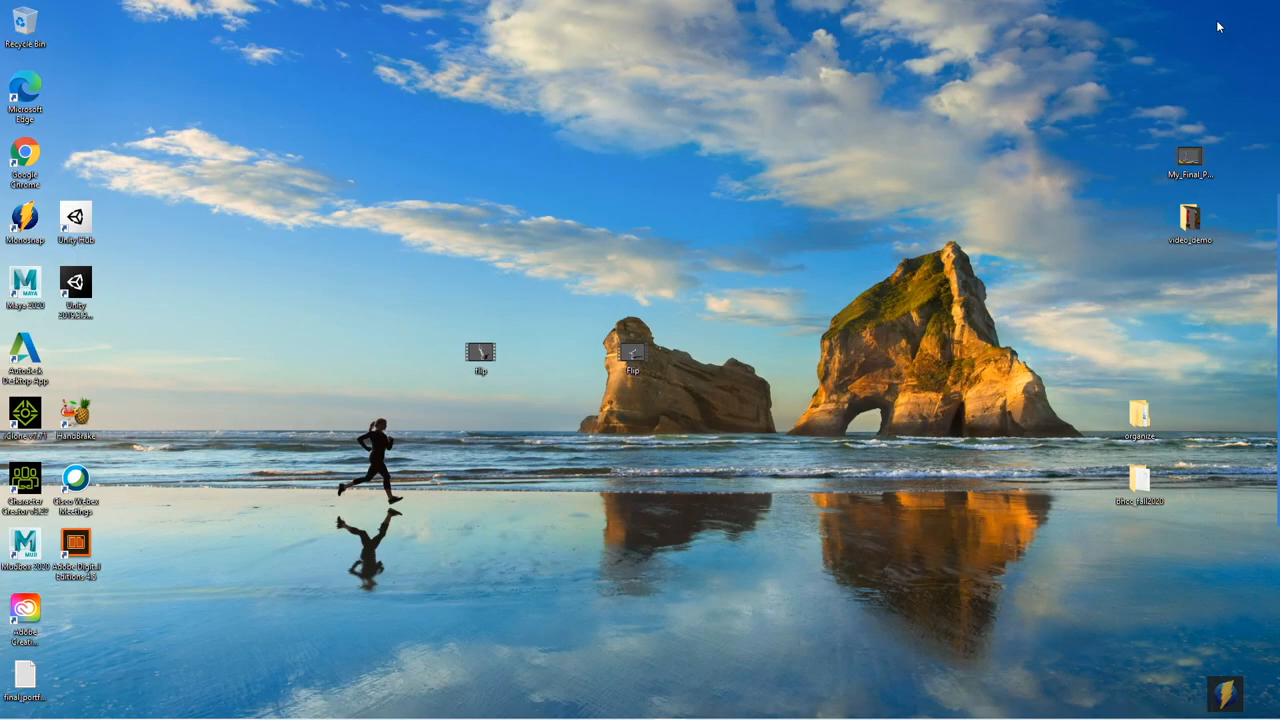
mouse_move(1008, 288)
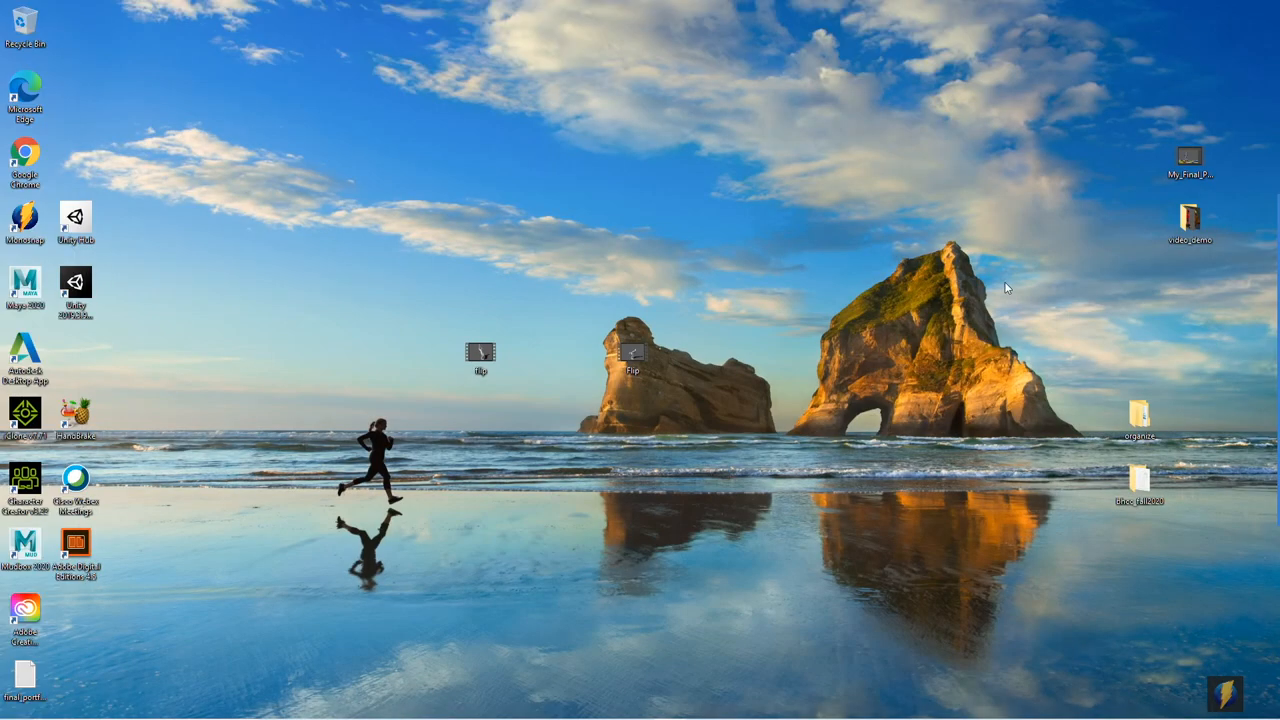
mouse_move(888, 408)
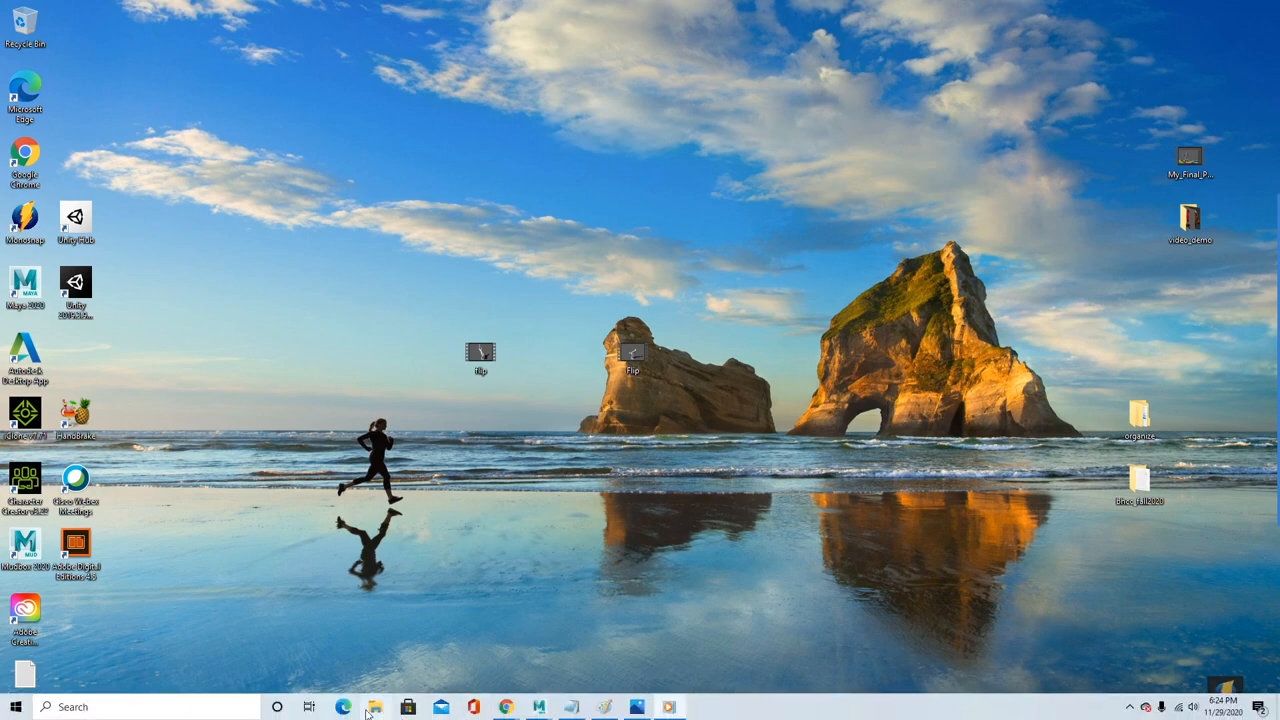
Show the Desktop in File Explorer with the 337,000 KB AVI beside the MP4.
click(374, 706)
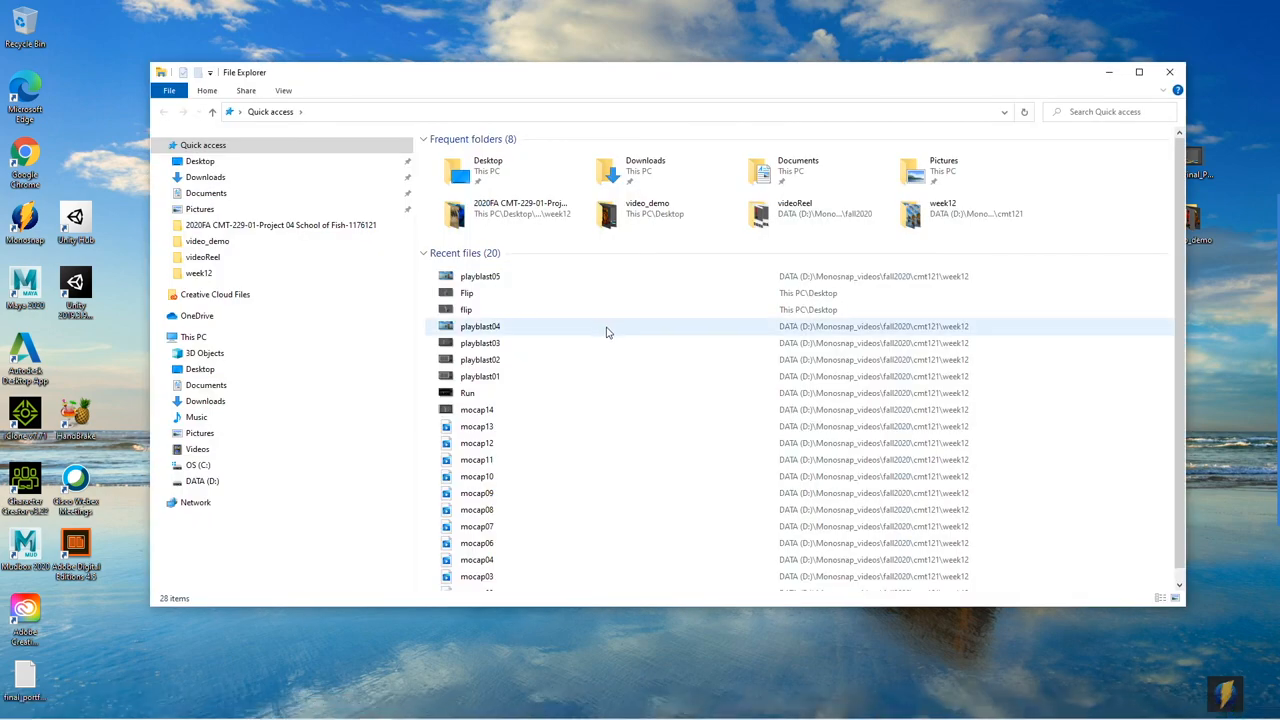
mouse_move(608, 330)
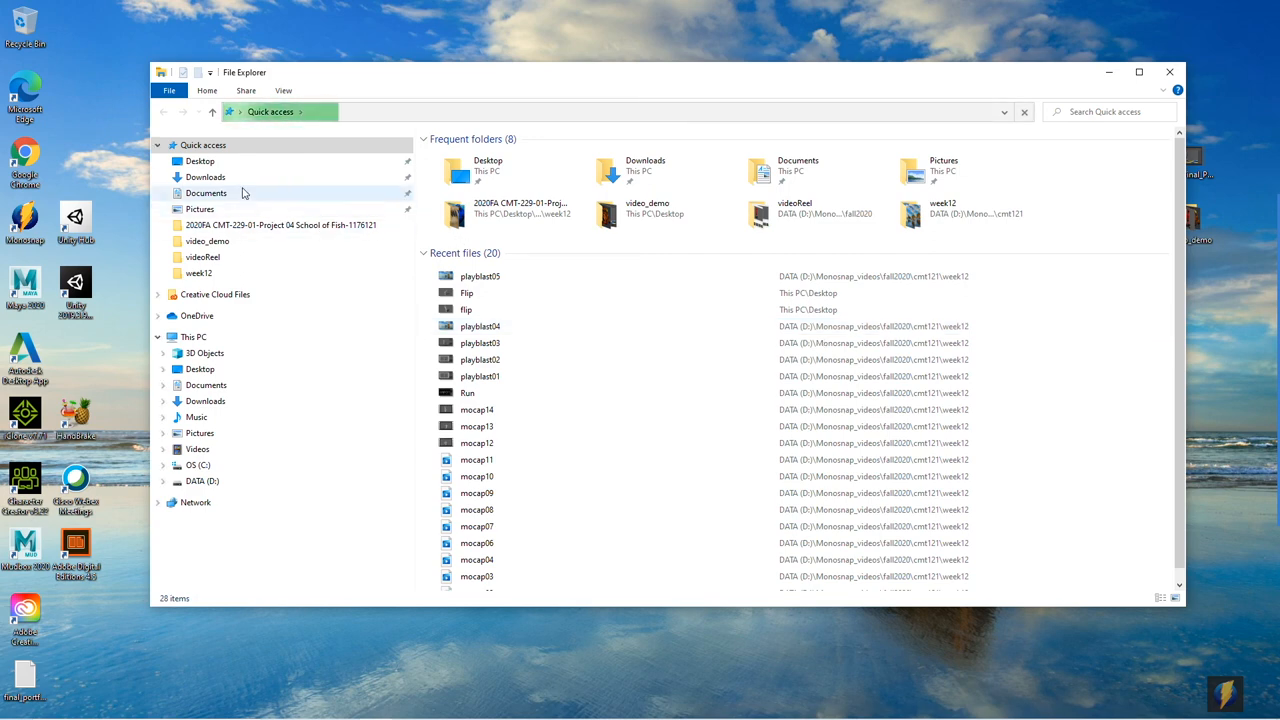
click(200, 160)
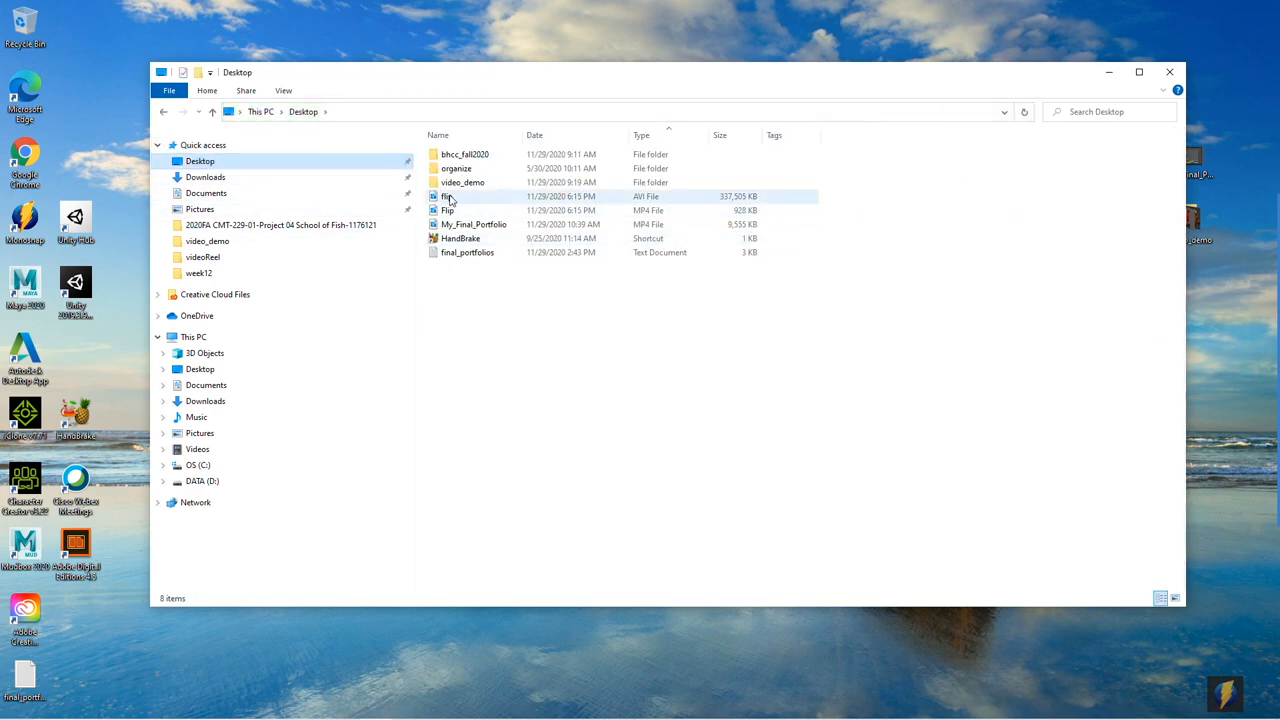
click(448, 210)
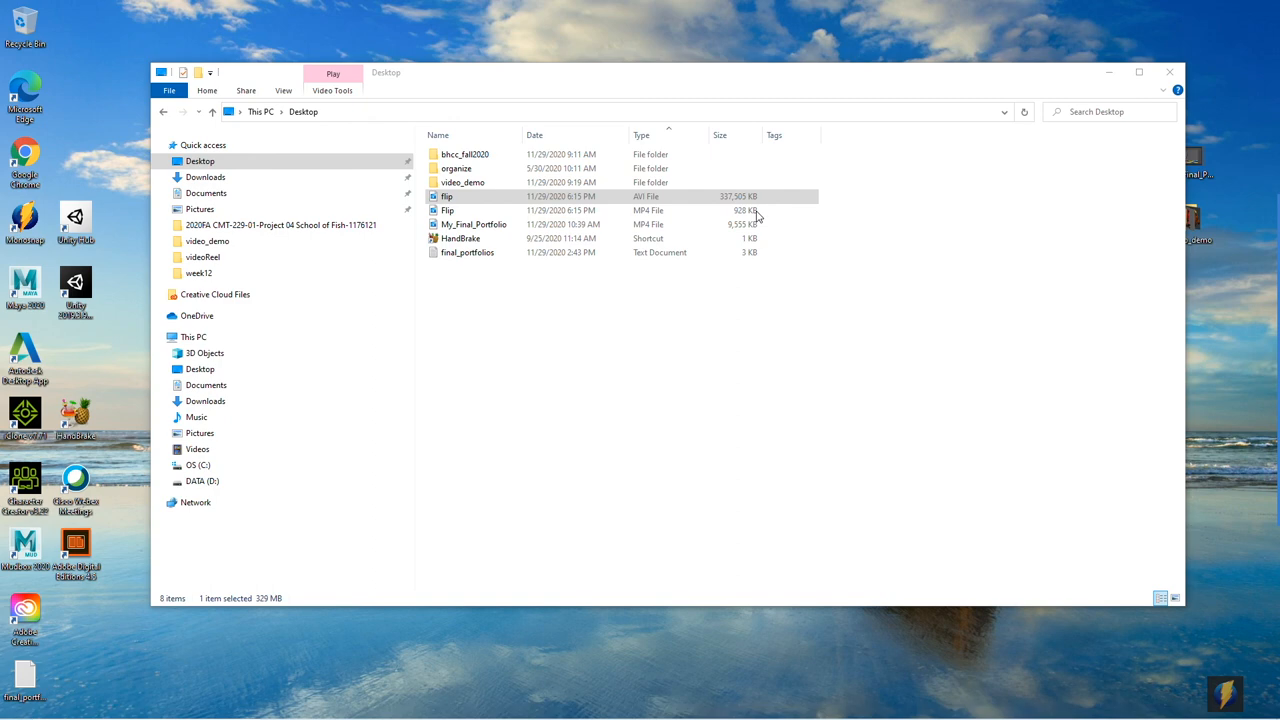
mouse_move(774, 218)
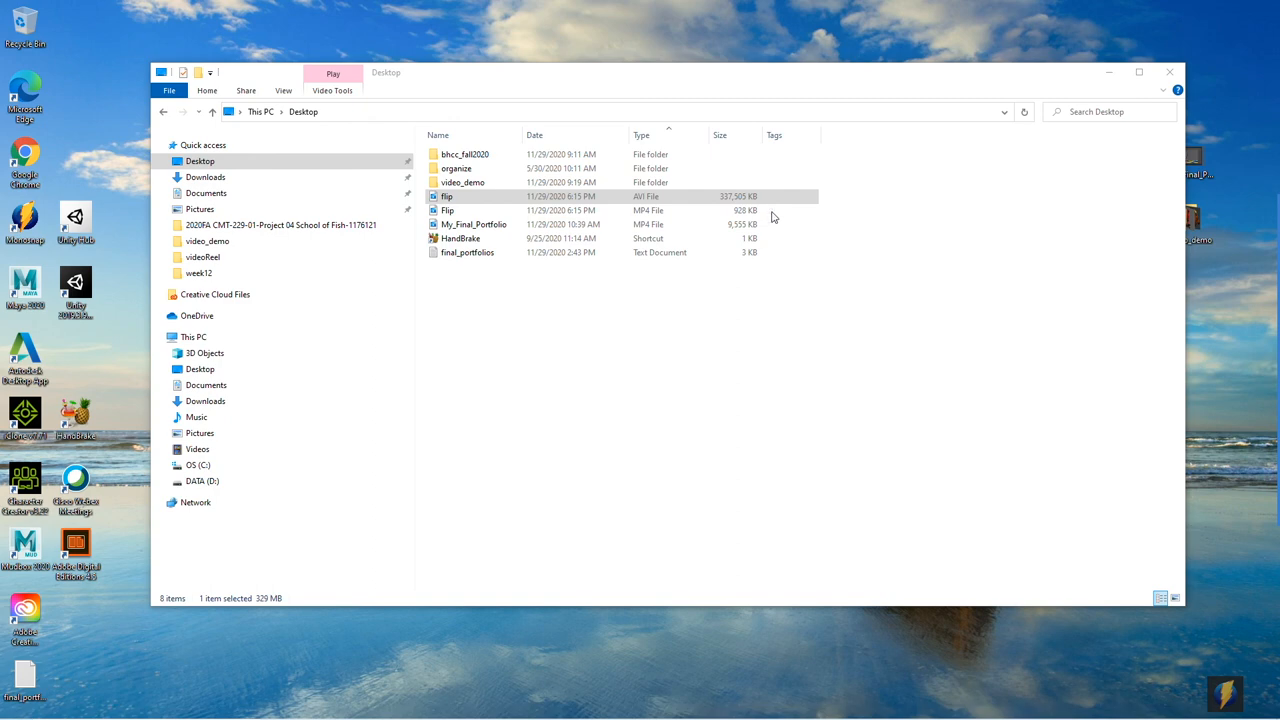